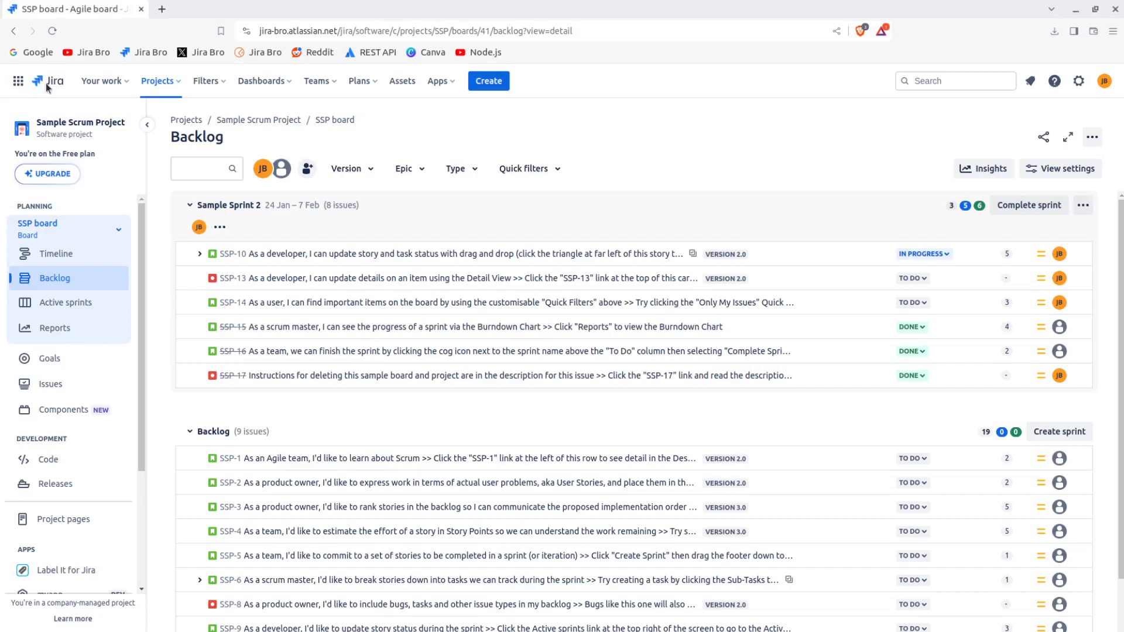
mouse_move(656, 145)
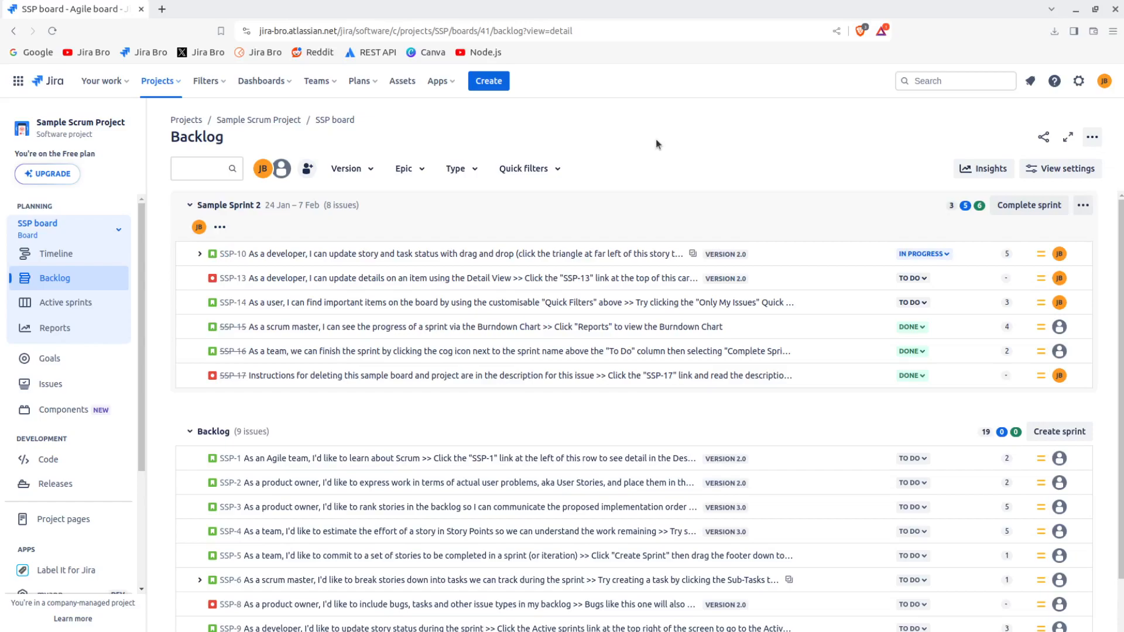
mouse_move(665, 98)
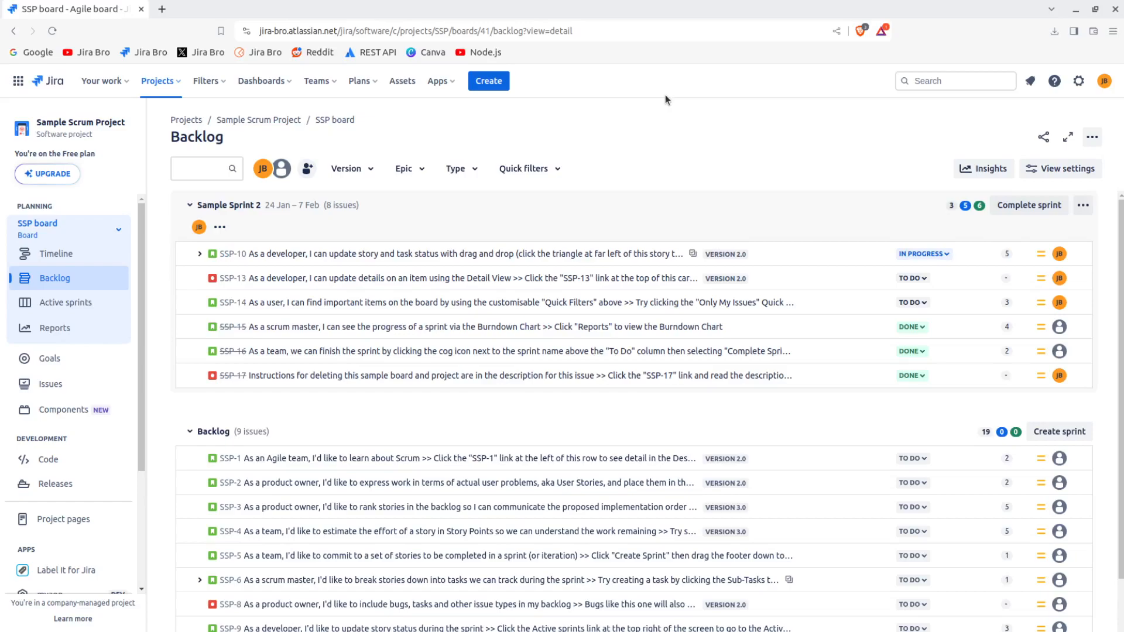
mouse_move(1021, 452)
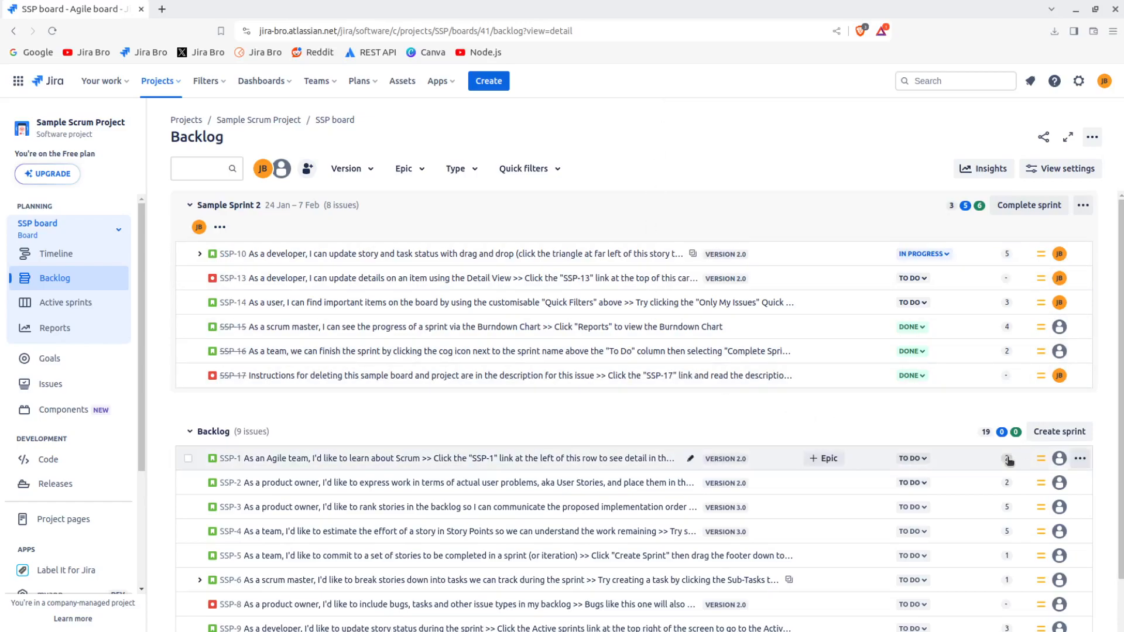
- Scroll through the current project page before leaving it
scroll("down", 3)
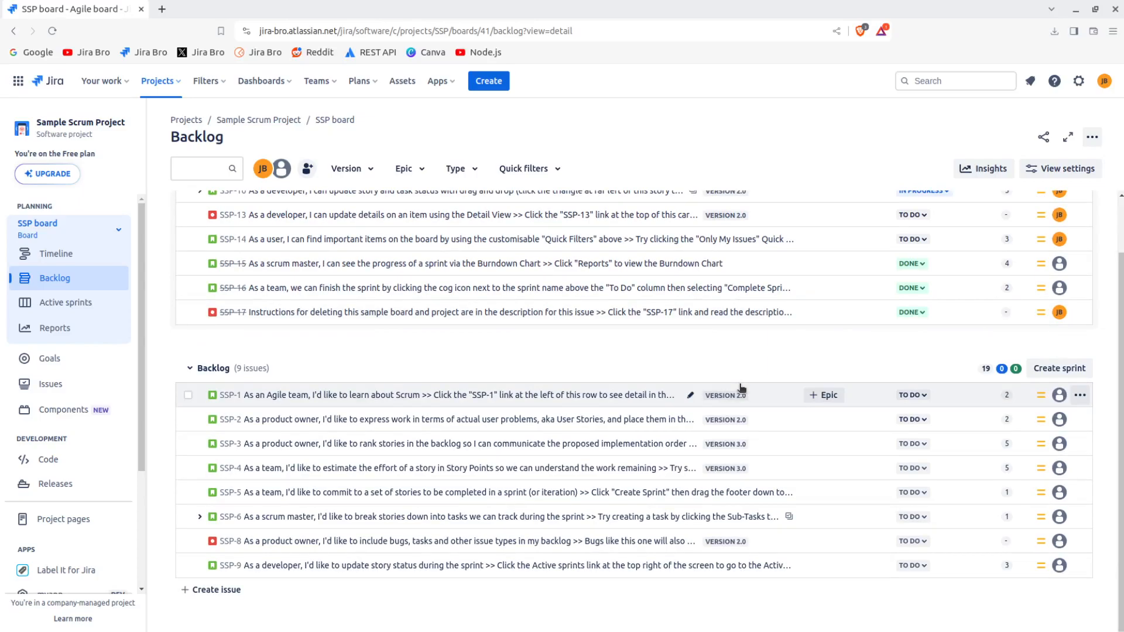
scroll("up", 3)
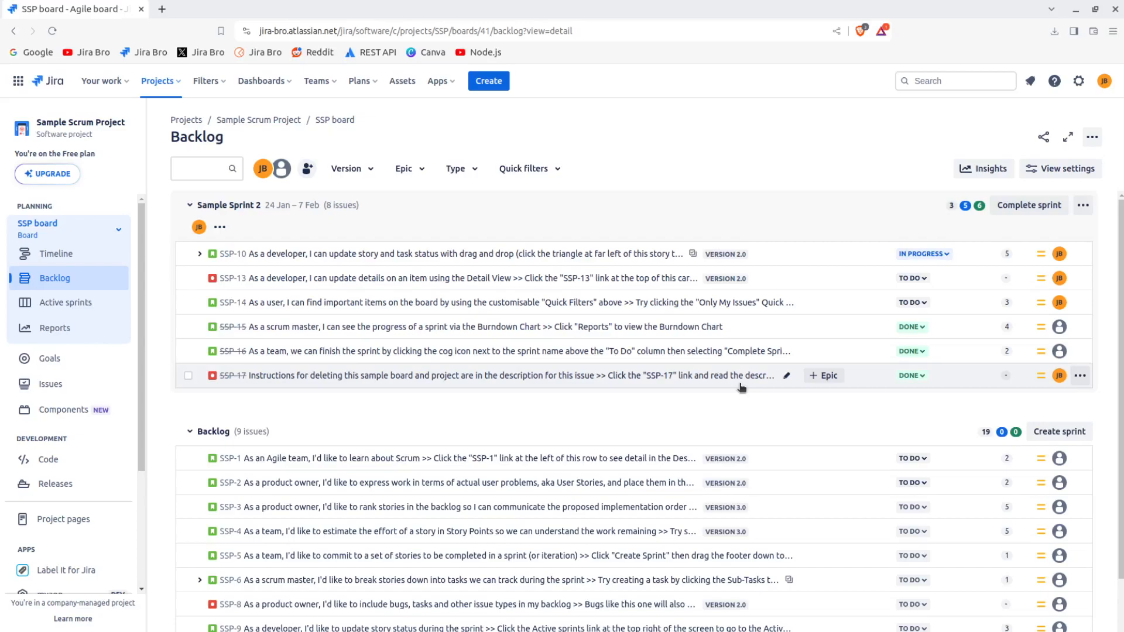
scroll("down", 3)
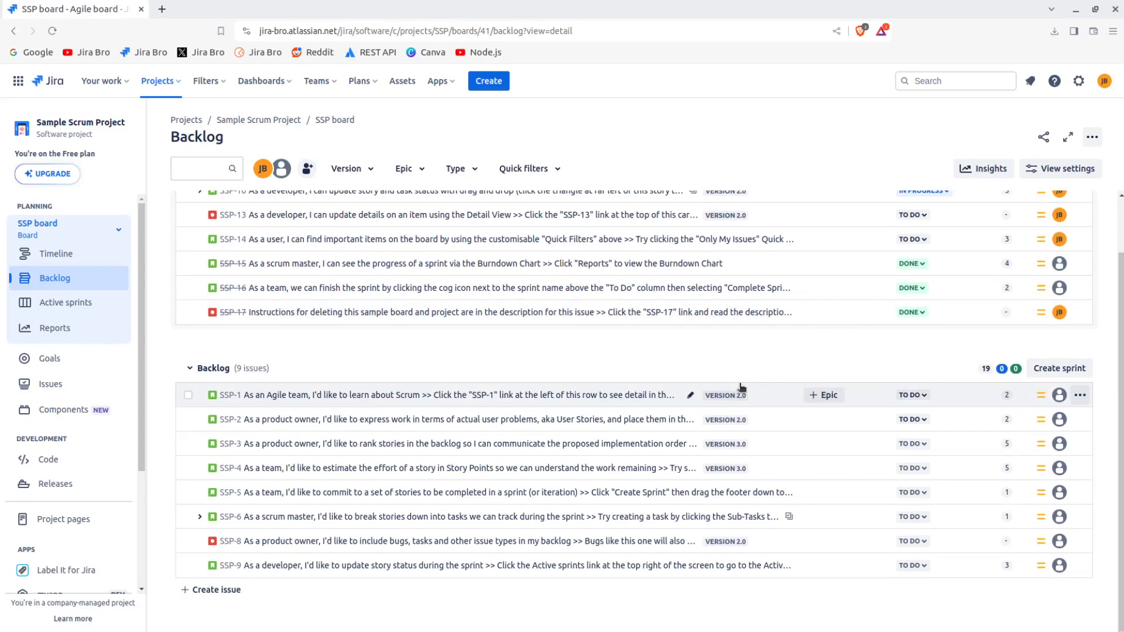
scroll("up", 3)
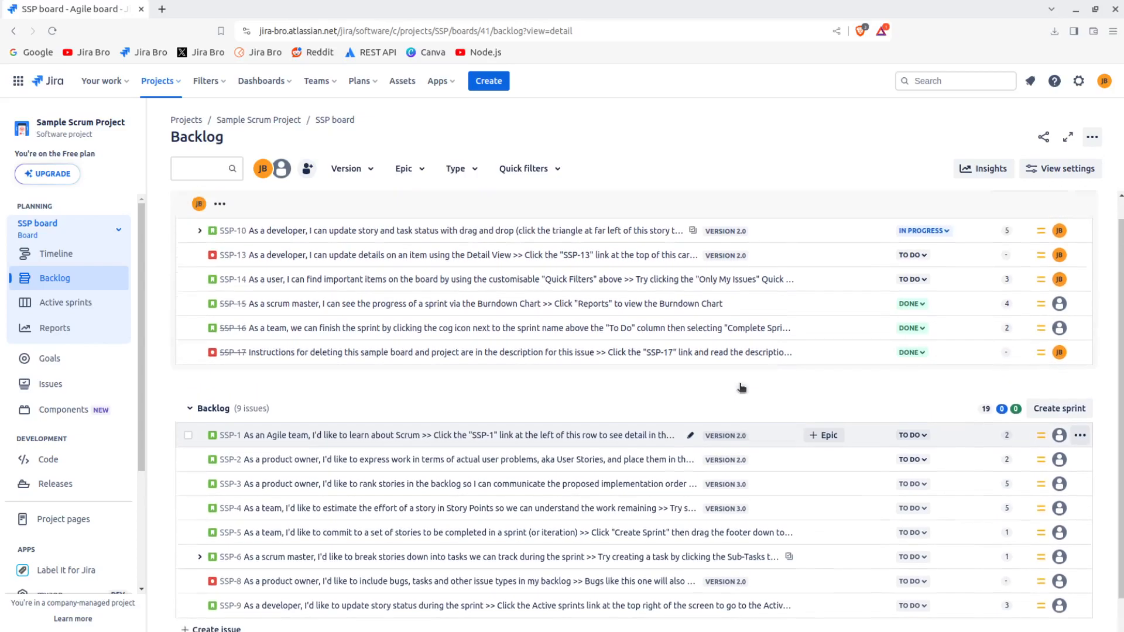
scroll("up", 3)
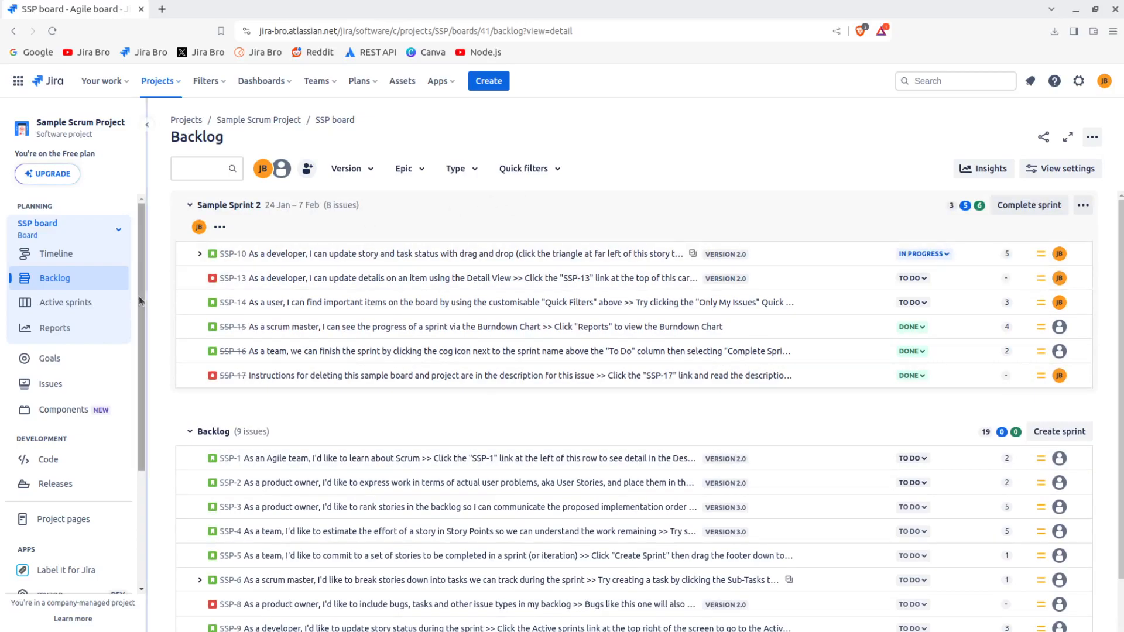
- Show the Sample Sprint 2 active sprint board with its To Do, In Progress and Done columns
left_click(66, 302)
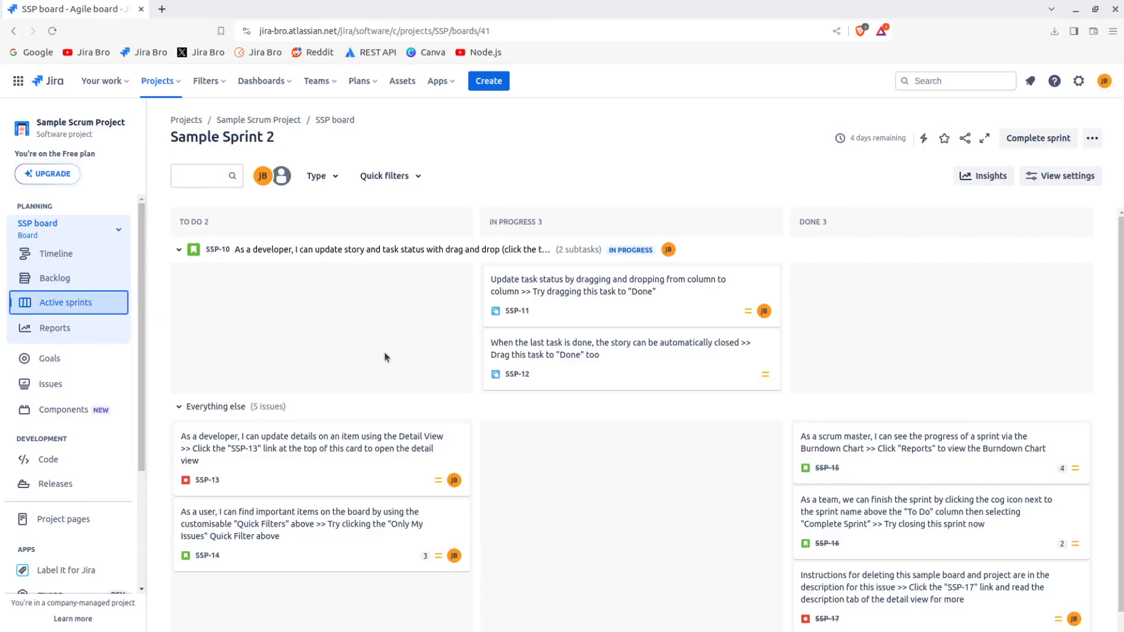
mouse_move(391, 338)
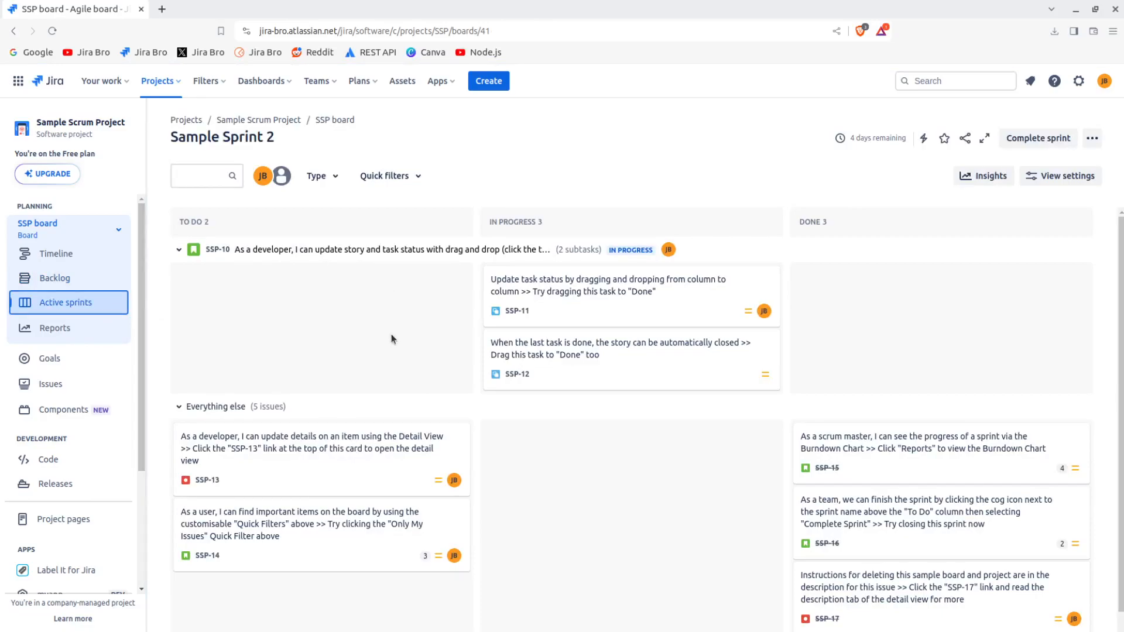
scroll("down", 3)
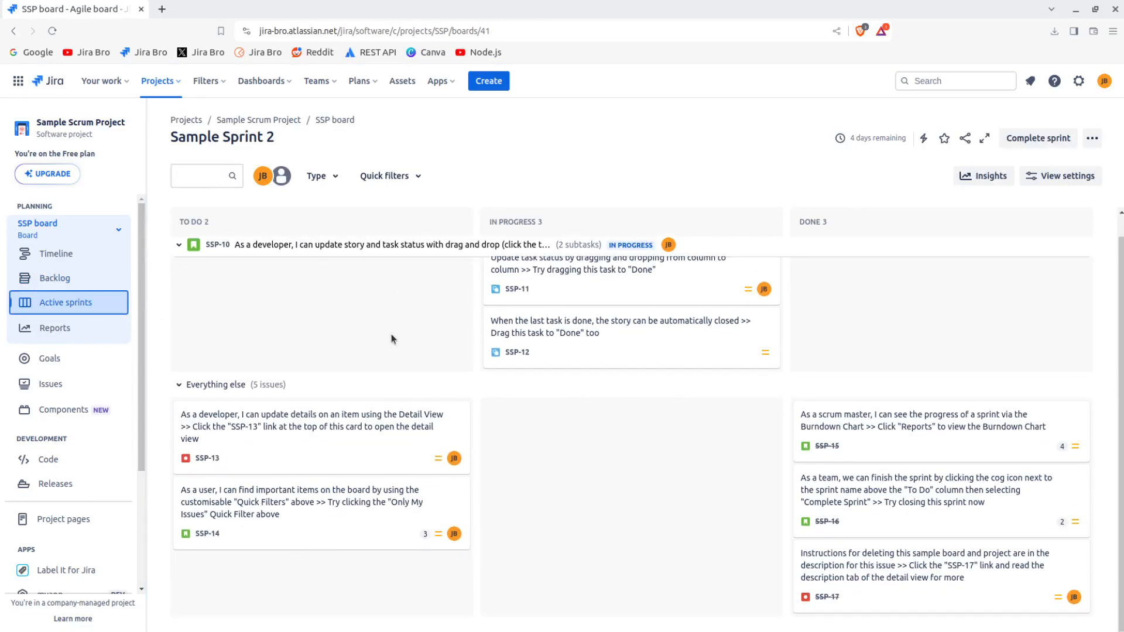
scroll("up", 3)
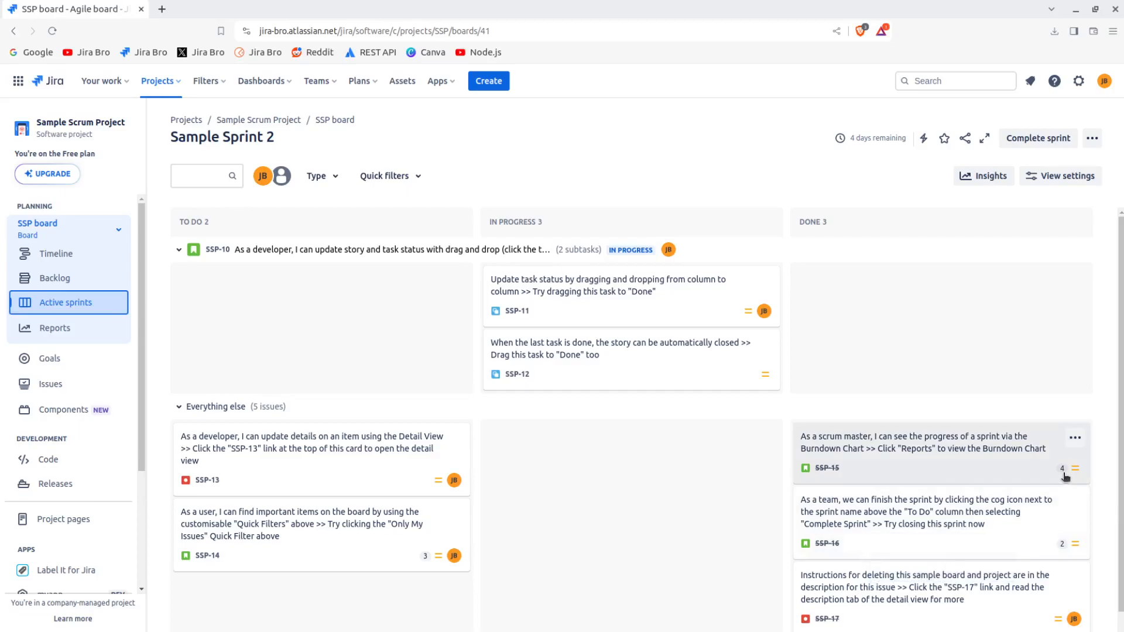
mouse_move(1069, 374)
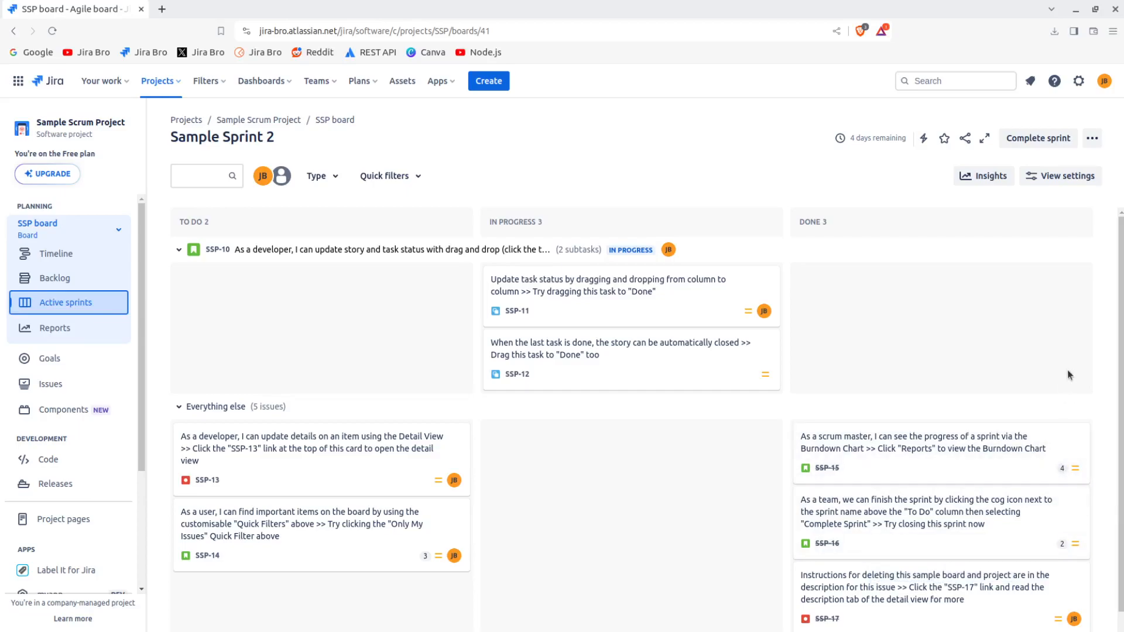
left_click(55, 328)
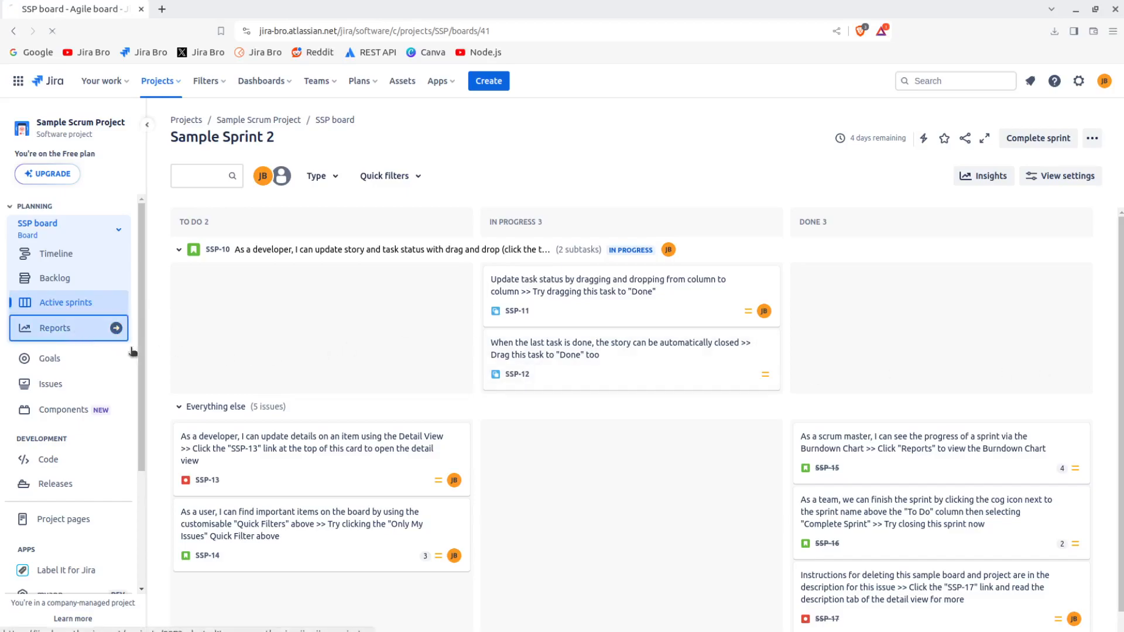
- From the All reports page, show the Burndown Chart for Sample Sprint 2
left_click(55, 328)
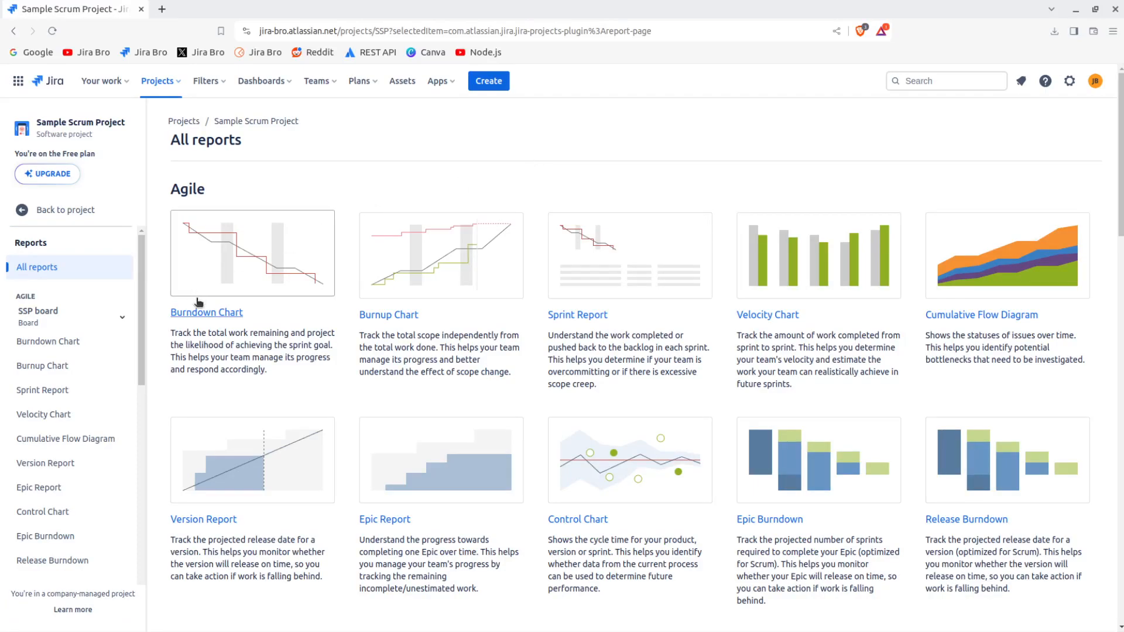
left_click(206, 312)
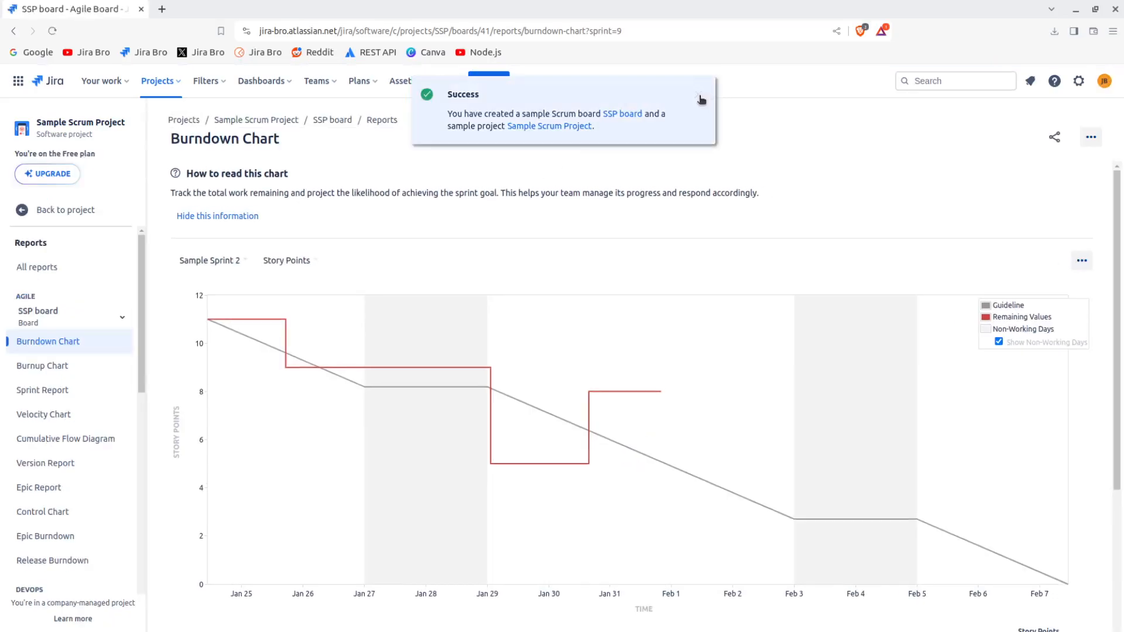
left_click(701, 99)
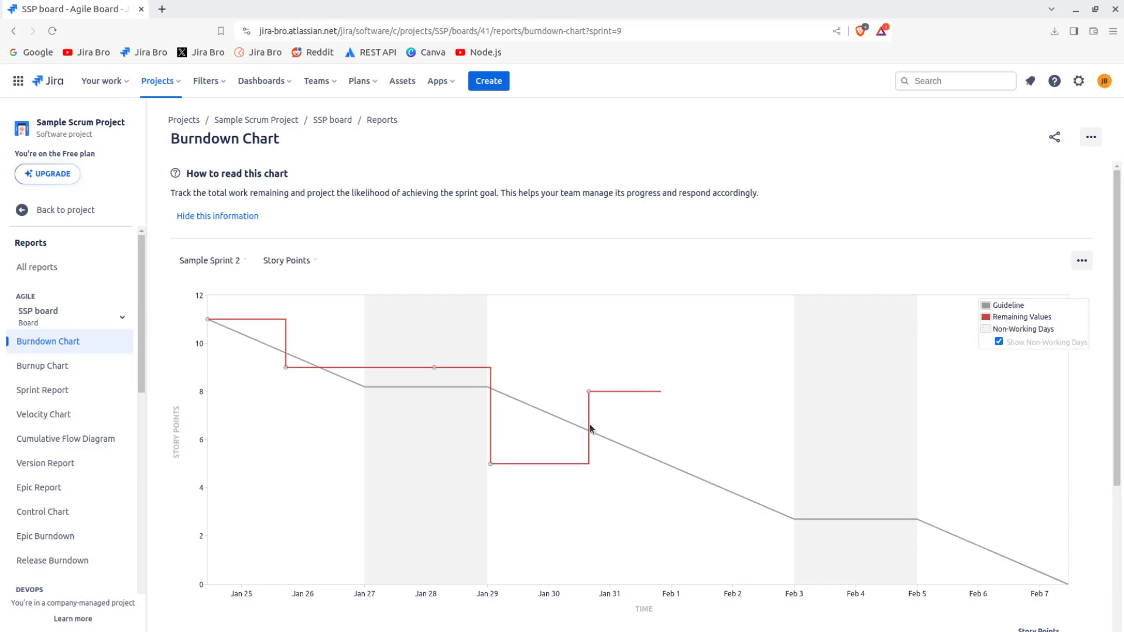
mouse_move(648, 452)
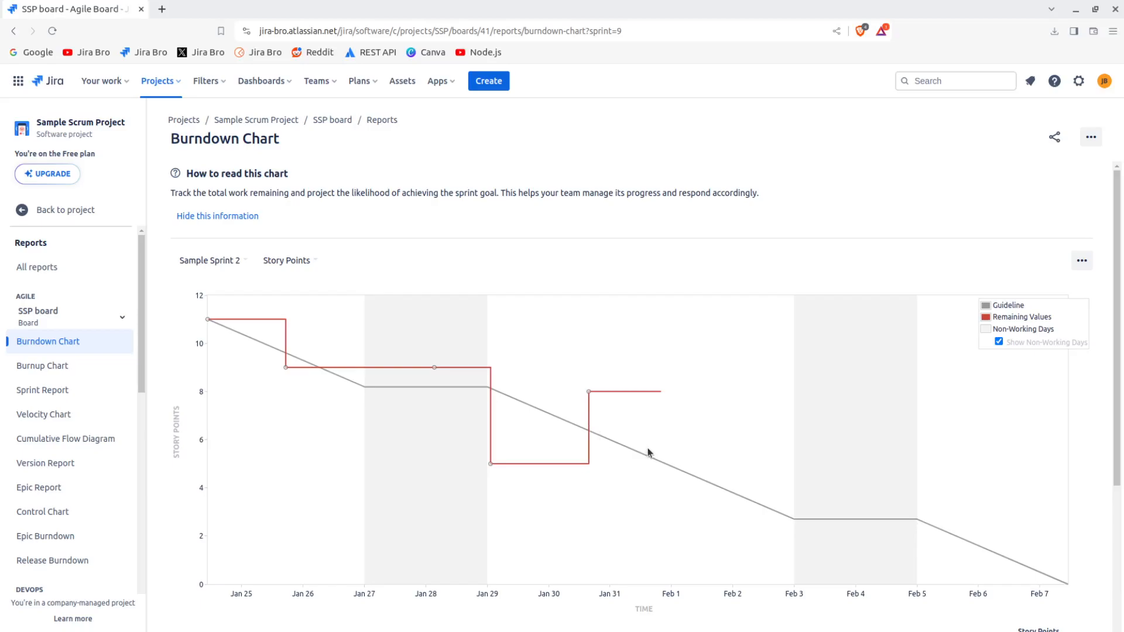
scroll("down", 3)
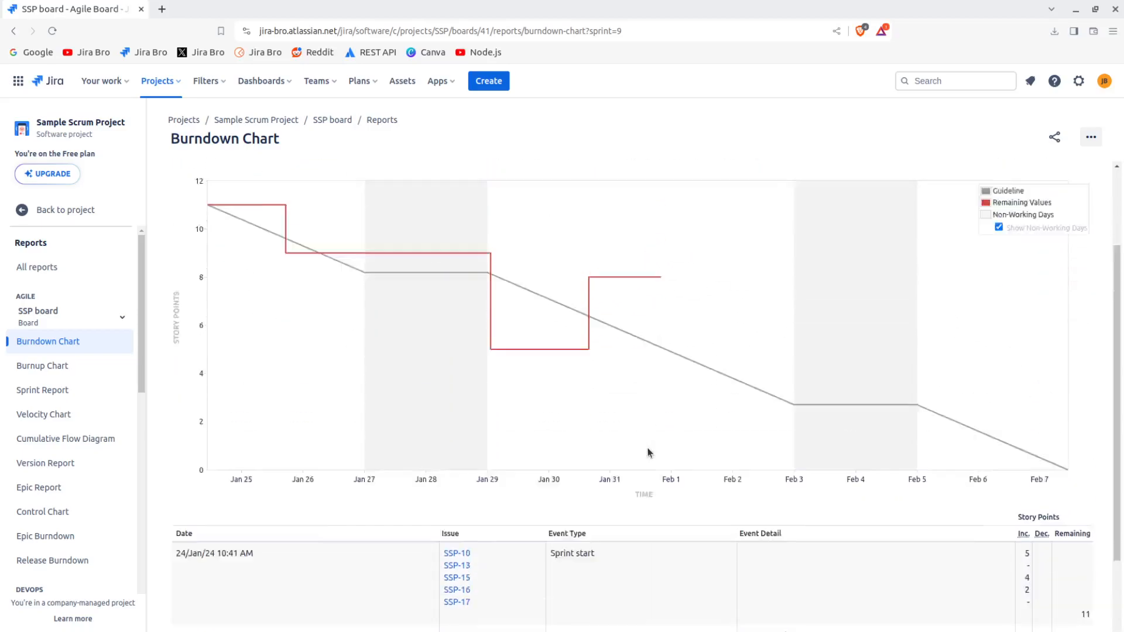
scroll("down", 3)
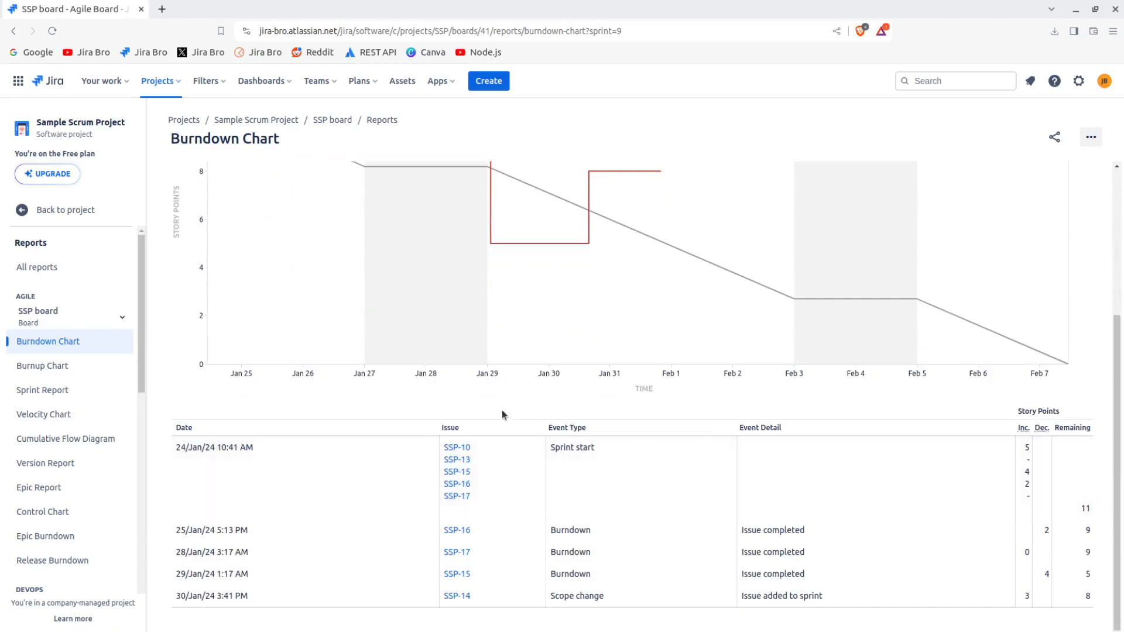
mouse_move(1033, 430)
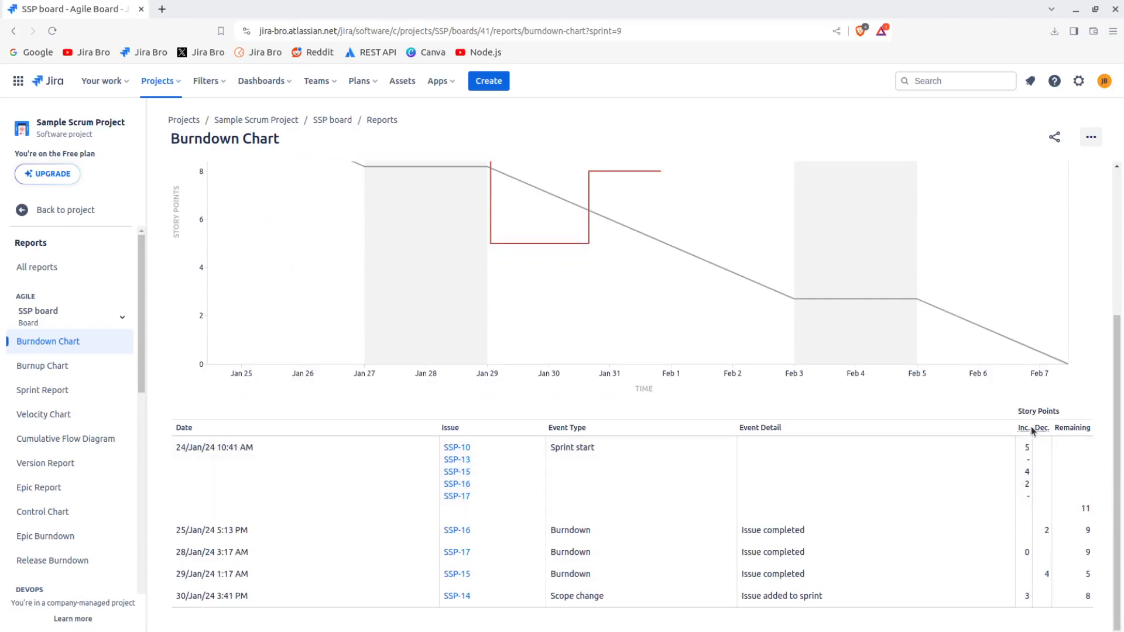
mouse_move(1017, 487)
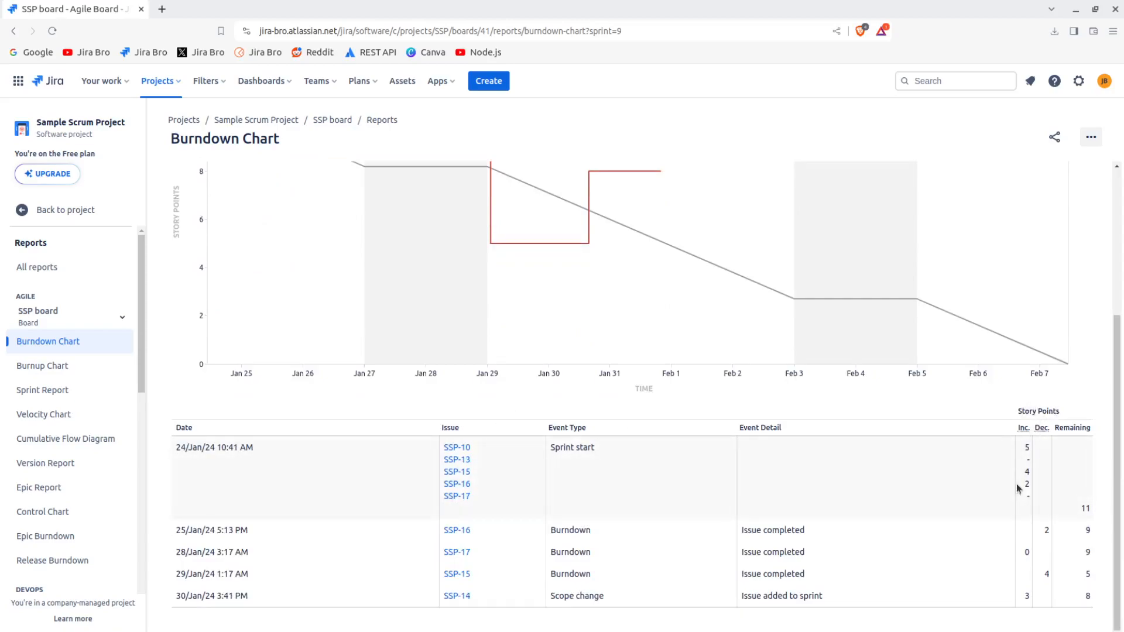
mouse_move(1075, 522)
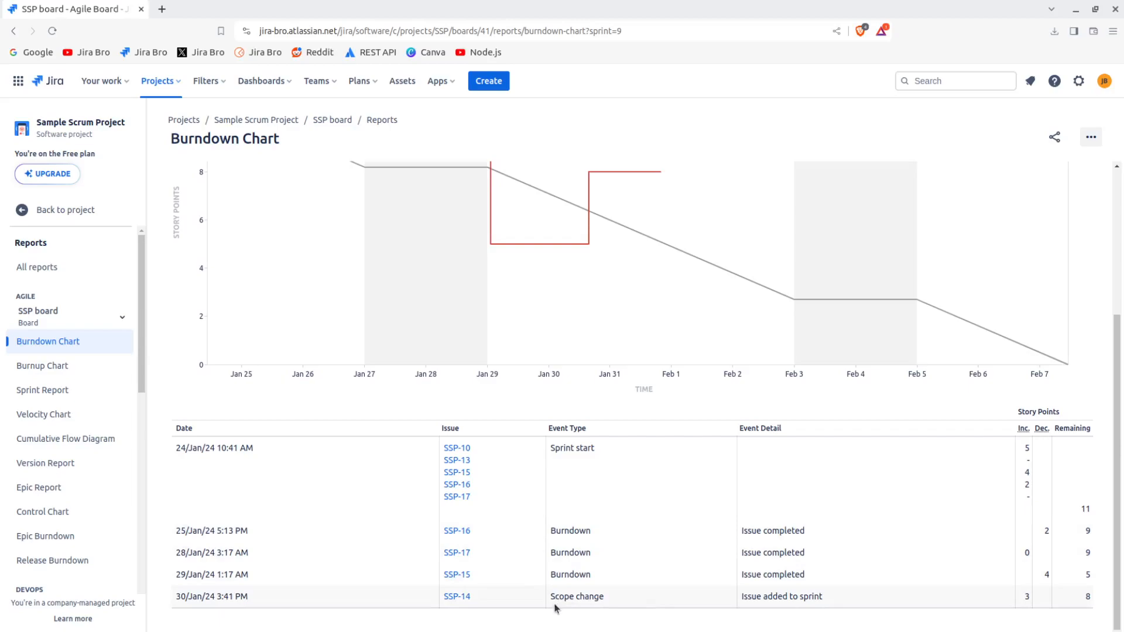
mouse_move(763, 599)
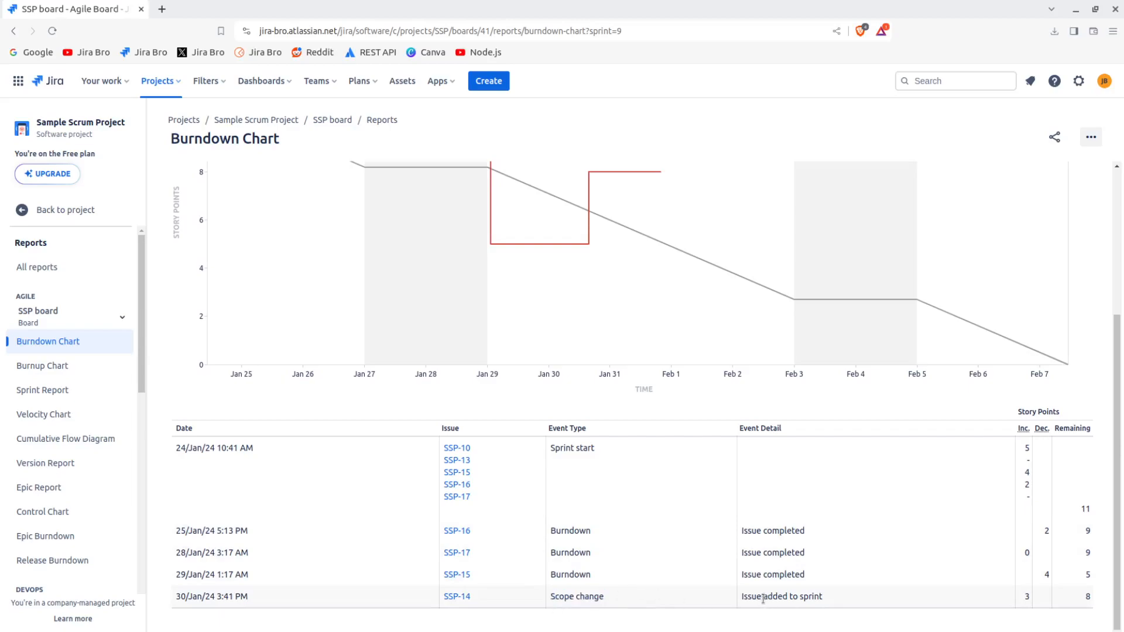
scroll("down", 3)
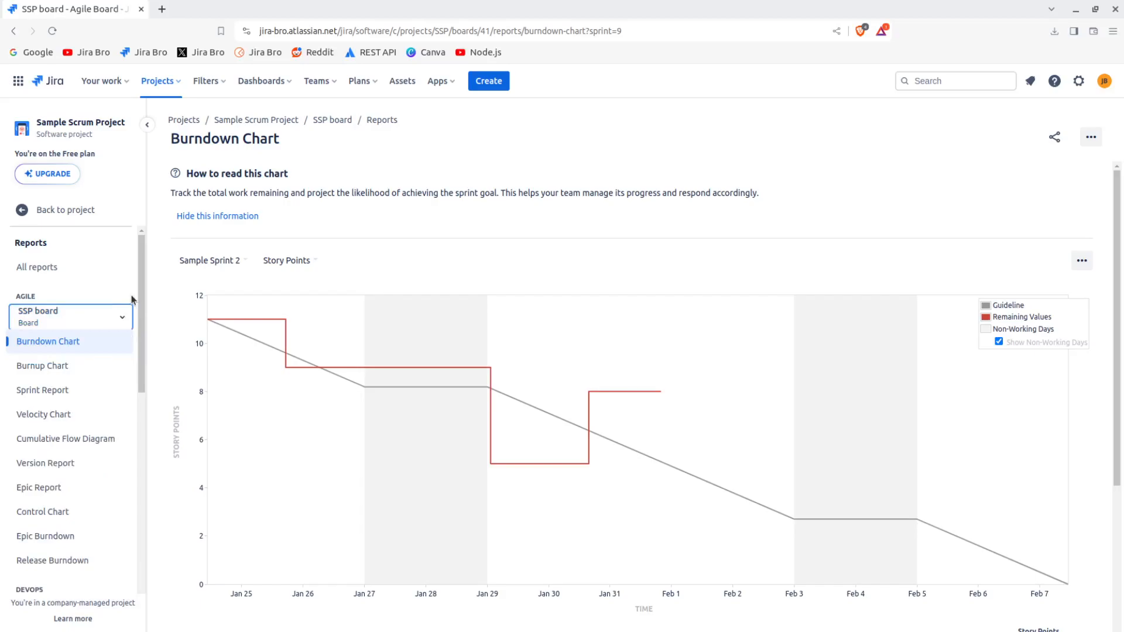
- Show the Burnup Chart for Sample Sprint 2 with its 'How to read this chart' panel
left_click(42, 365)
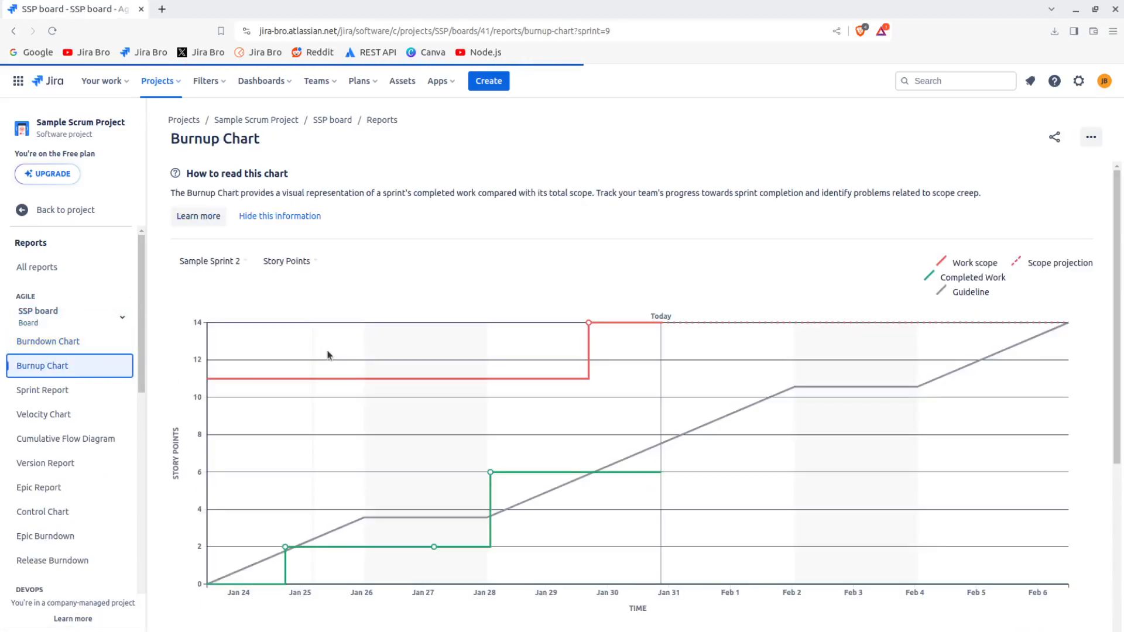
mouse_move(464, 237)
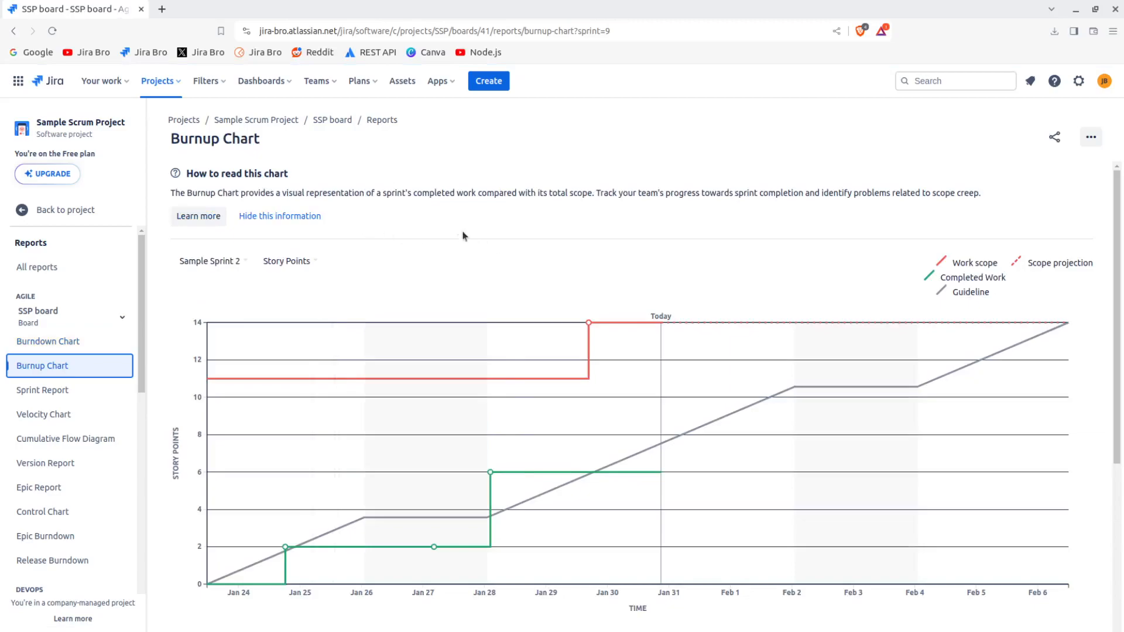
mouse_move(642, 297)
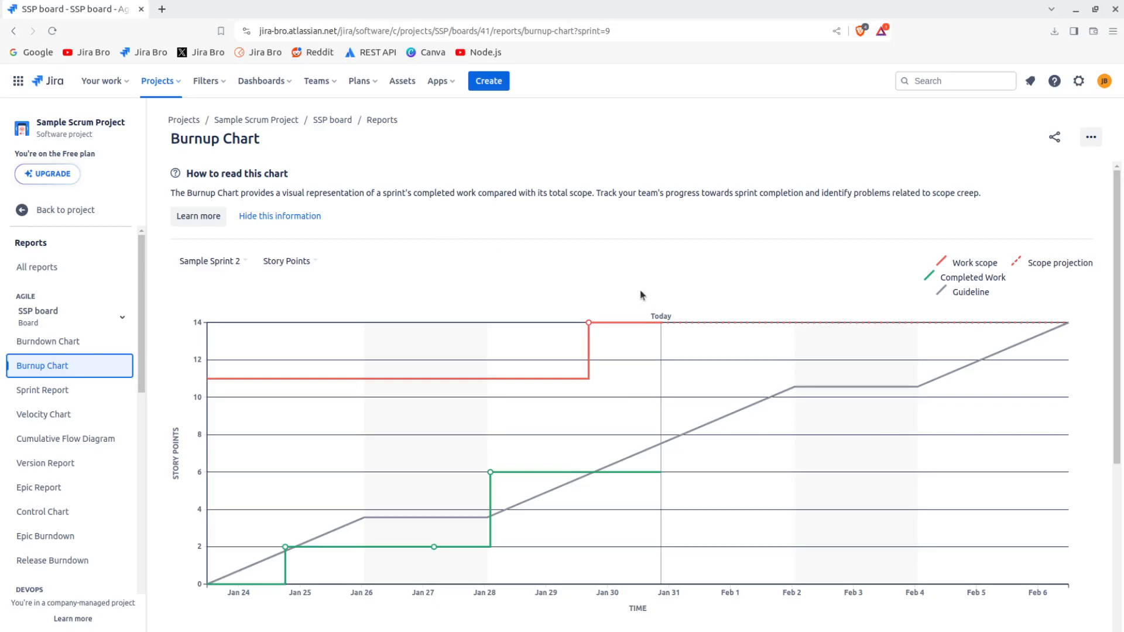
mouse_move(646, 255)
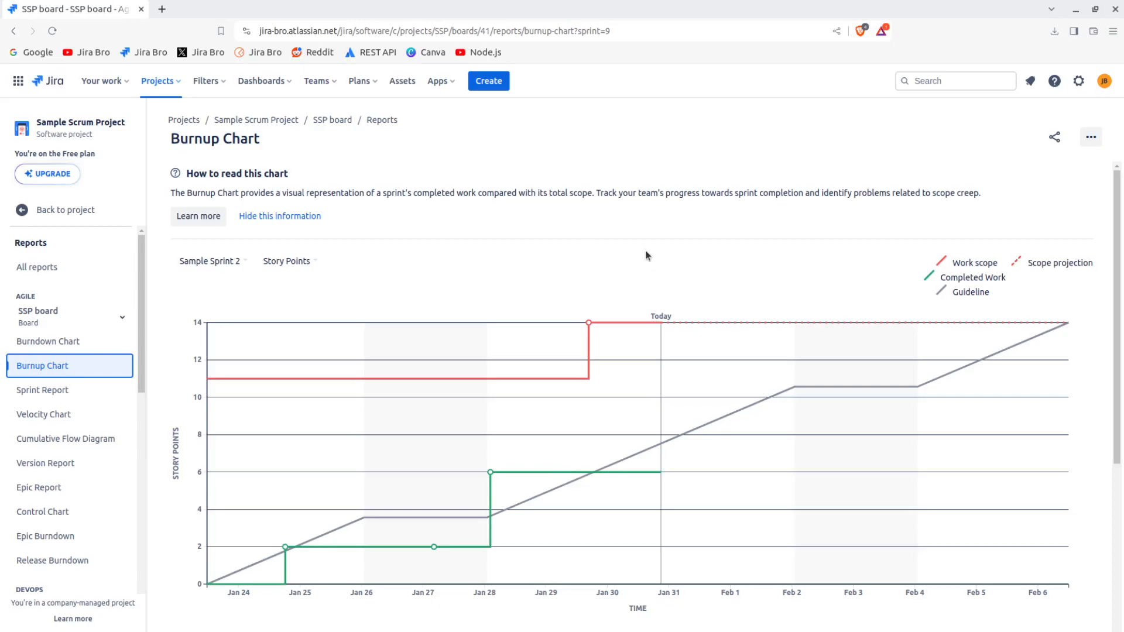
mouse_move(943, 280)
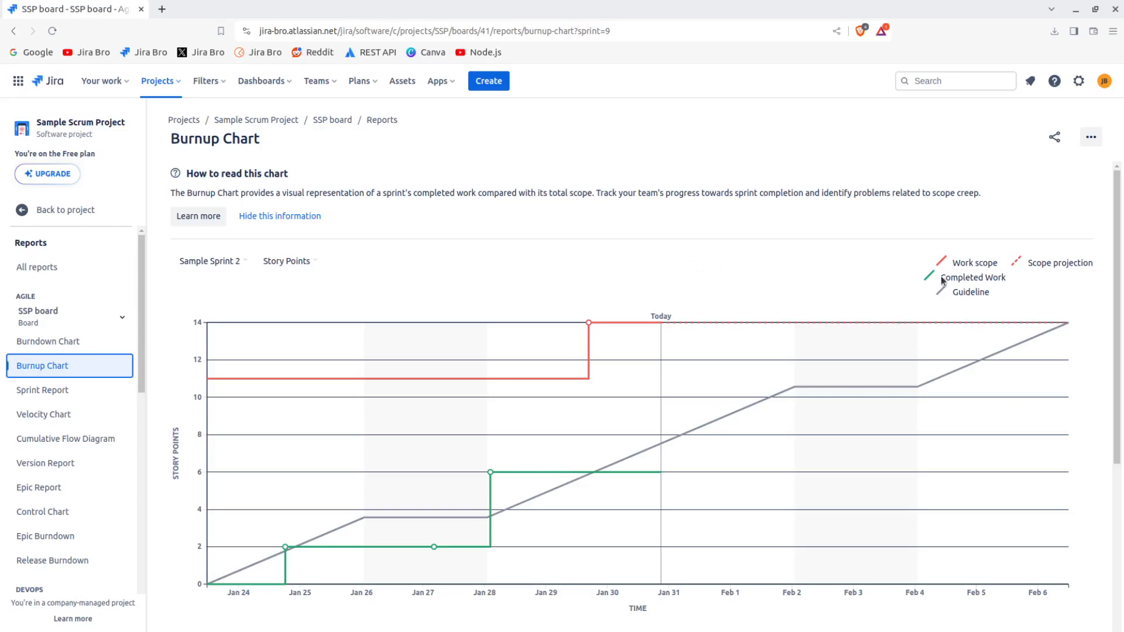
mouse_move(586, 366)
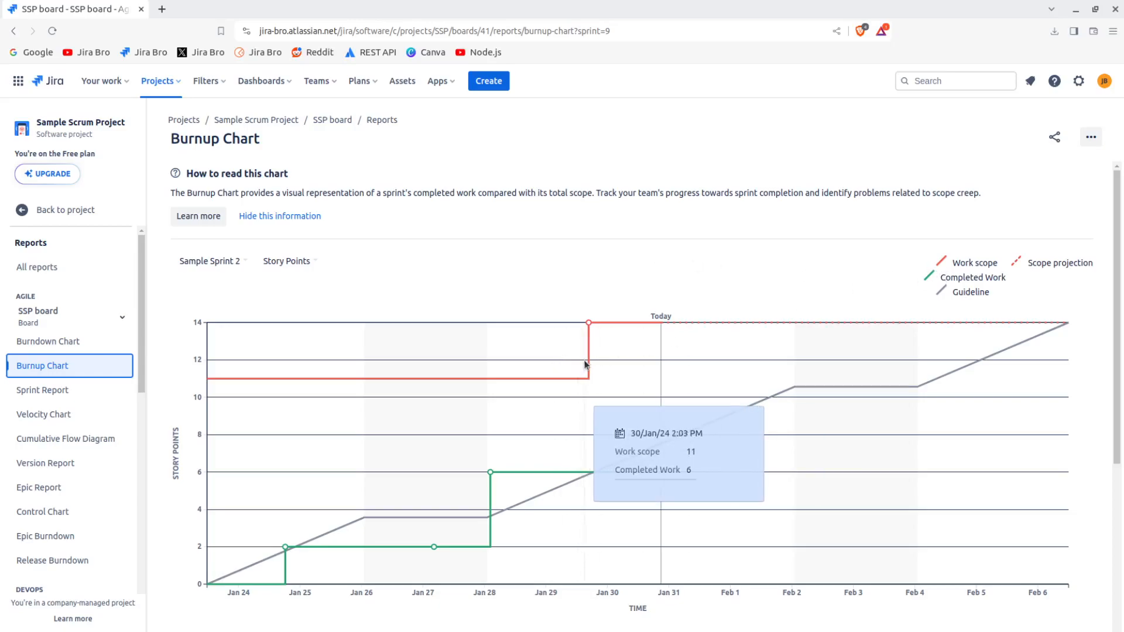
mouse_move(591, 361)
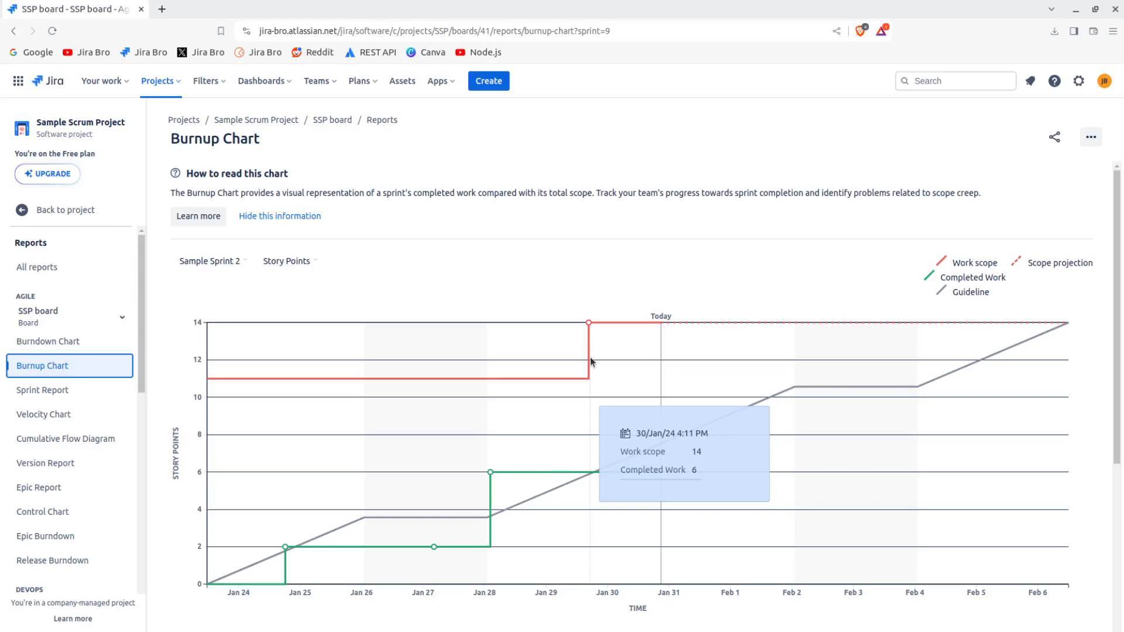
mouse_move(713, 253)
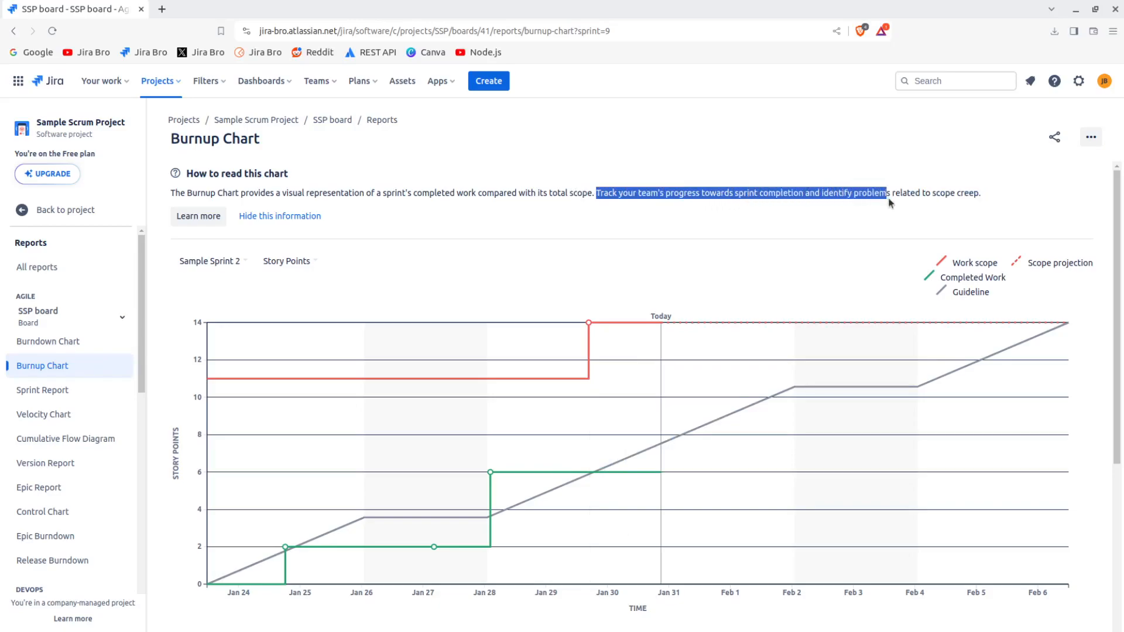
left_click(983, 200)
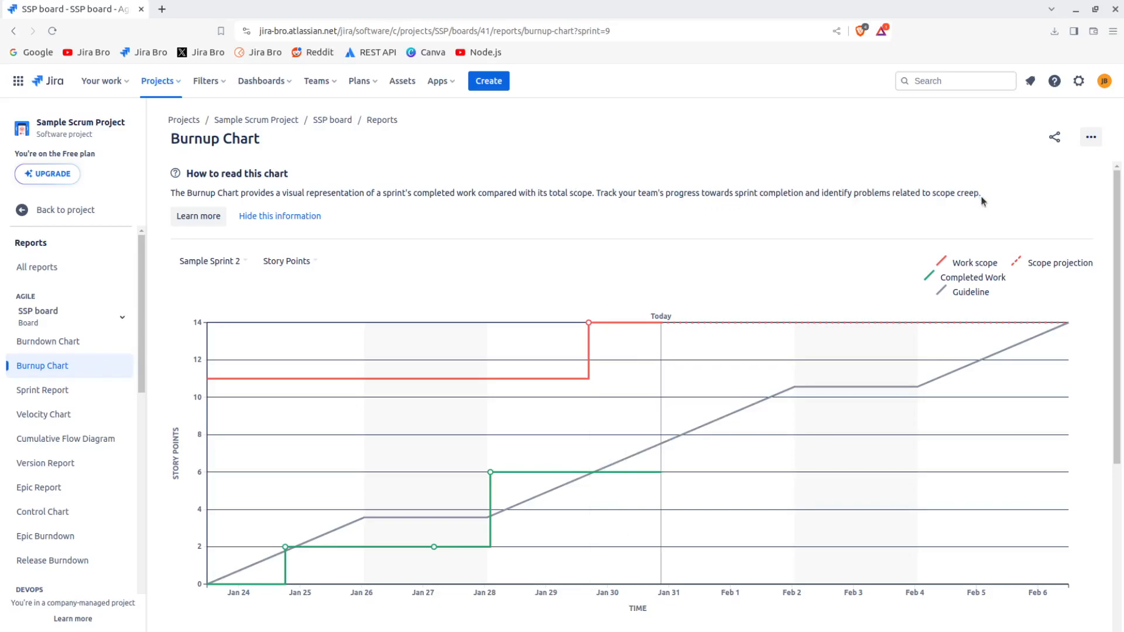
- Hide the chart explanation and review the burnup events, marking the Issue completed event type
left_click(280, 215)
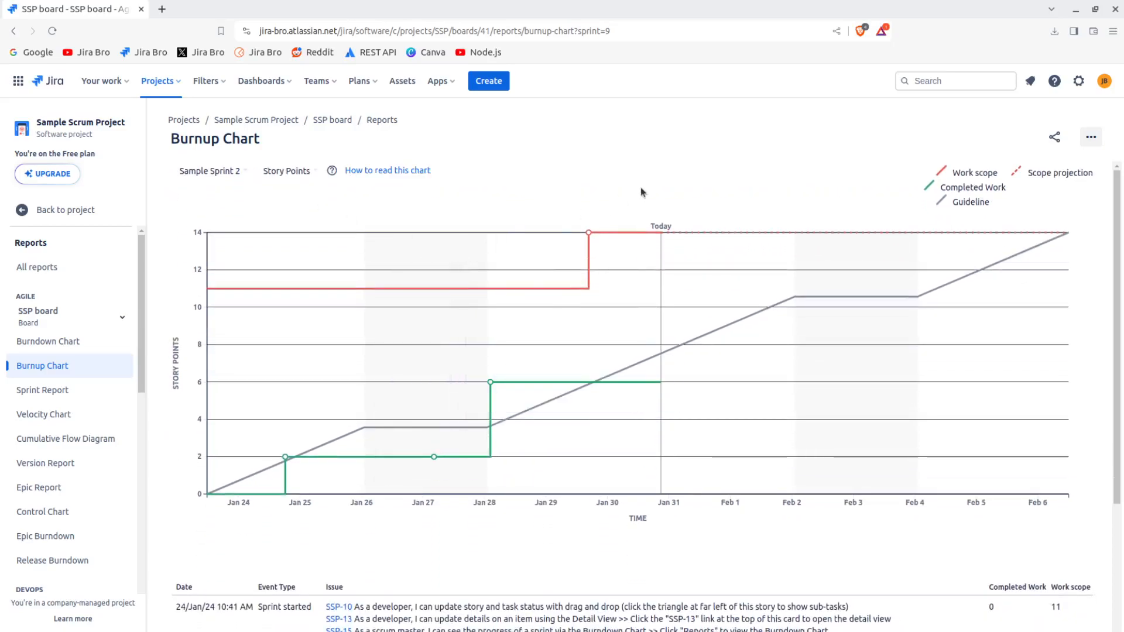
scroll("down", 3)
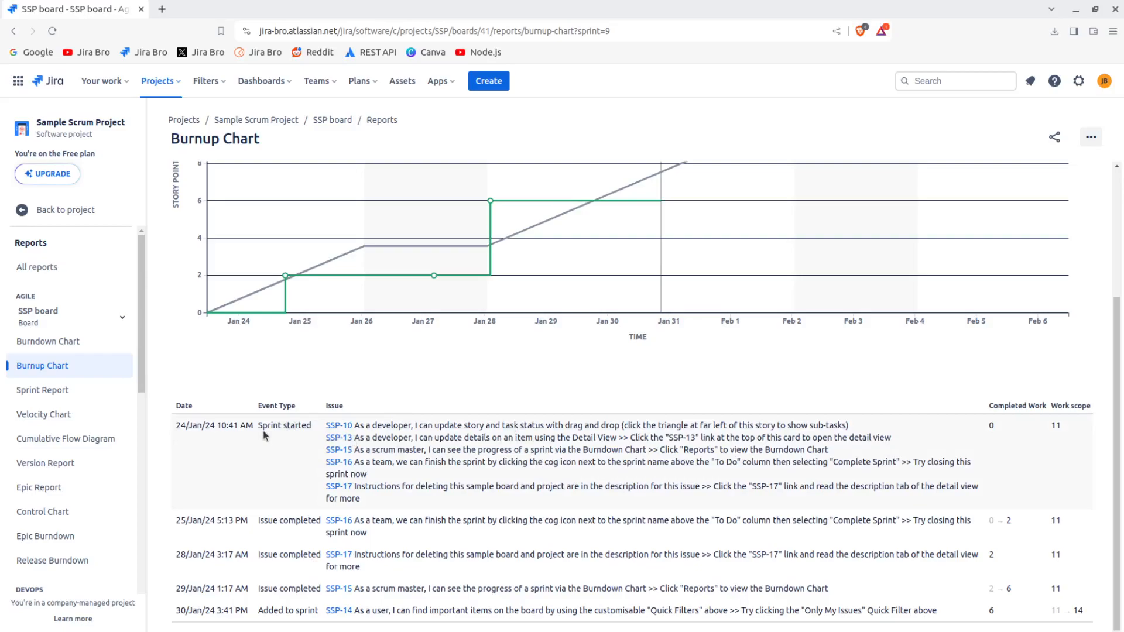
double_click(285, 425)
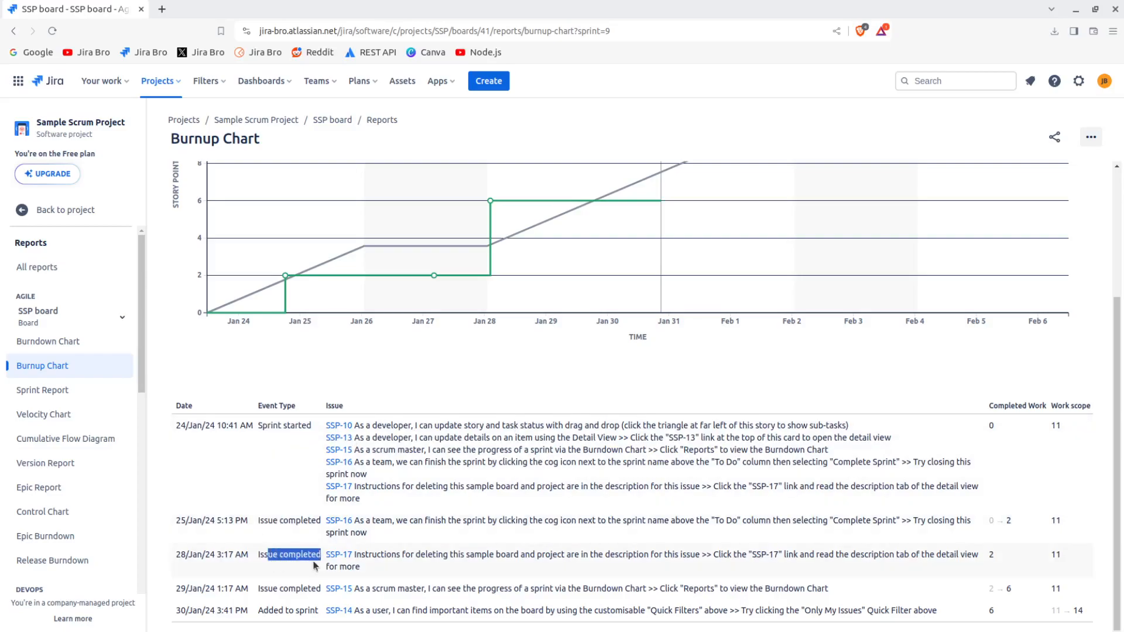
mouse_move(281, 591)
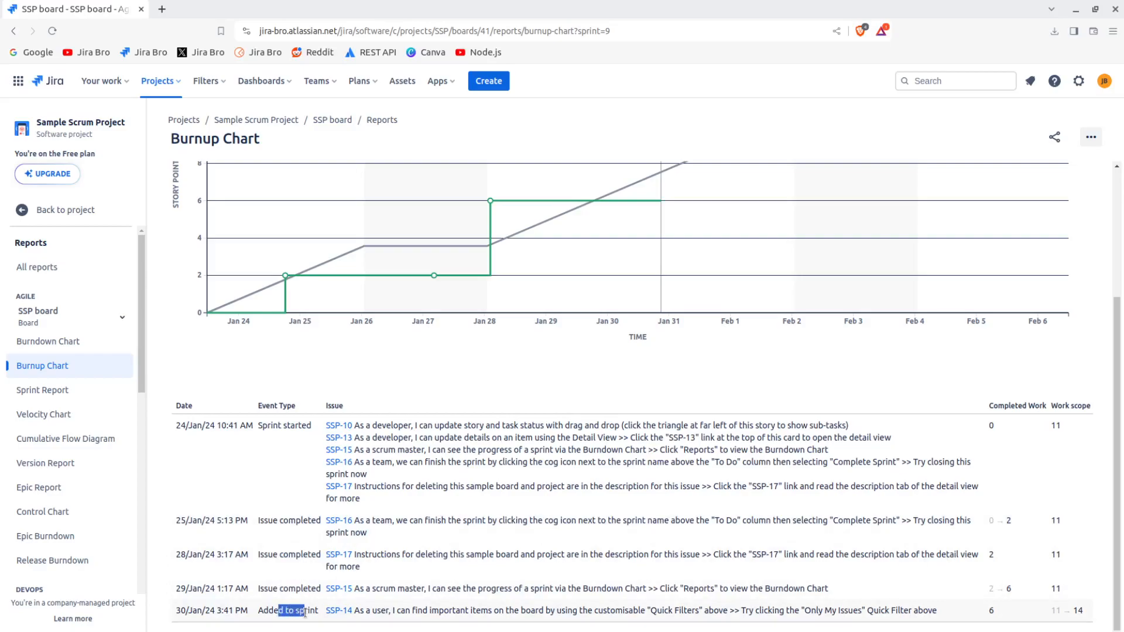
mouse_move(879, 582)
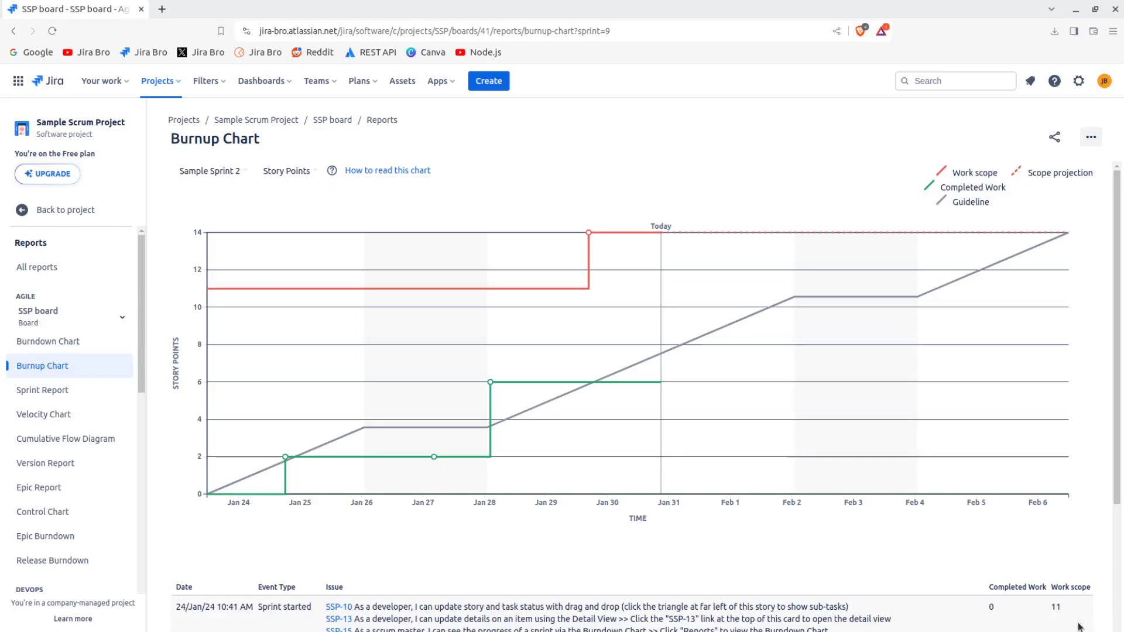
scroll("down", 3)
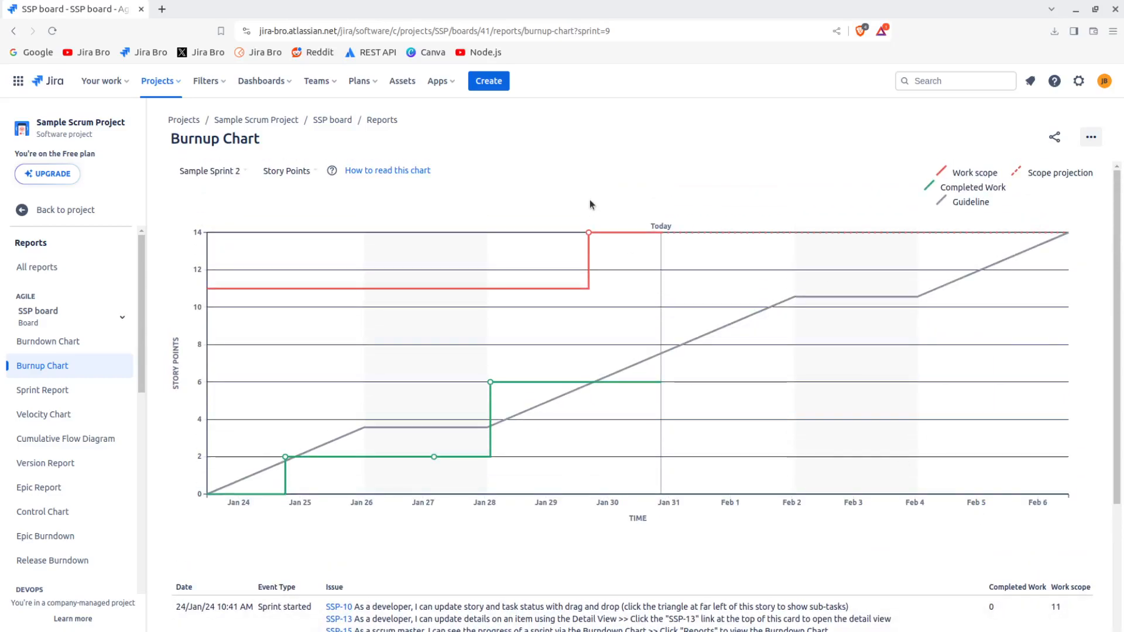
mouse_move(602, 177)
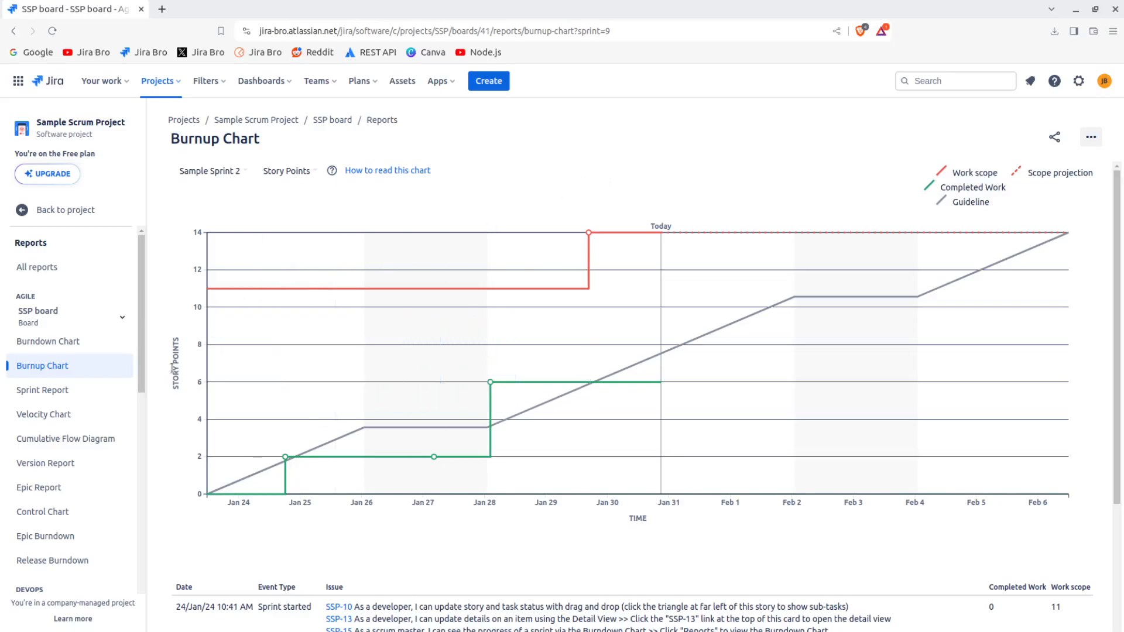
mouse_move(83, 395)
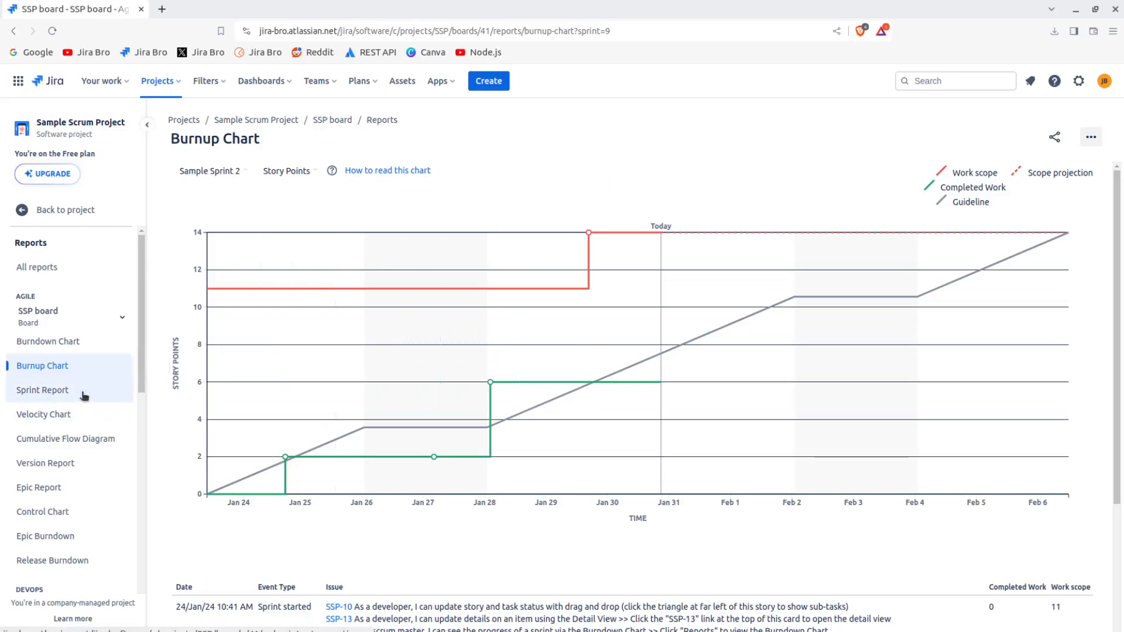
- Review the Sprint Report for Sample Sprint 1 down to its Issues Not Completed section
left_click(42, 390)
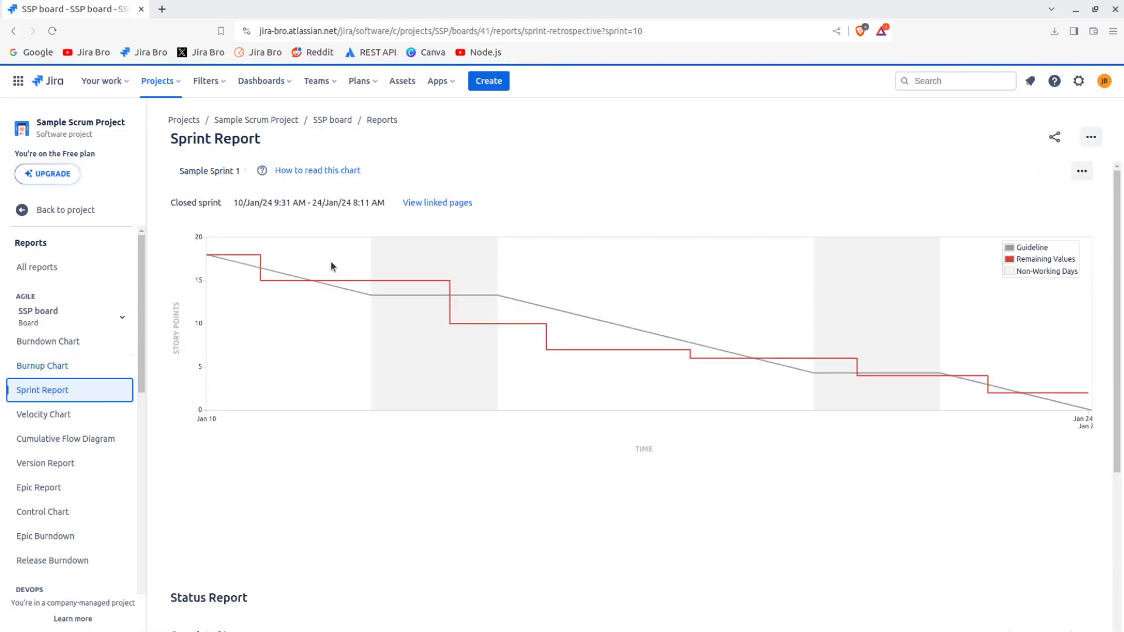
scroll("down", 3)
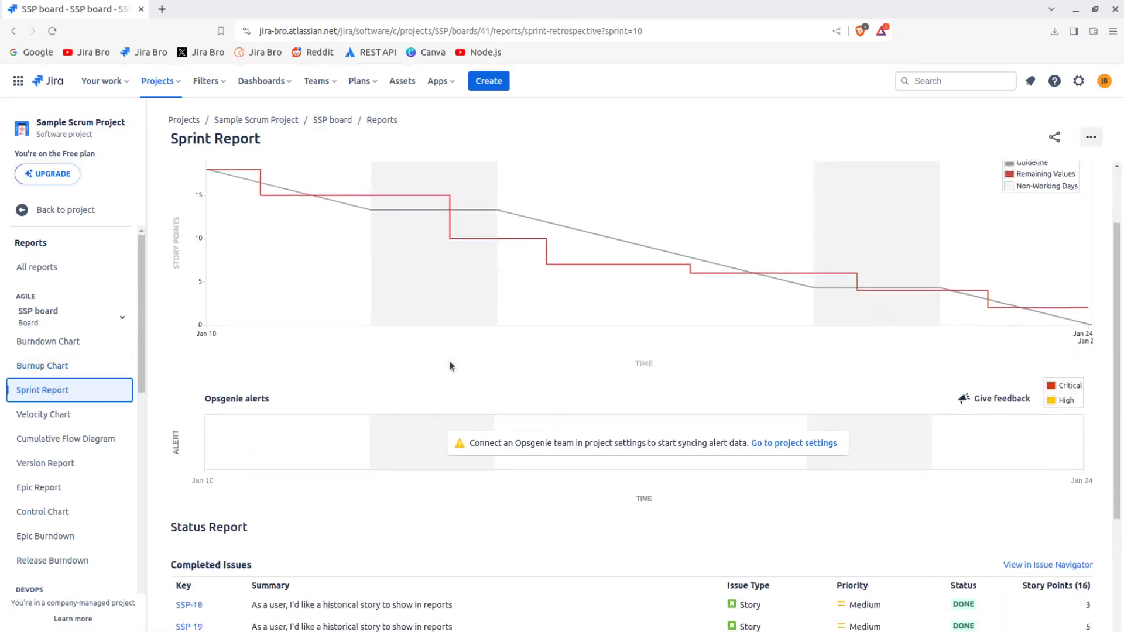
scroll("down", 3)
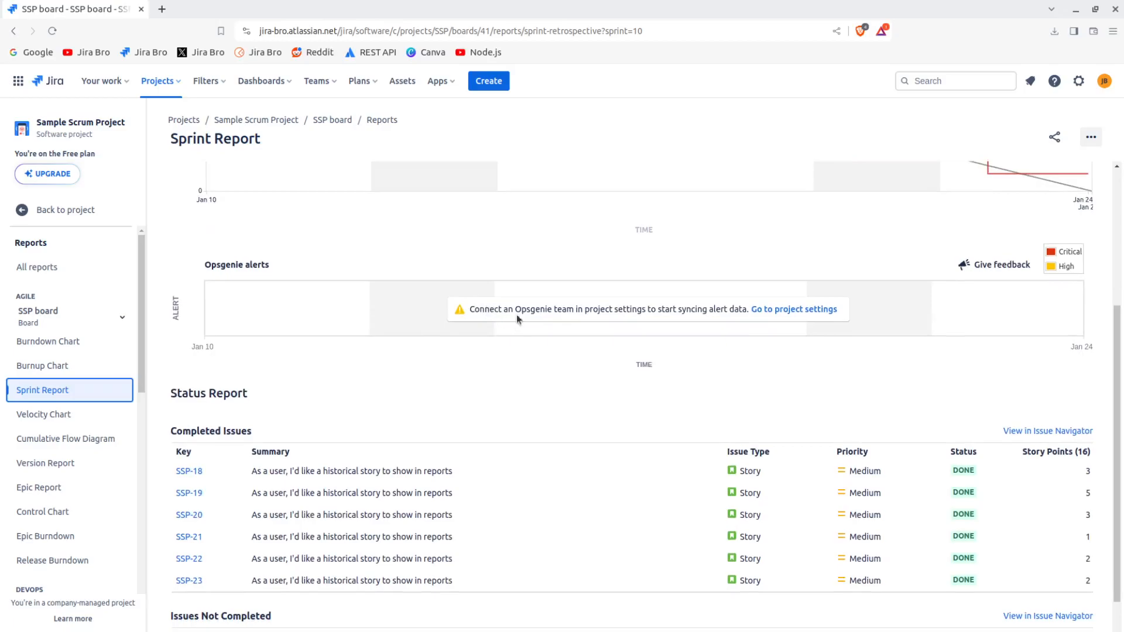
mouse_move(213, 276)
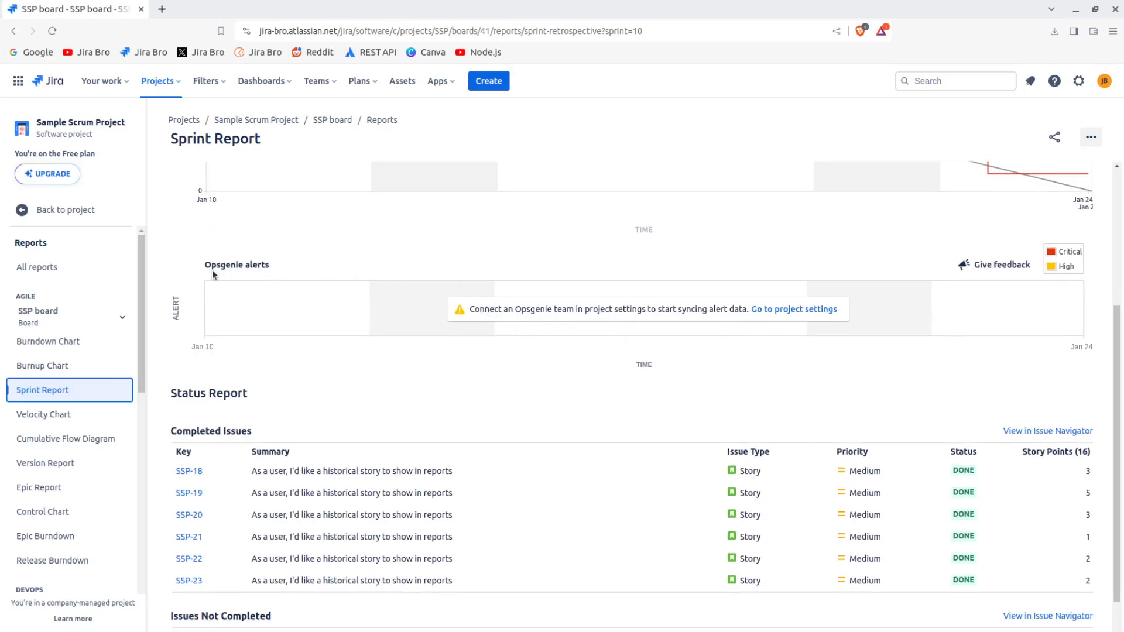
double_click(236, 264)
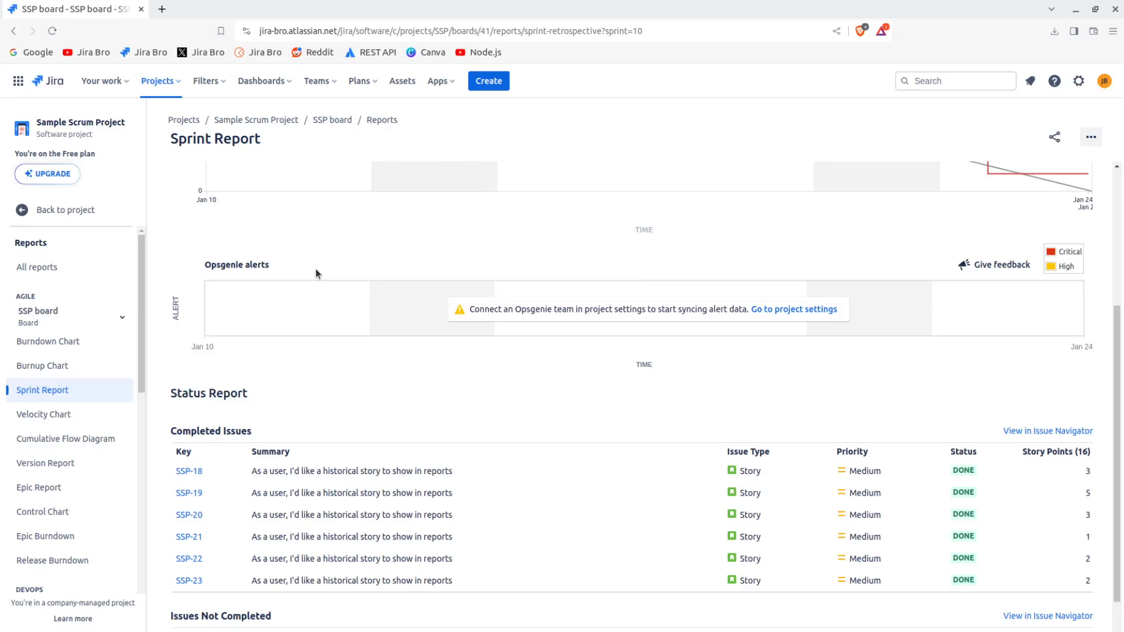
scroll("up", 3)
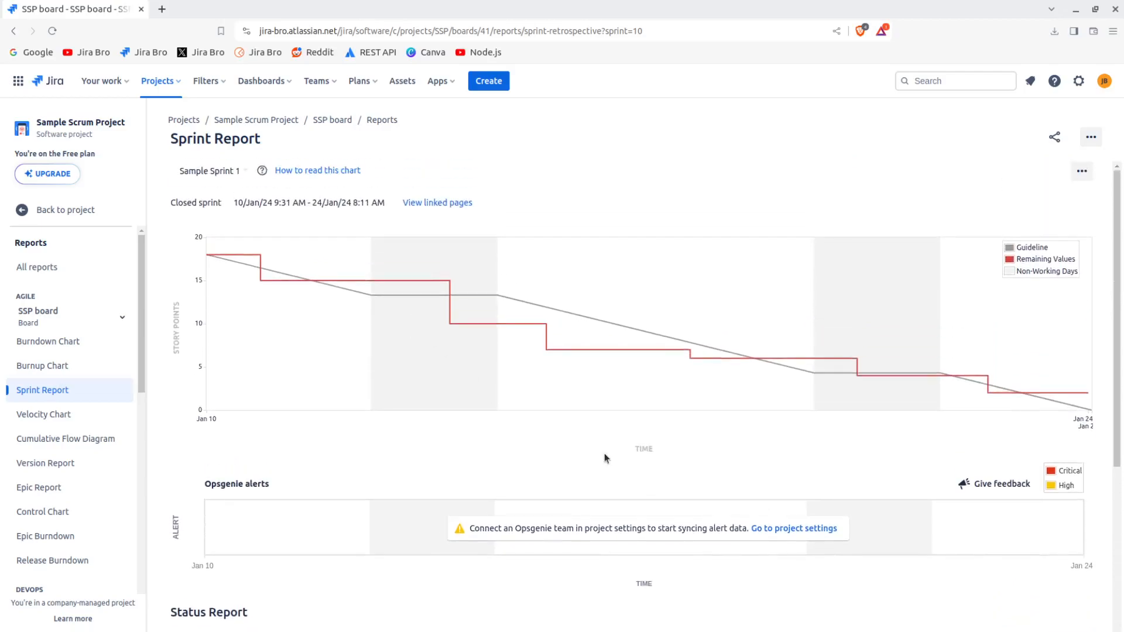
scroll("down", 3)
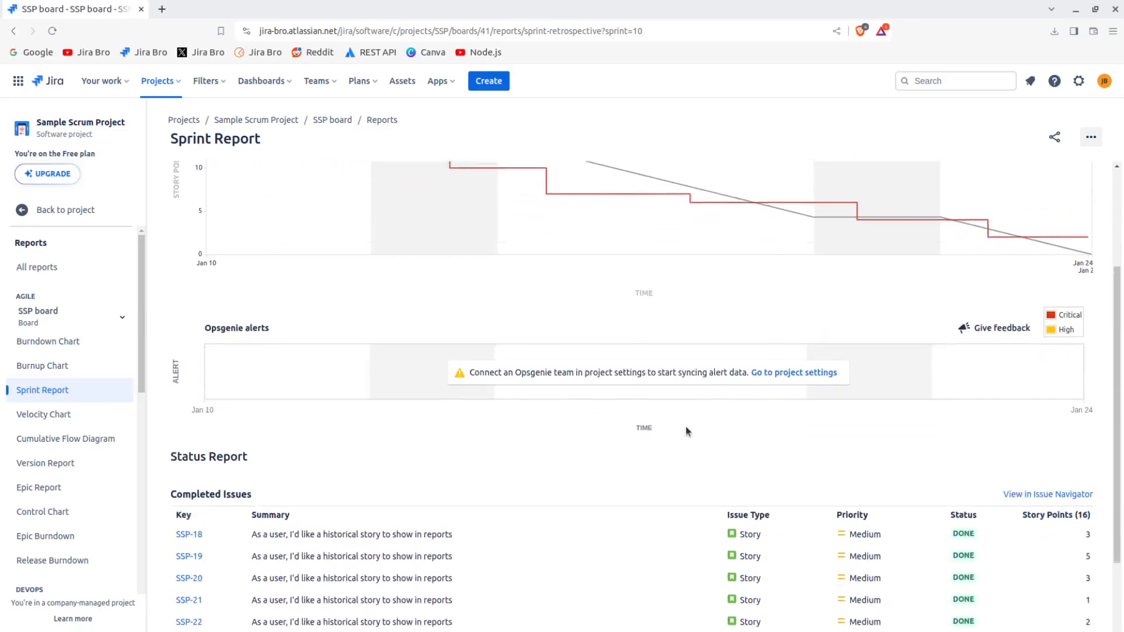
scroll("down", 3)
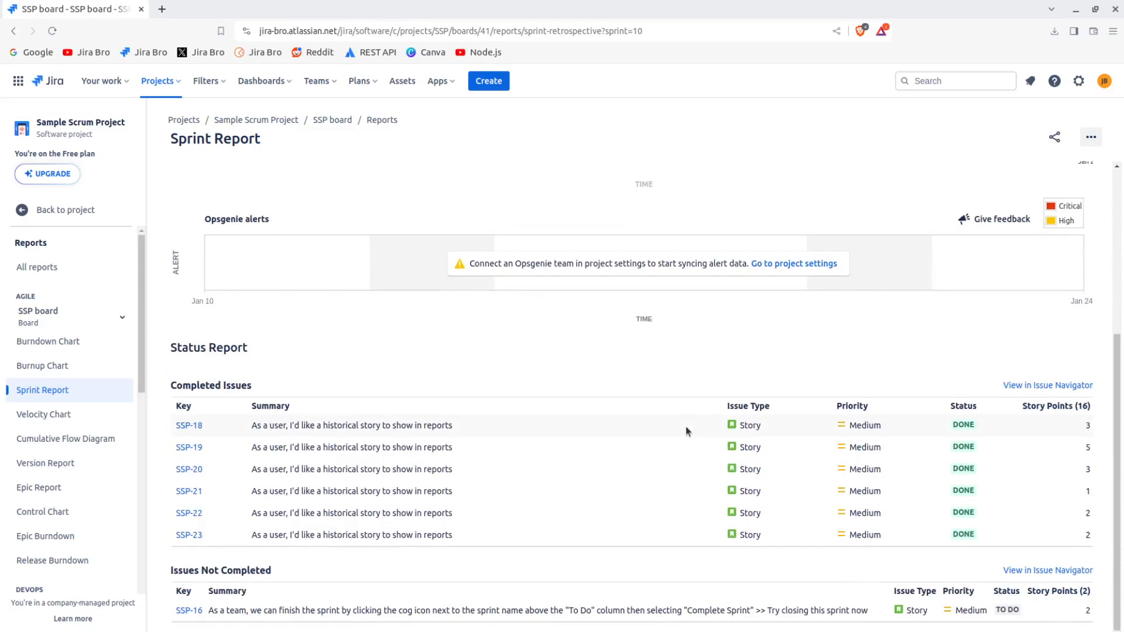
scroll("down", 3)
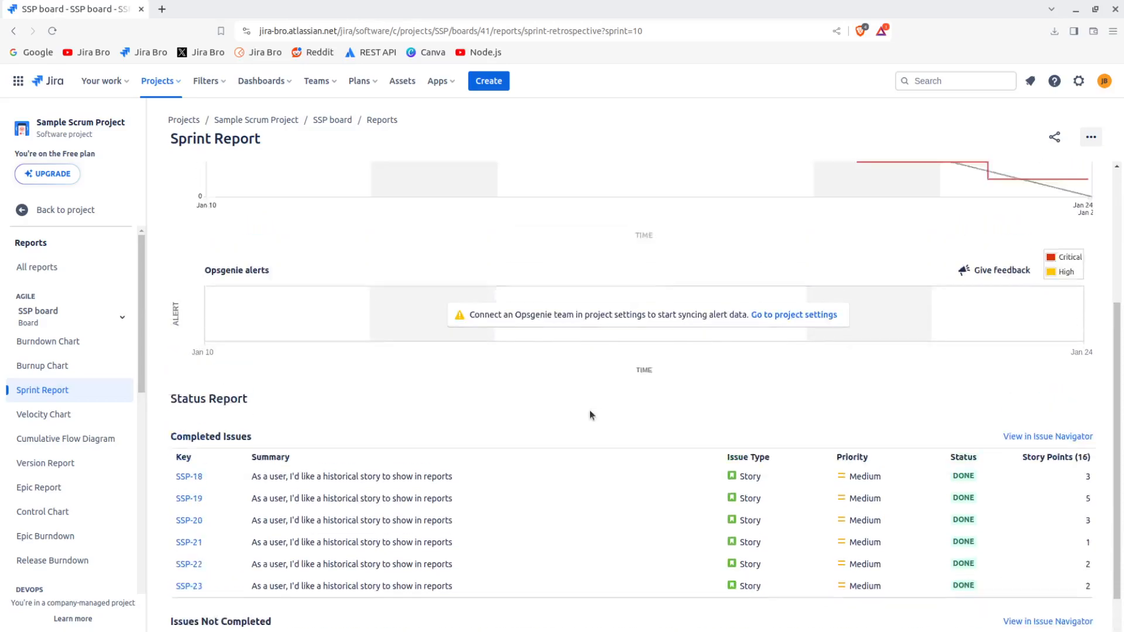
scroll("down", 3)
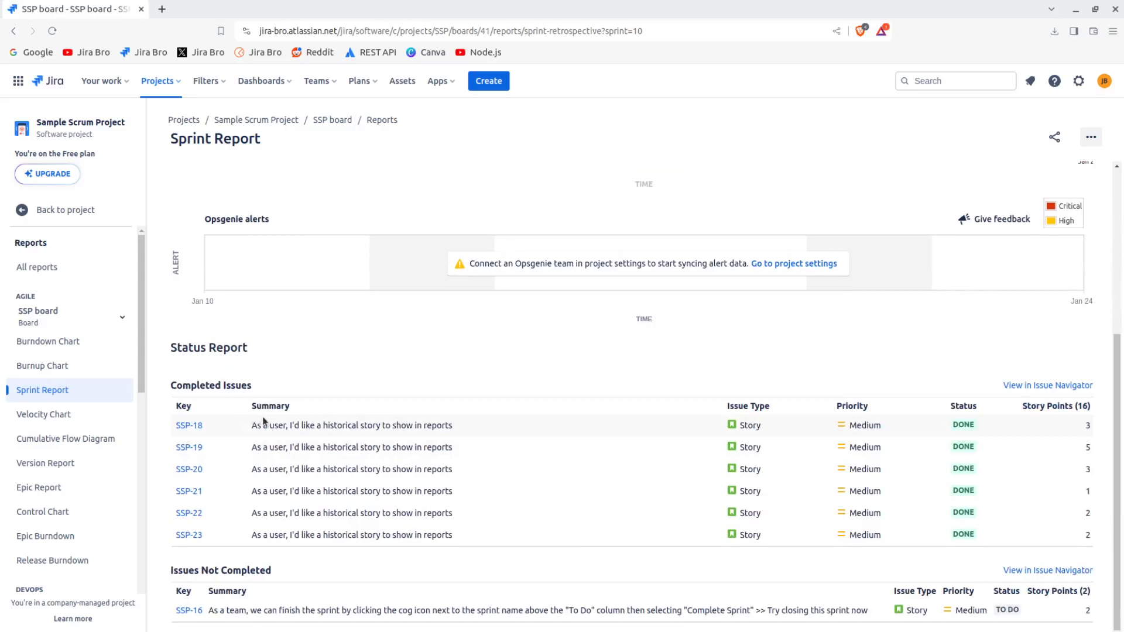
mouse_move(1035, 430)
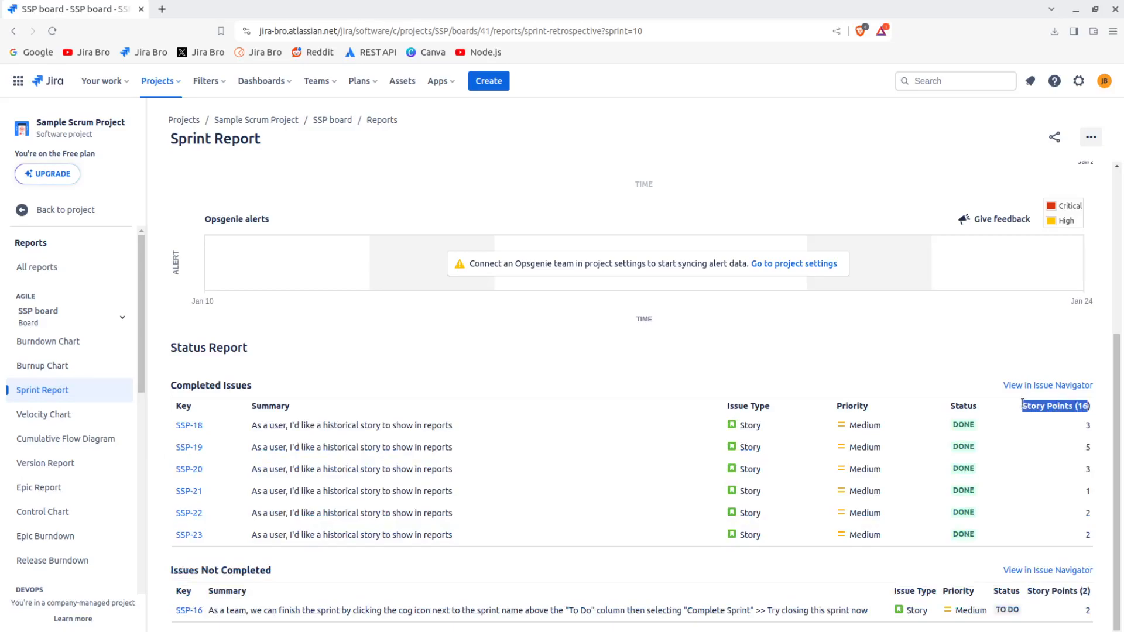
double_click(221, 571)
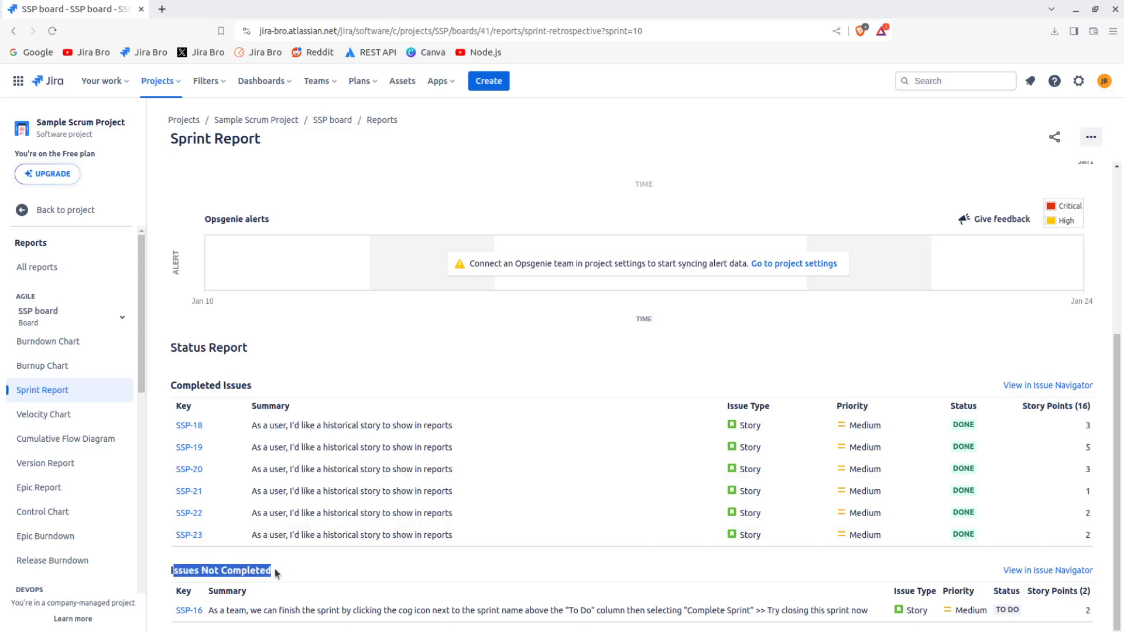
mouse_move(822, 577)
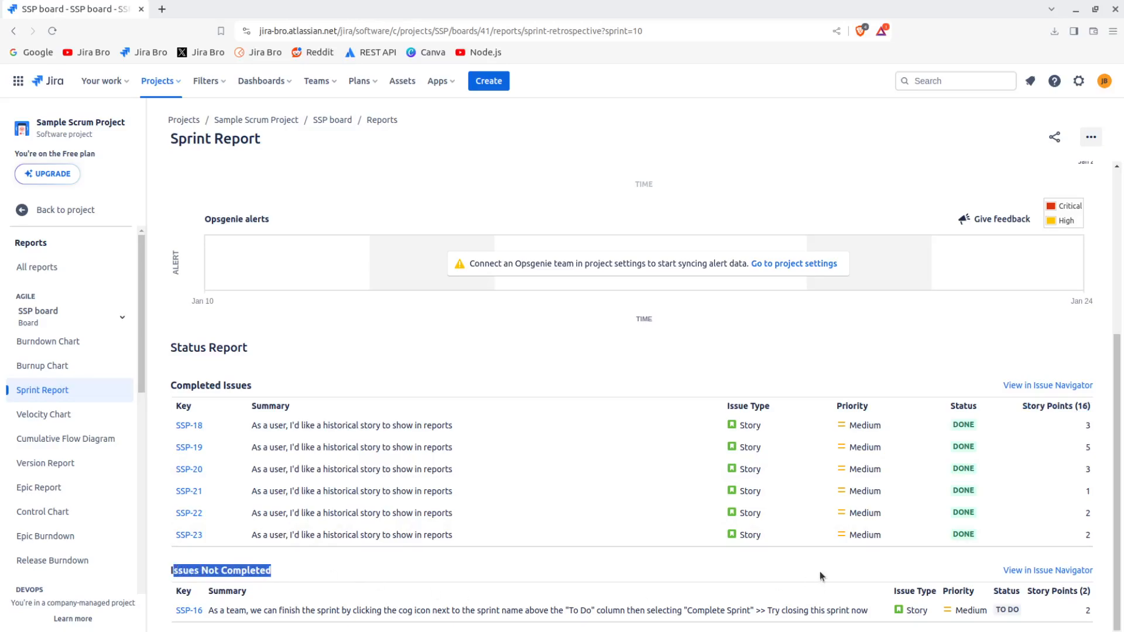
mouse_move(239, 609)
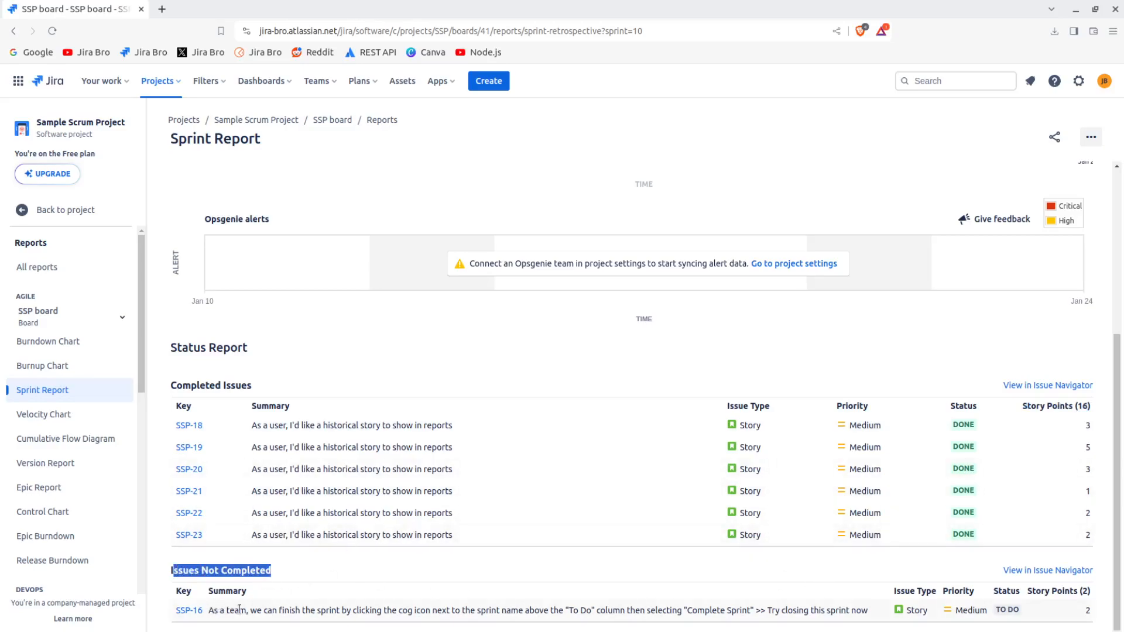
scroll("up", 3)
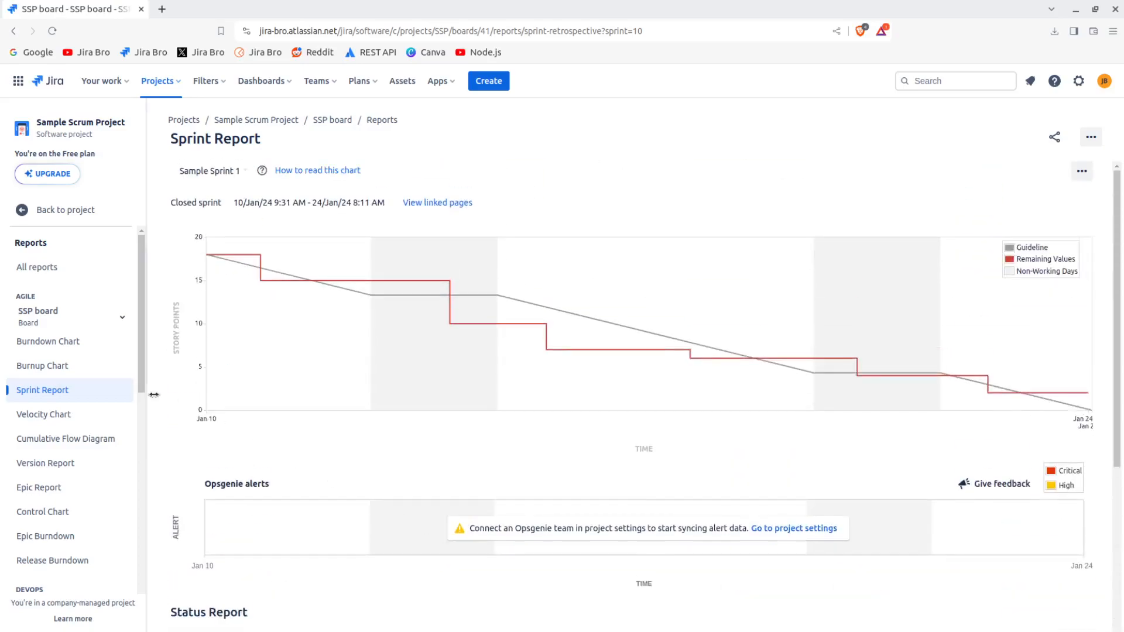
- Show the Velocity Chart with Sample Sprint 1's committed and completed points
left_click(44, 415)
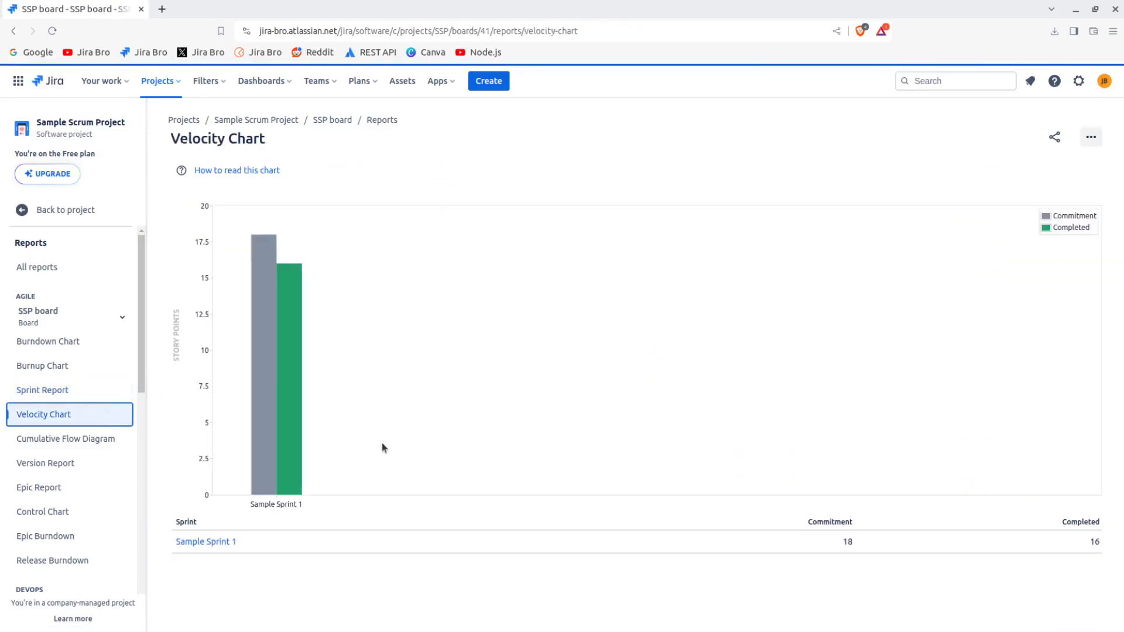
left_click(236, 170)
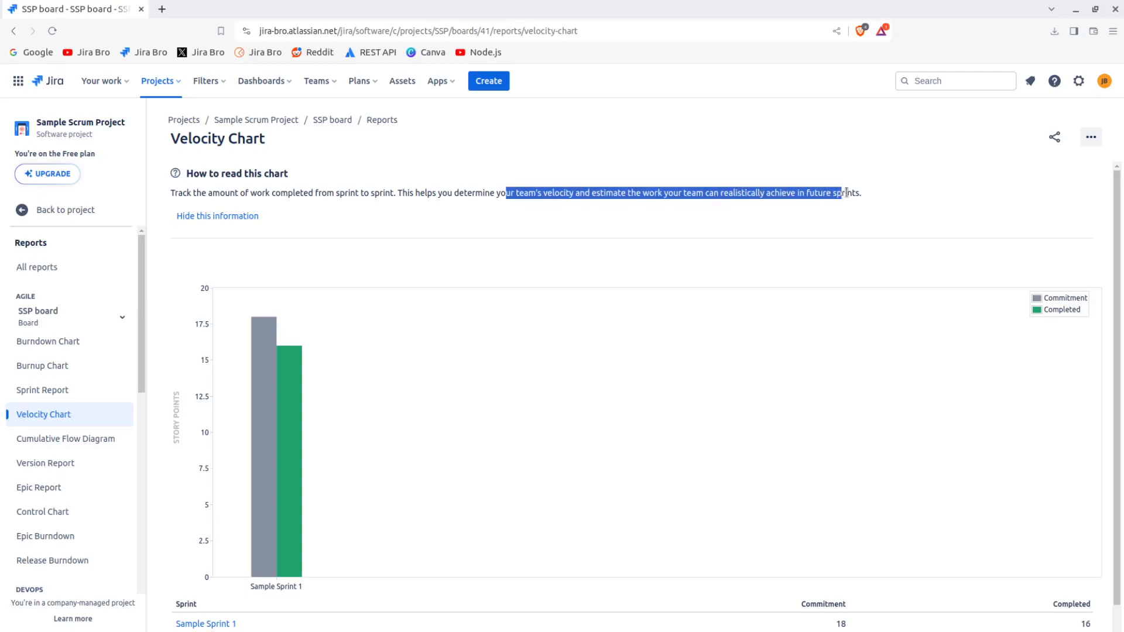
scroll("down", 3)
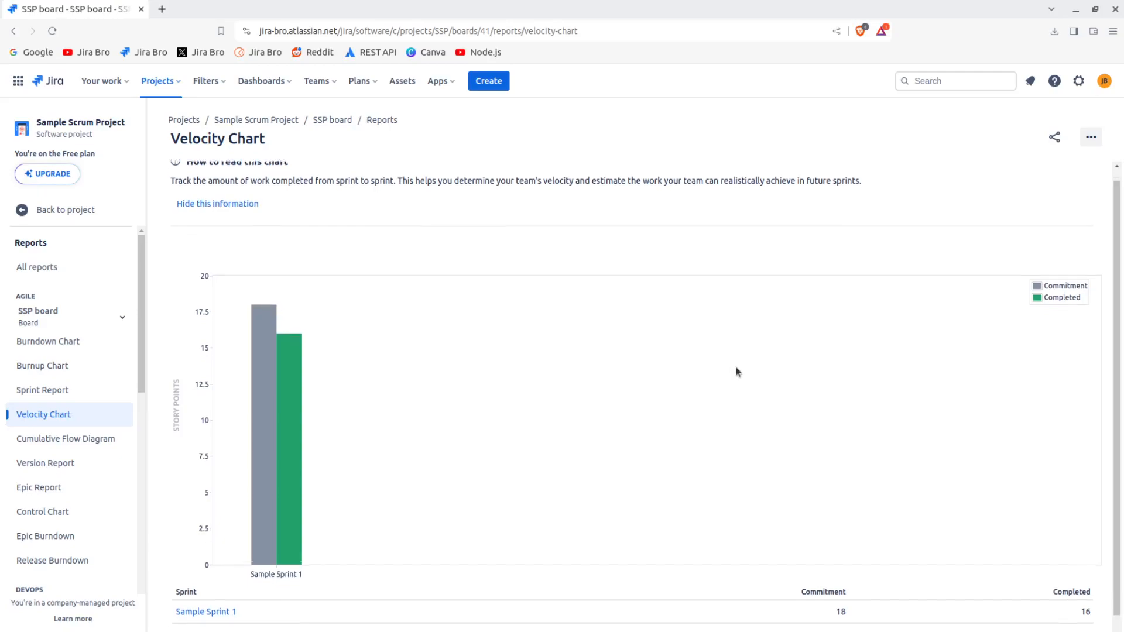
scroll("down", 3)
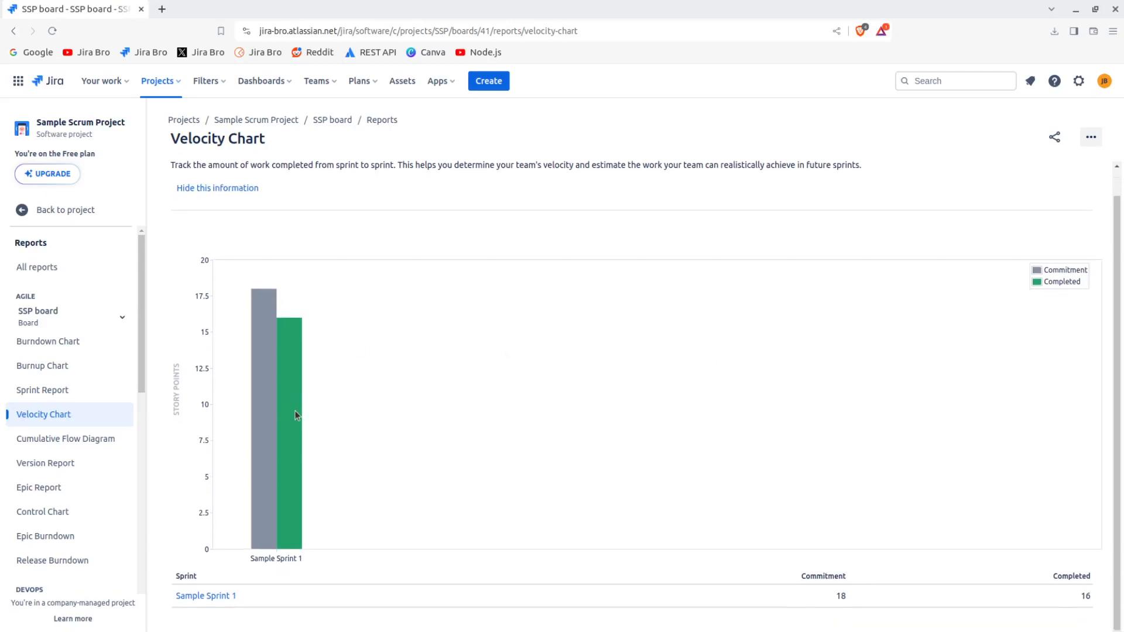
mouse_move(293, 350)
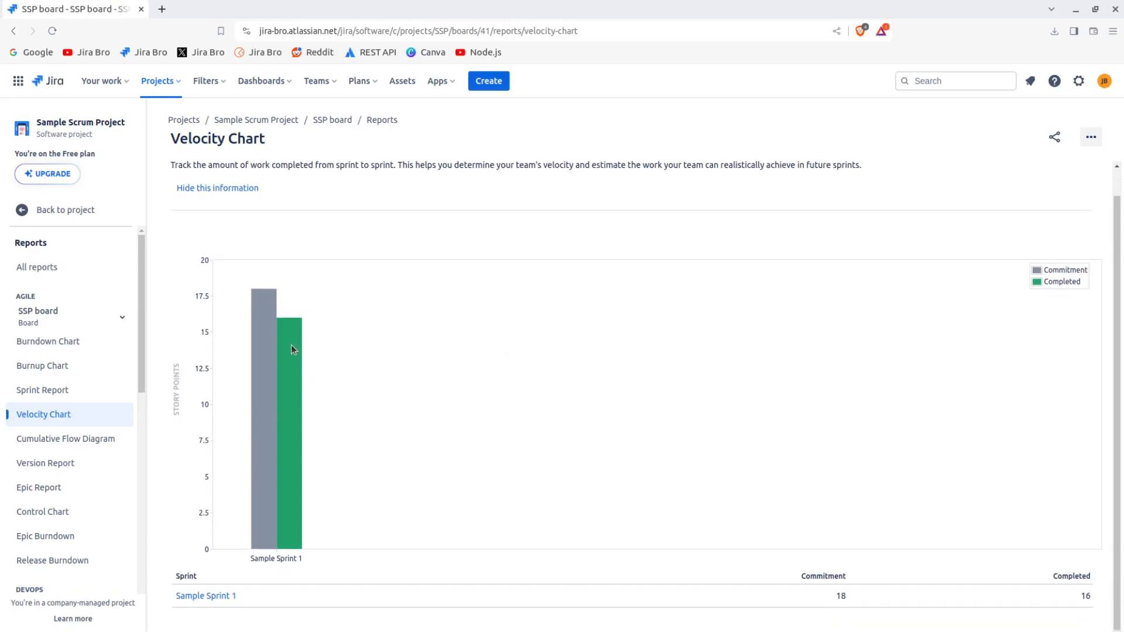
mouse_move(260, 311)
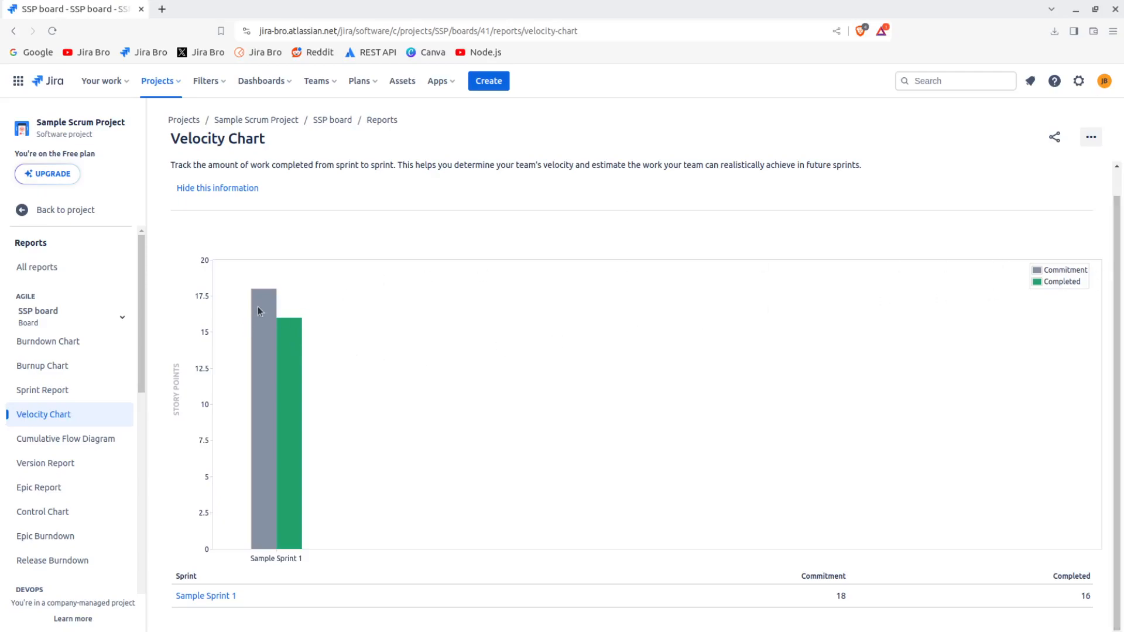
mouse_move(331, 349)
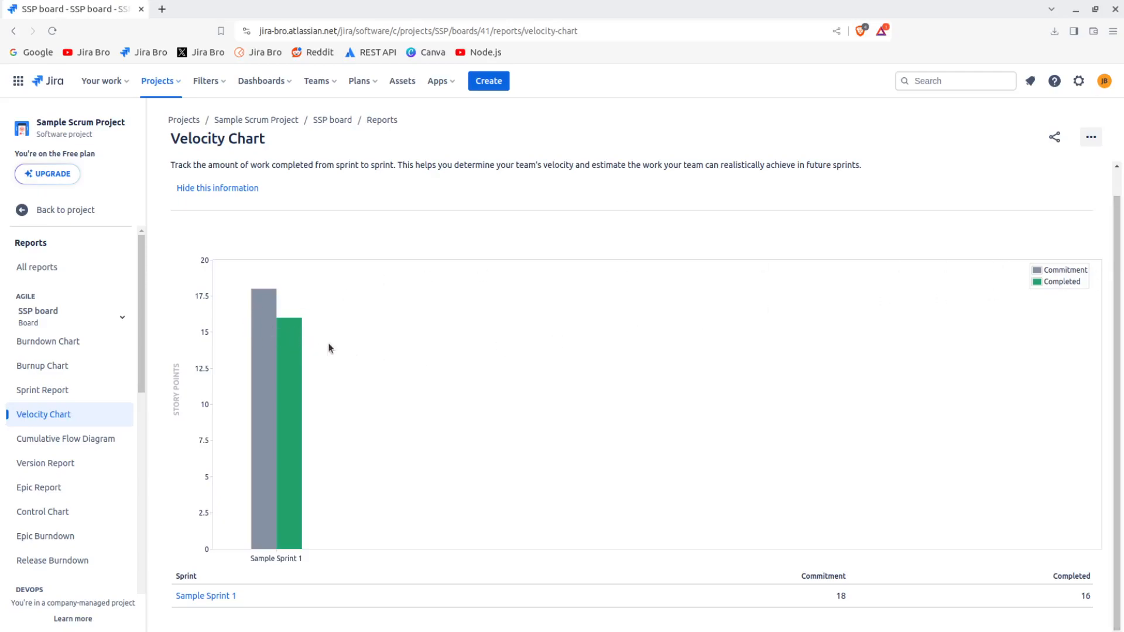
mouse_move(680, 569)
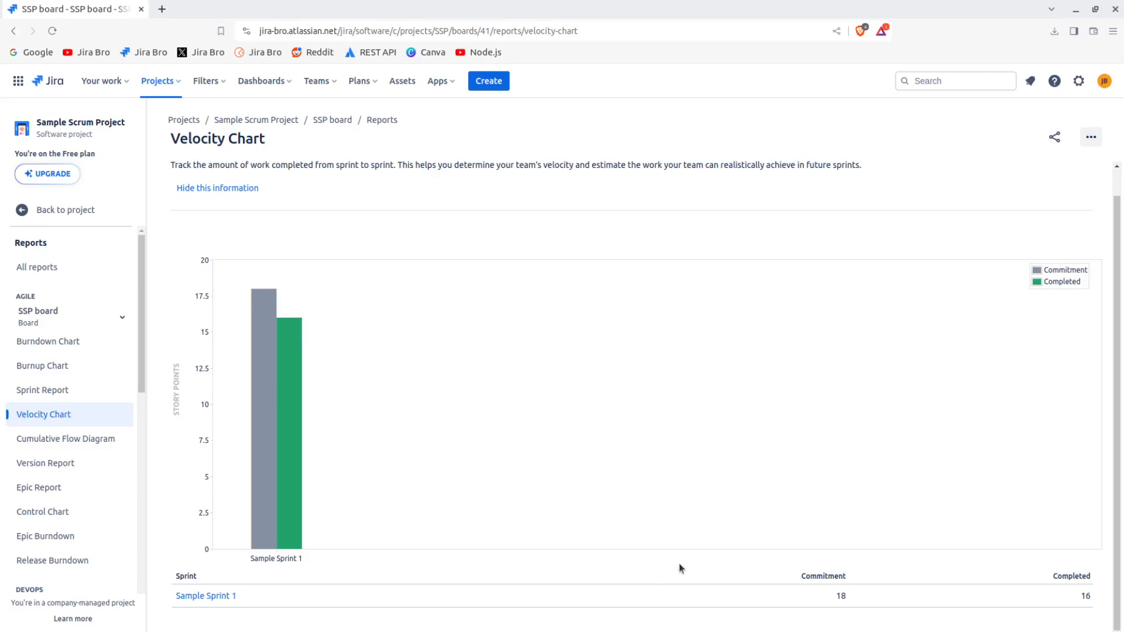
double_click(1086, 596)
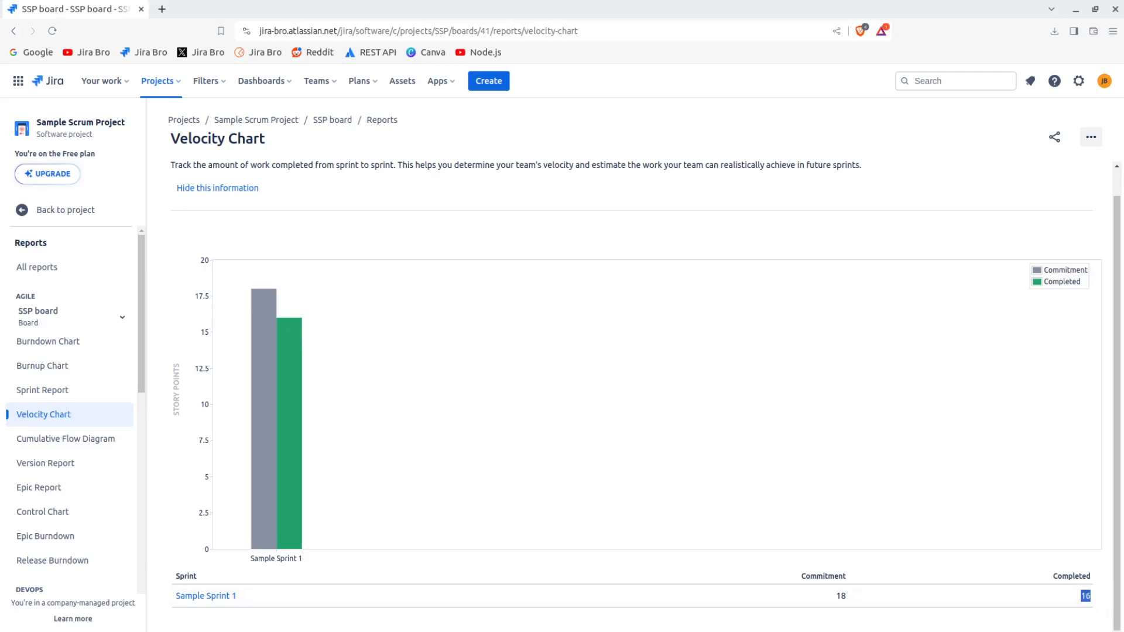
mouse_move(1066, 599)
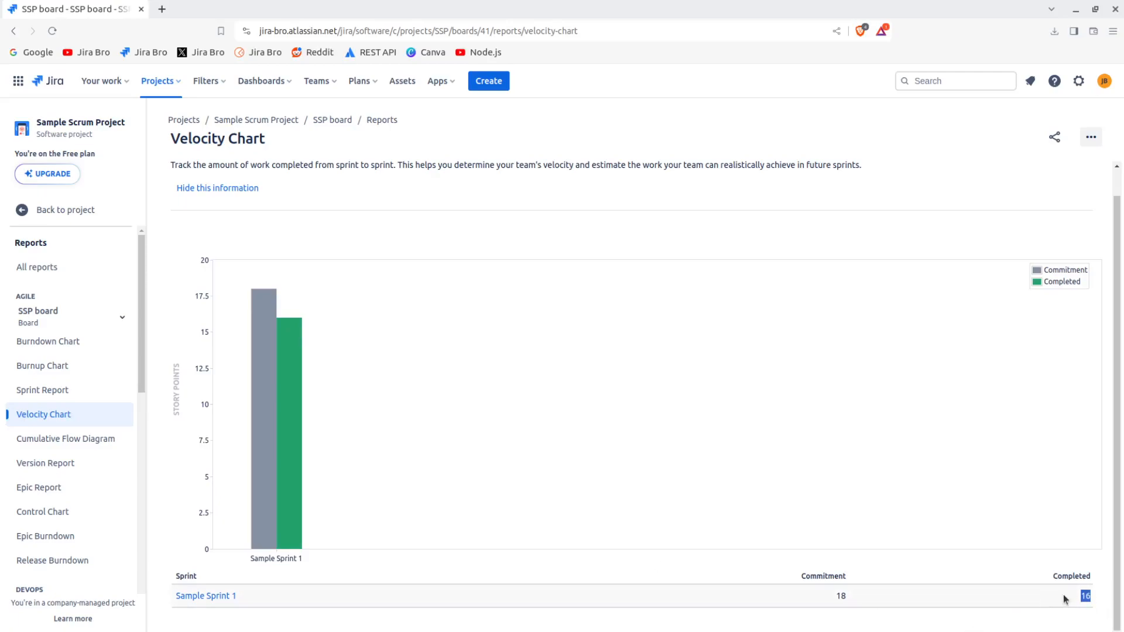
mouse_move(1068, 598)
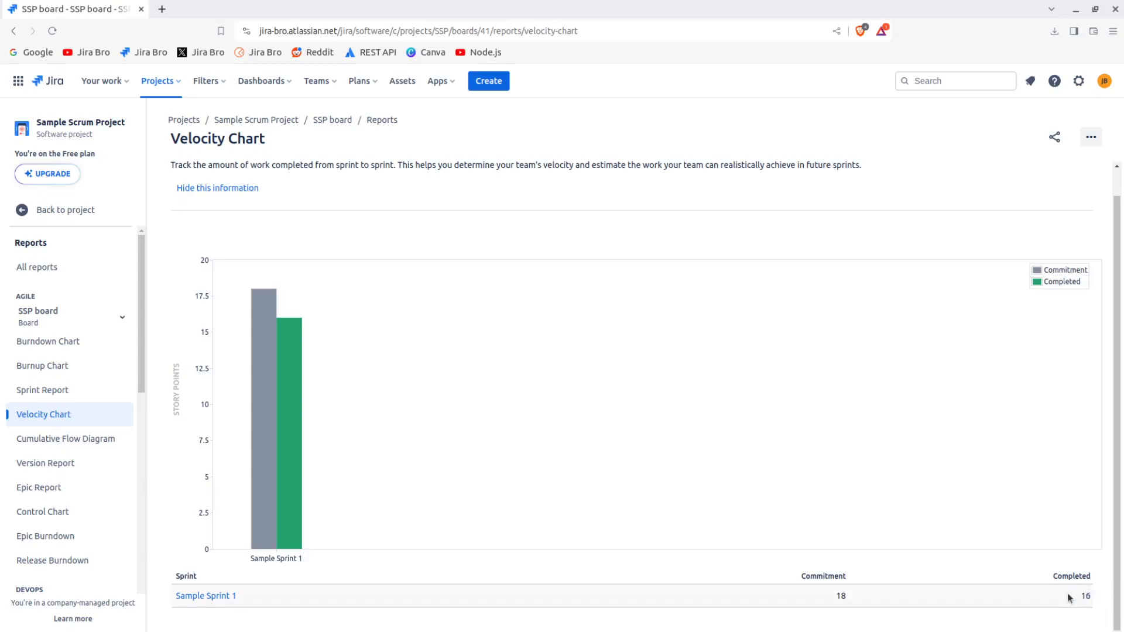
mouse_move(805, 589)
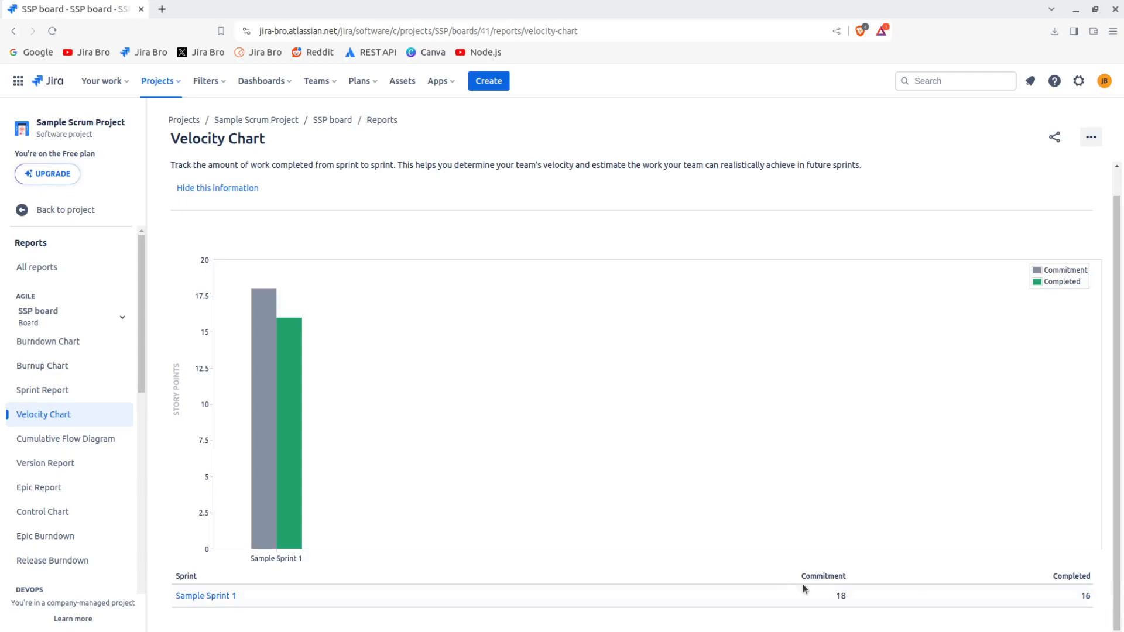
mouse_move(223, 458)
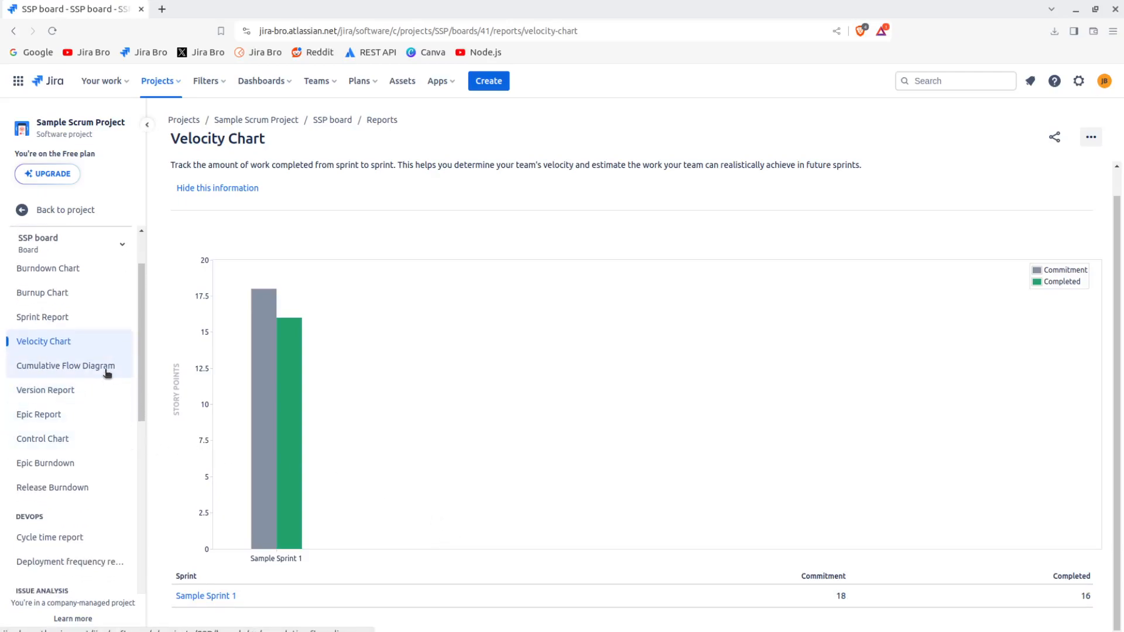
left_click(65, 365)
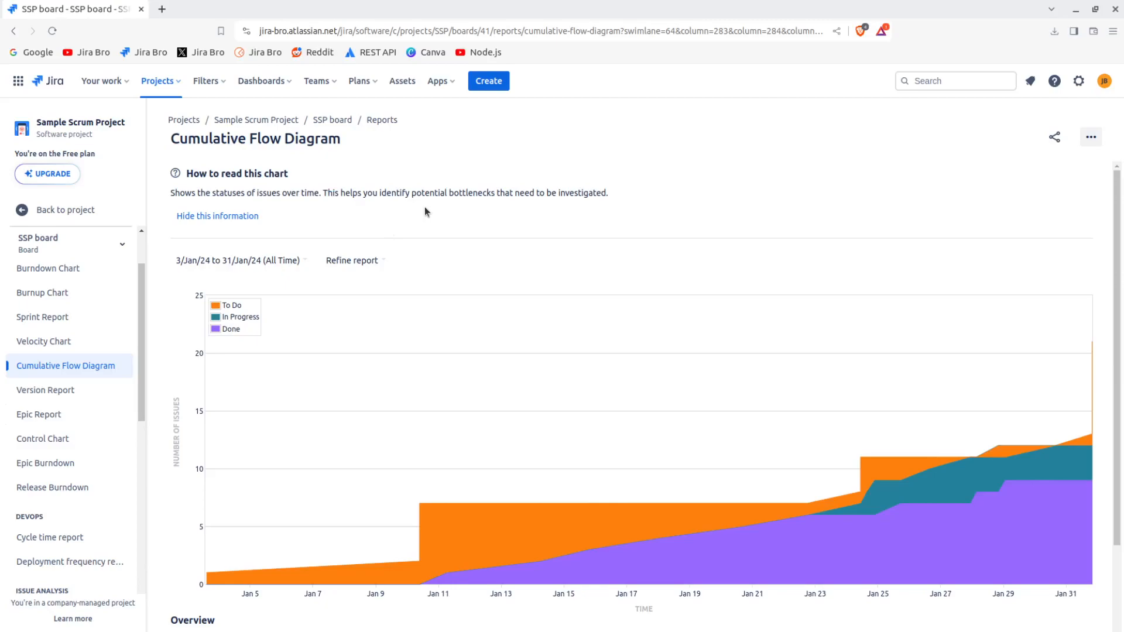
- Highlight the bottleneck part of the Cumulative Flow description, then show the Version Report for Version 3.0
left_click_drag(366, 193, 523, 194)
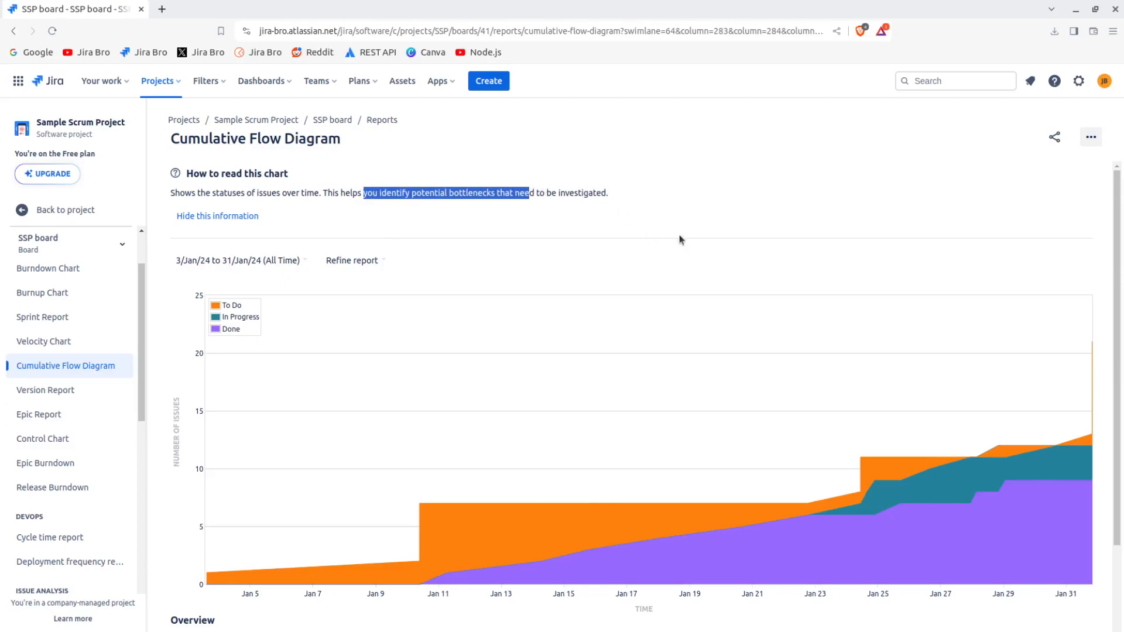
mouse_move(902, 504)
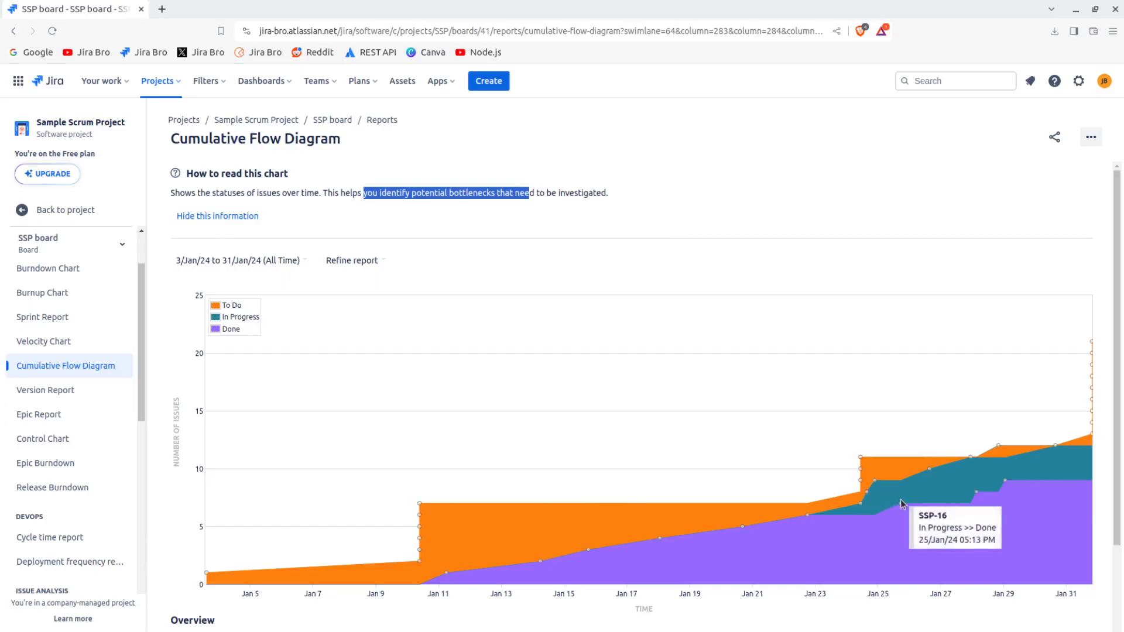
mouse_move(1006, 491)
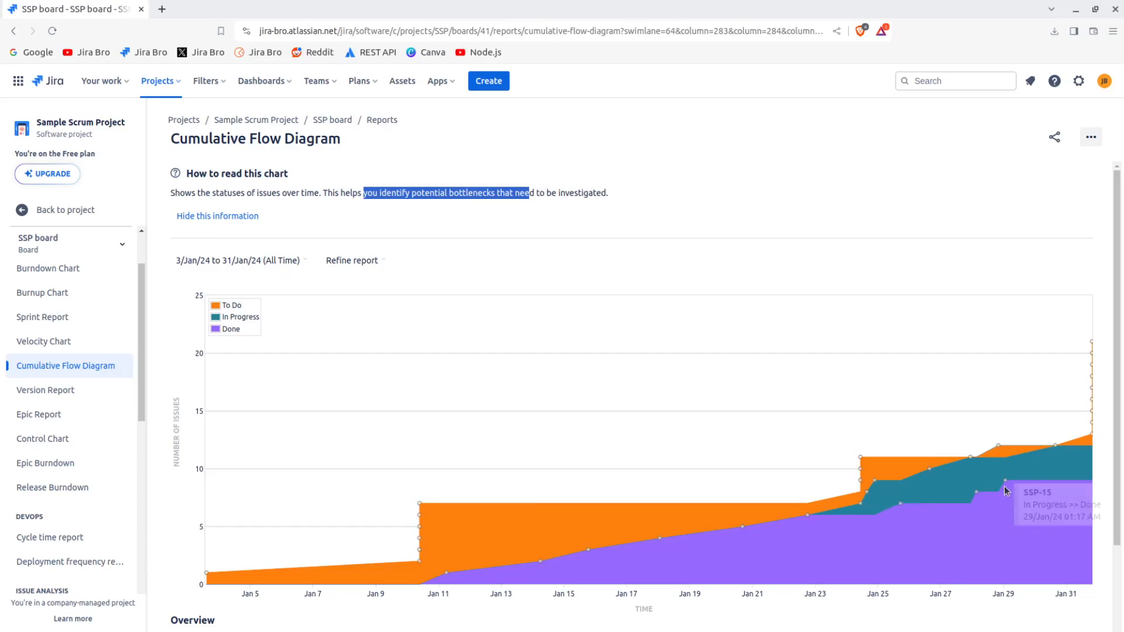
mouse_move(1000, 450)
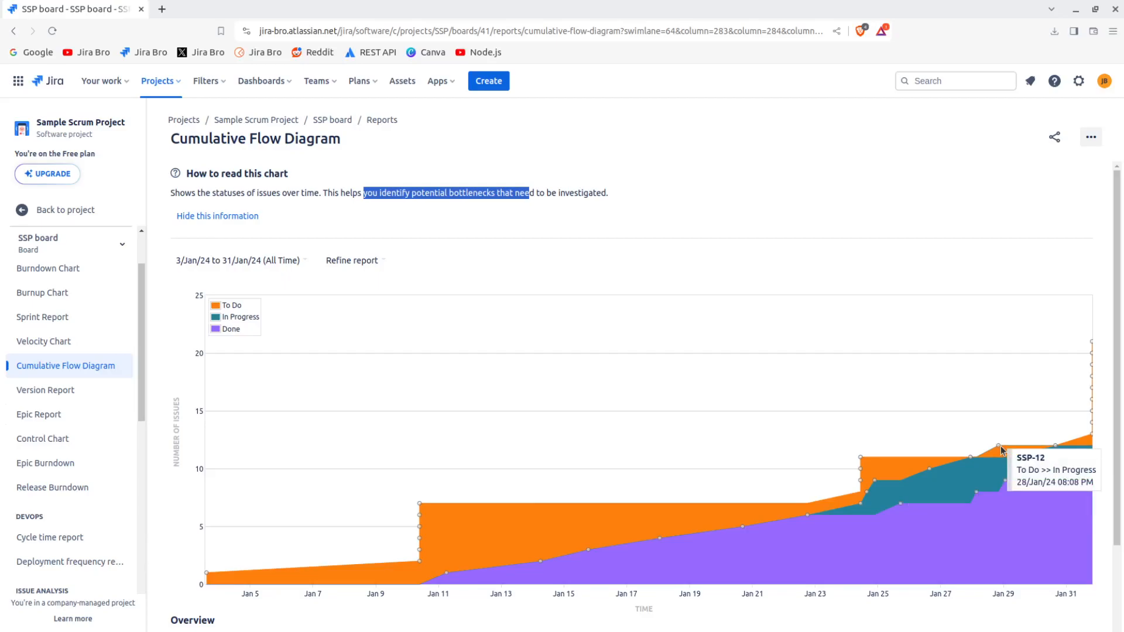
mouse_move(1053, 445)
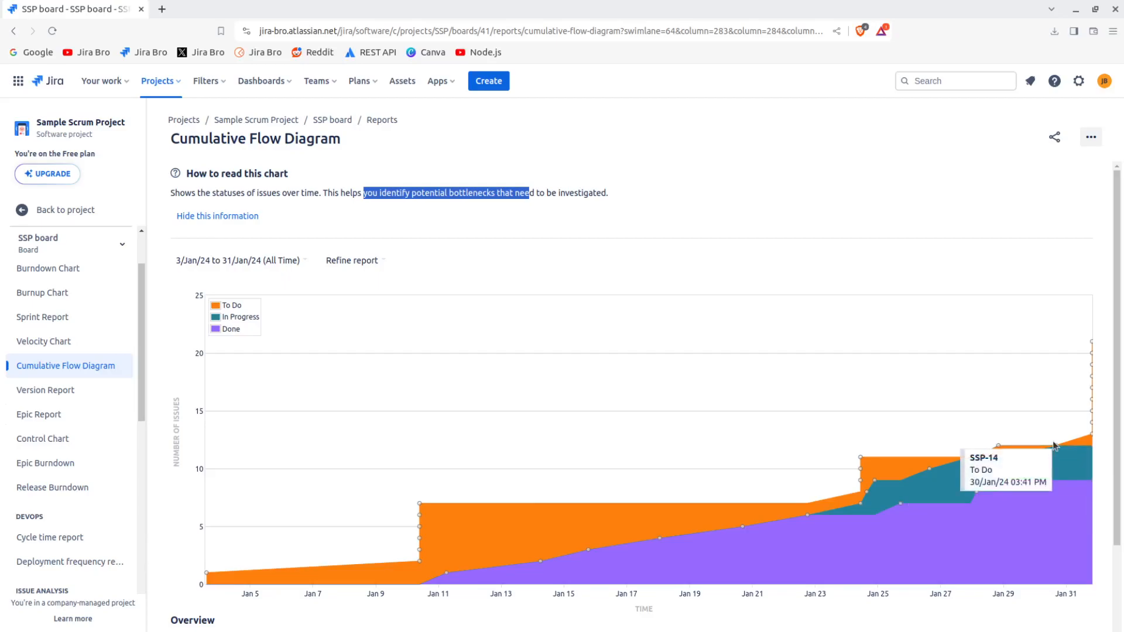
mouse_move(939, 479)
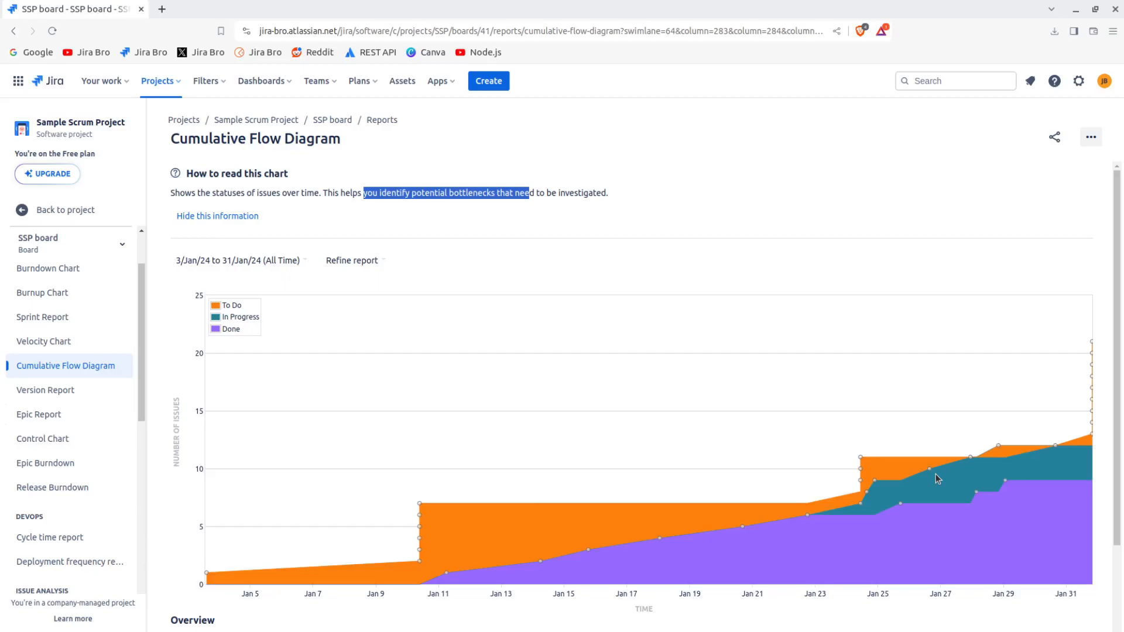
mouse_move(1031, 427)
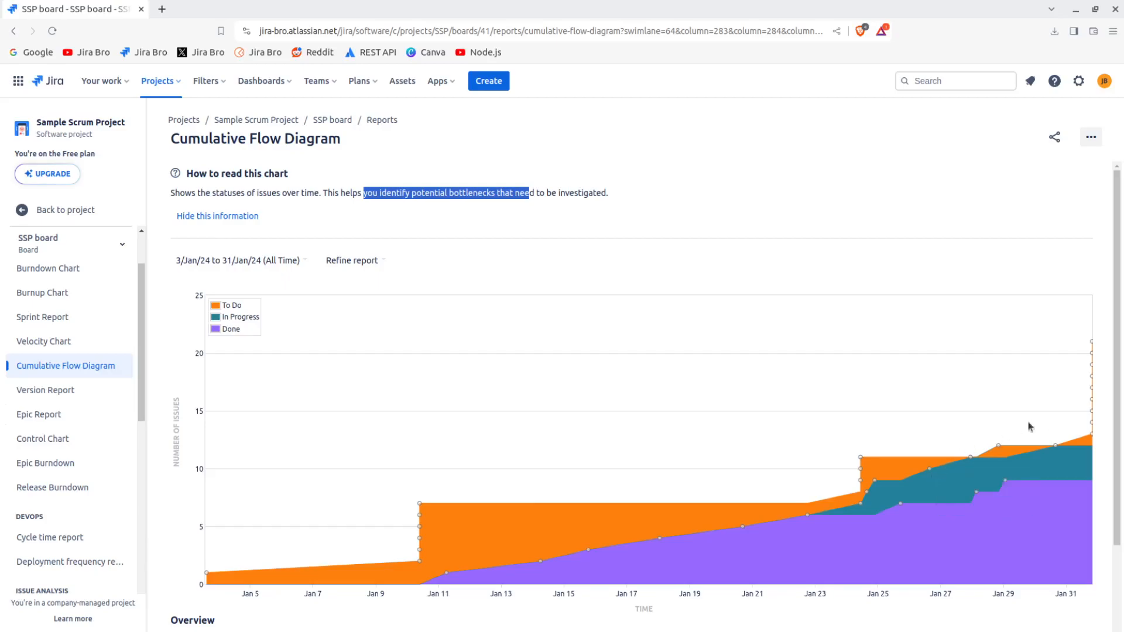
mouse_move(861, 458)
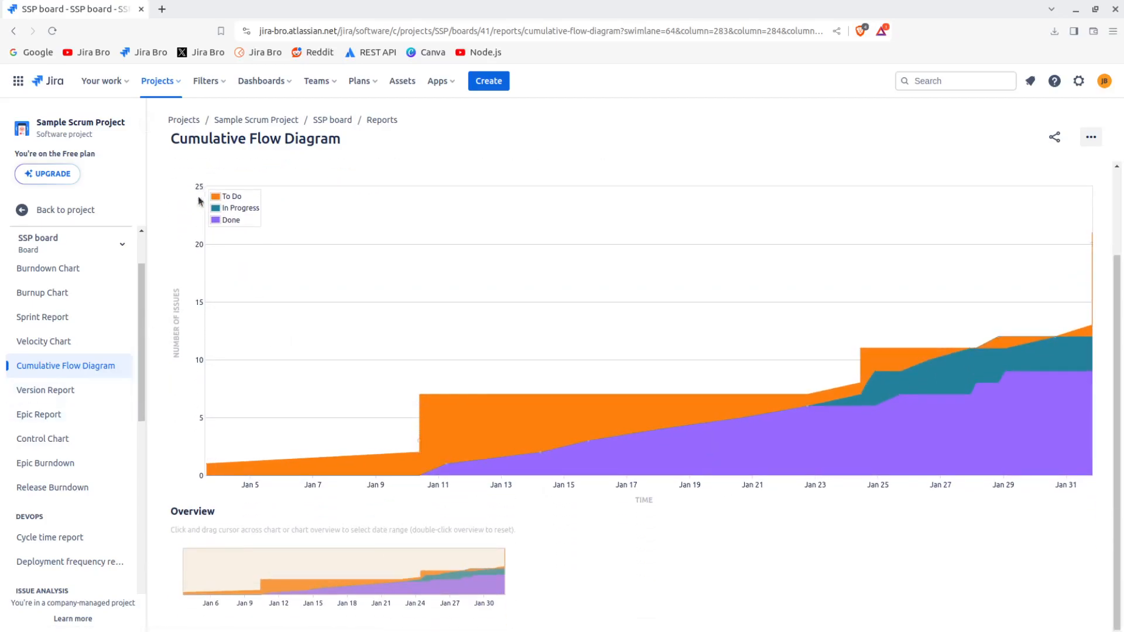
left_click(46, 388)
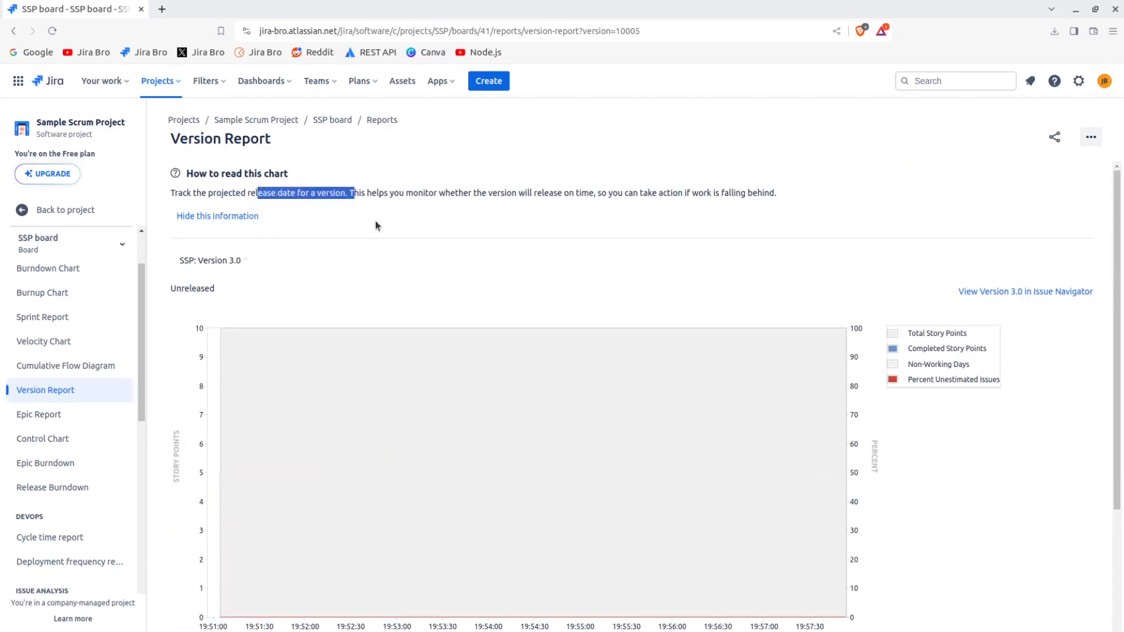
mouse_move(469, 237)
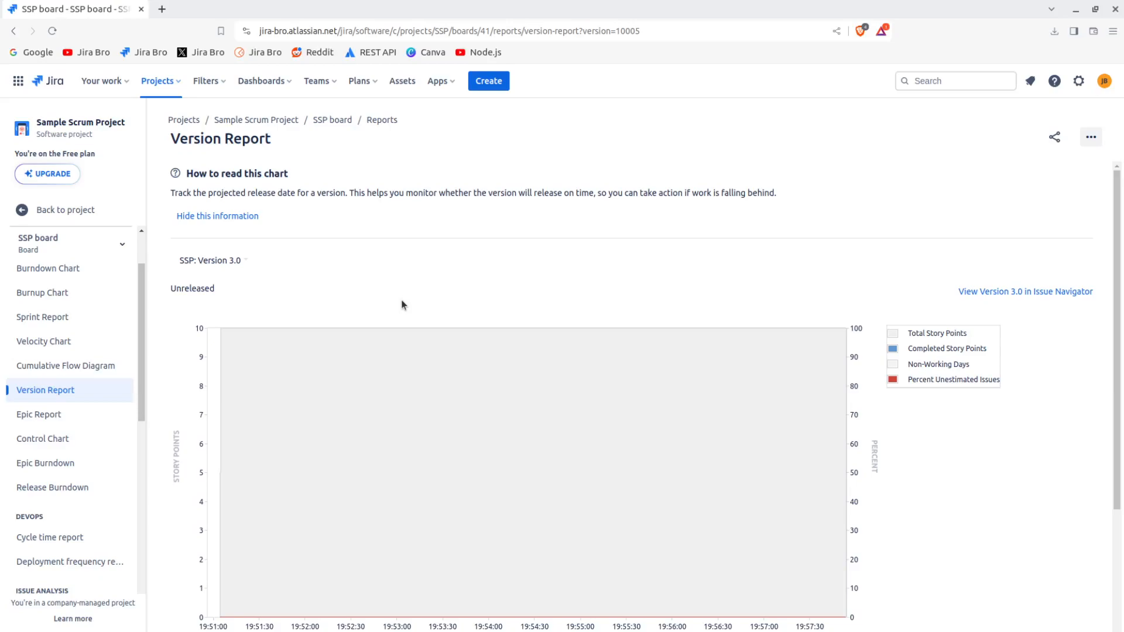
mouse_move(452, 254)
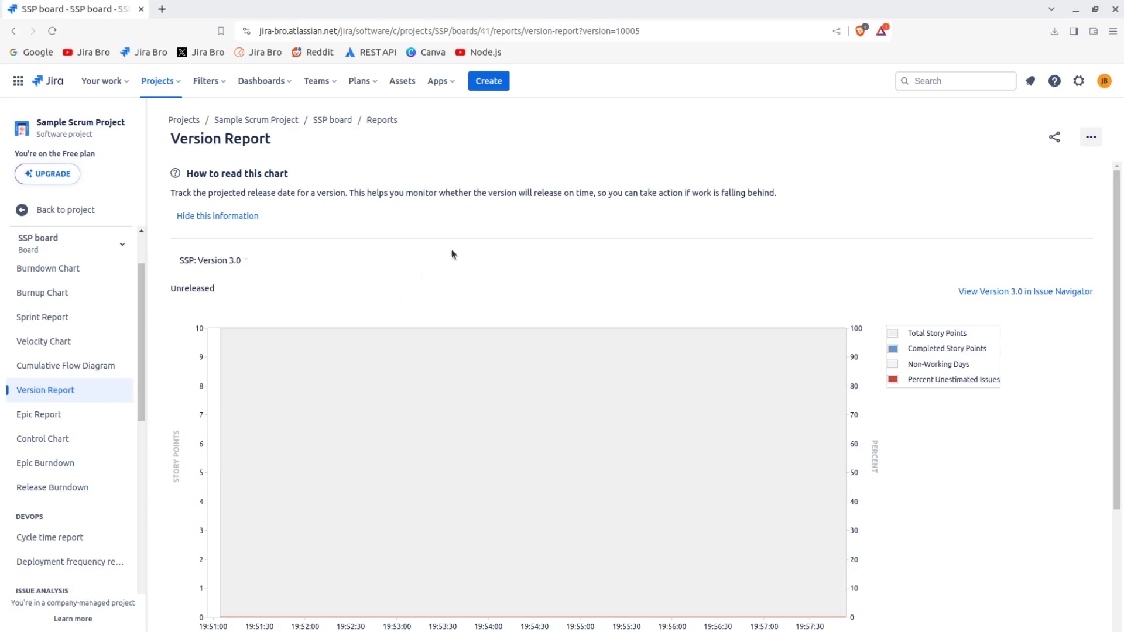
mouse_move(455, 363)
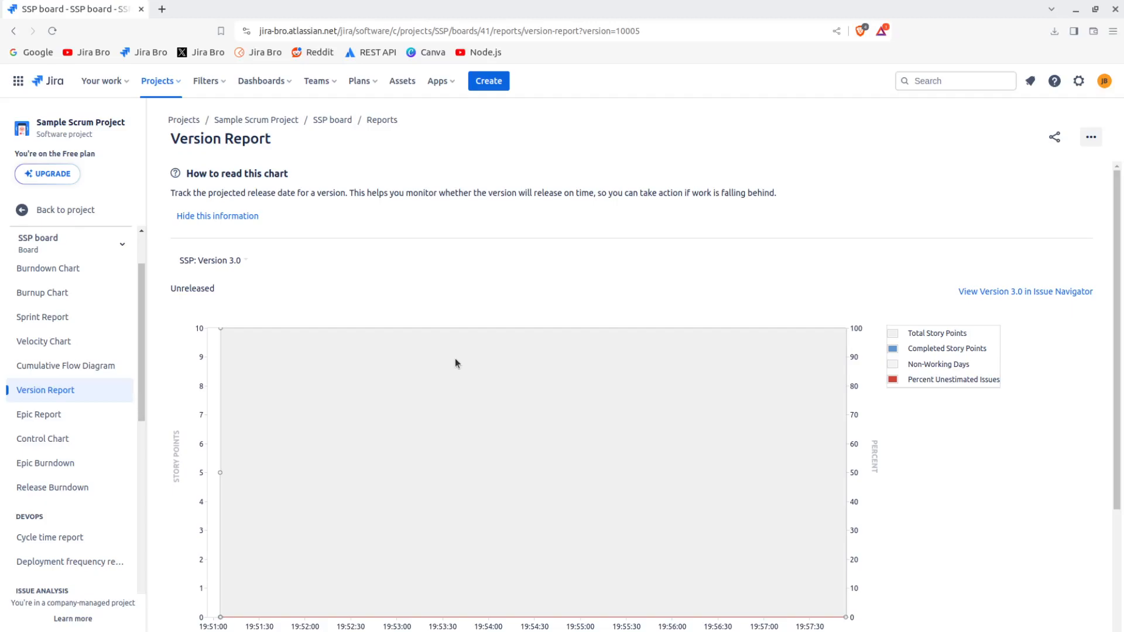
mouse_move(448, 359)
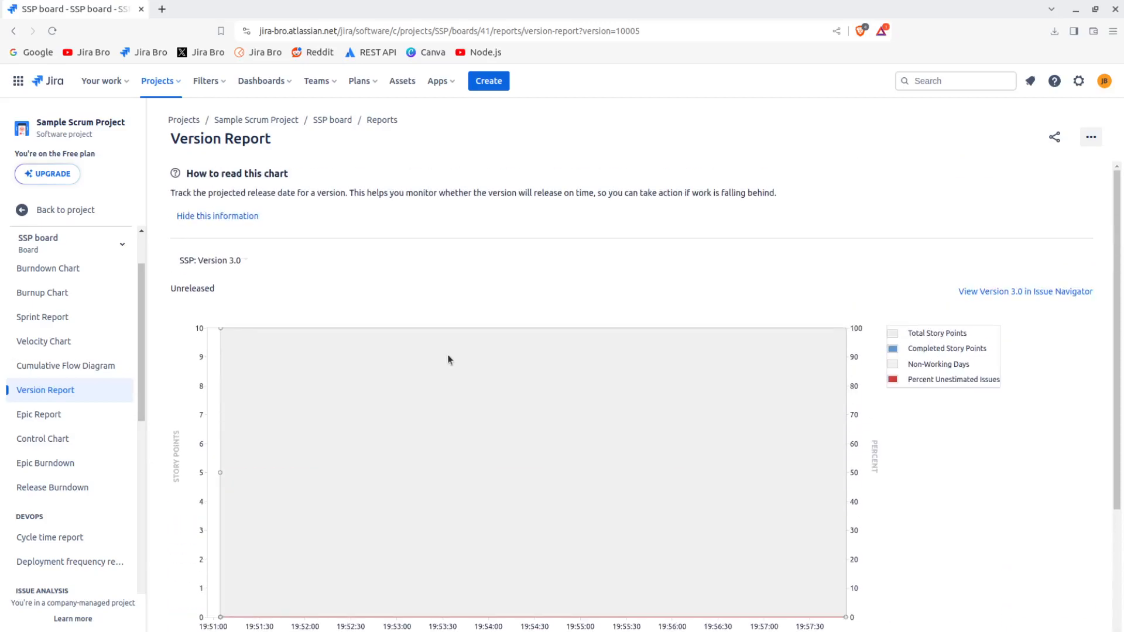
- Return the sidebar to project-level navigation with Timeline, Backlog, Reports and Releases
left_click(64, 210)
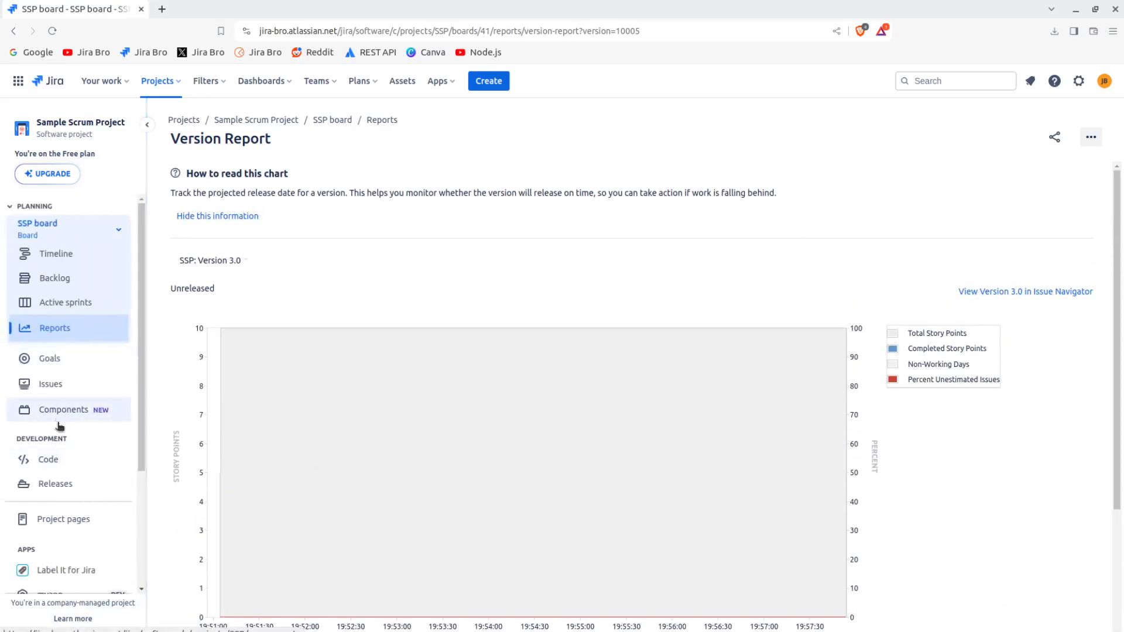
- Go through Releases back to the reports list and reach the Release Burndown report
left_click(55, 484)
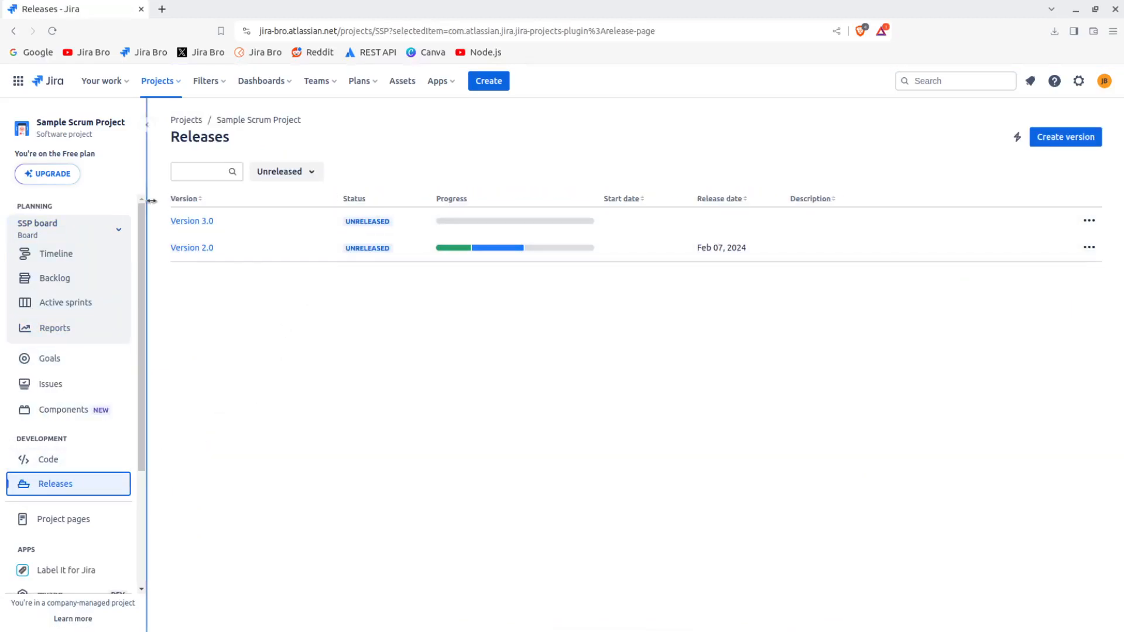
left_click(55, 327)
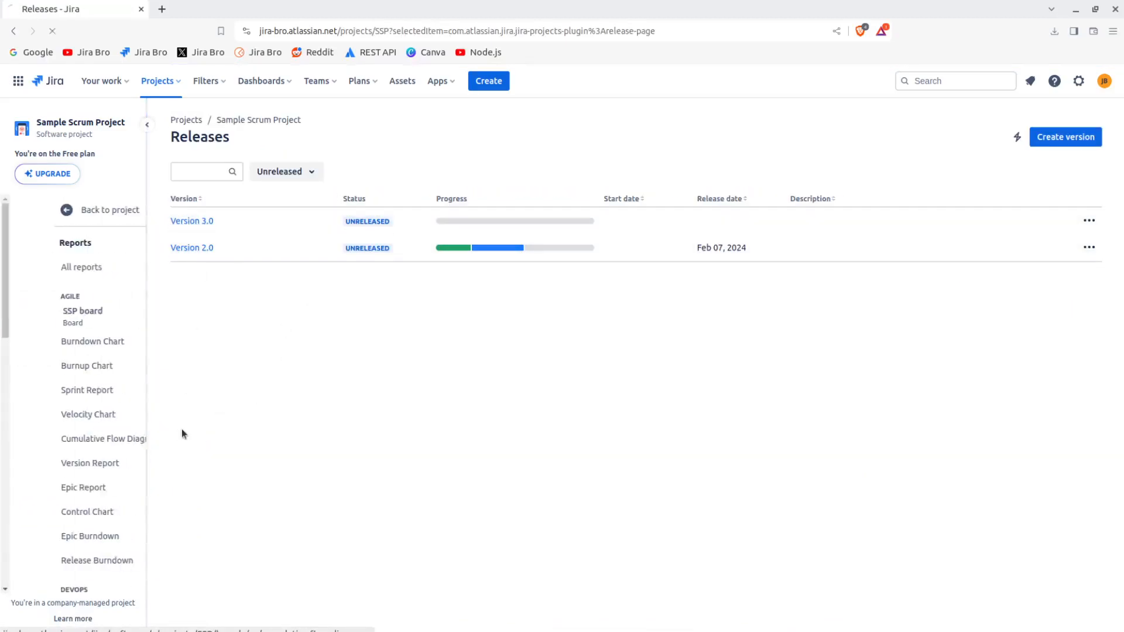
left_click(81, 267)
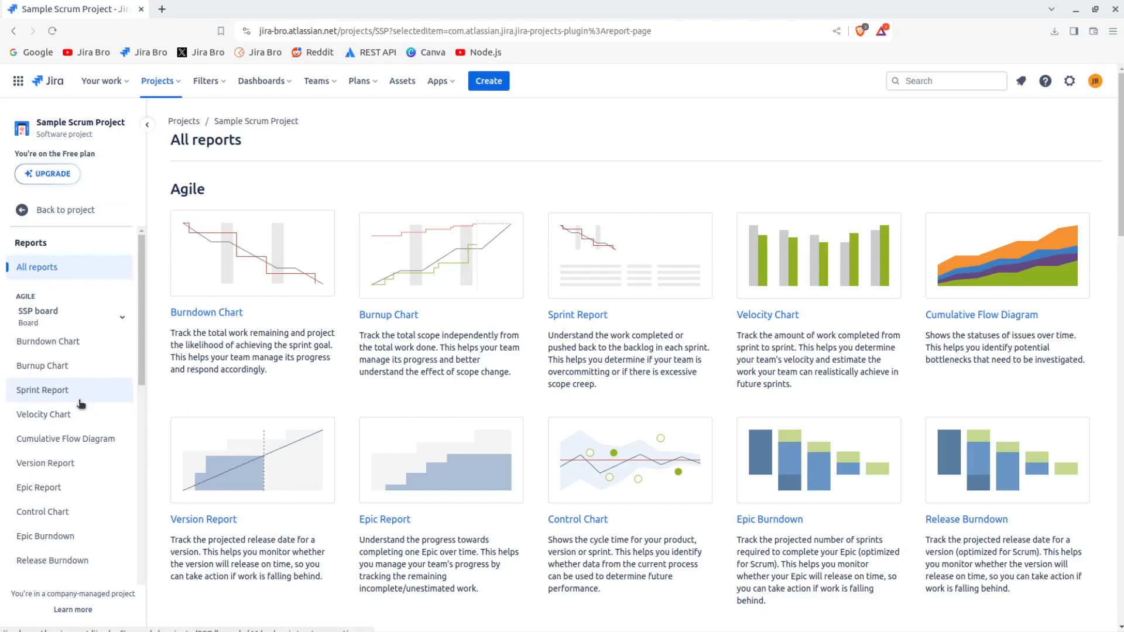
scroll("down", 3)
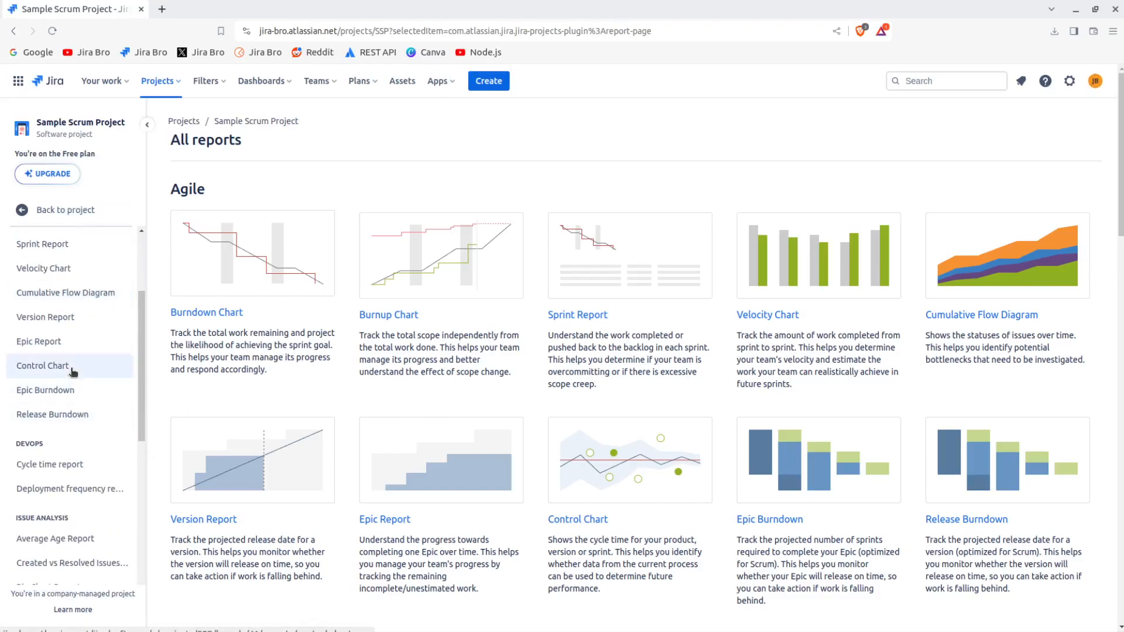
left_click(51, 415)
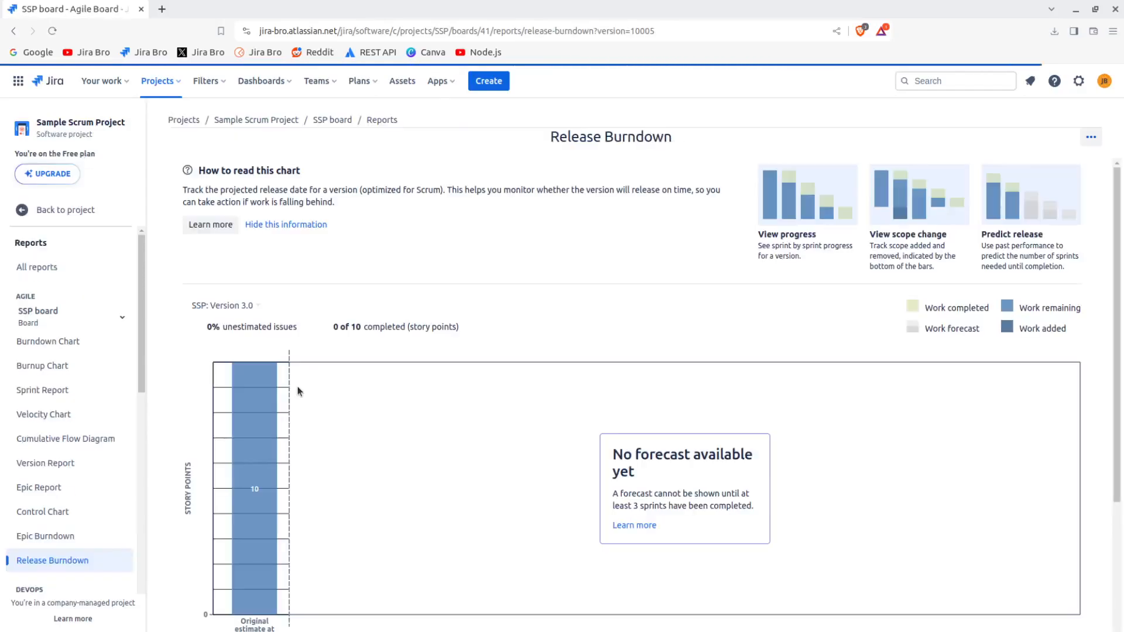
- Glance at the Epic Report, Control Chart and Epic Burndown, ending on Release Burndown for Version 3.0
left_click(40, 487)
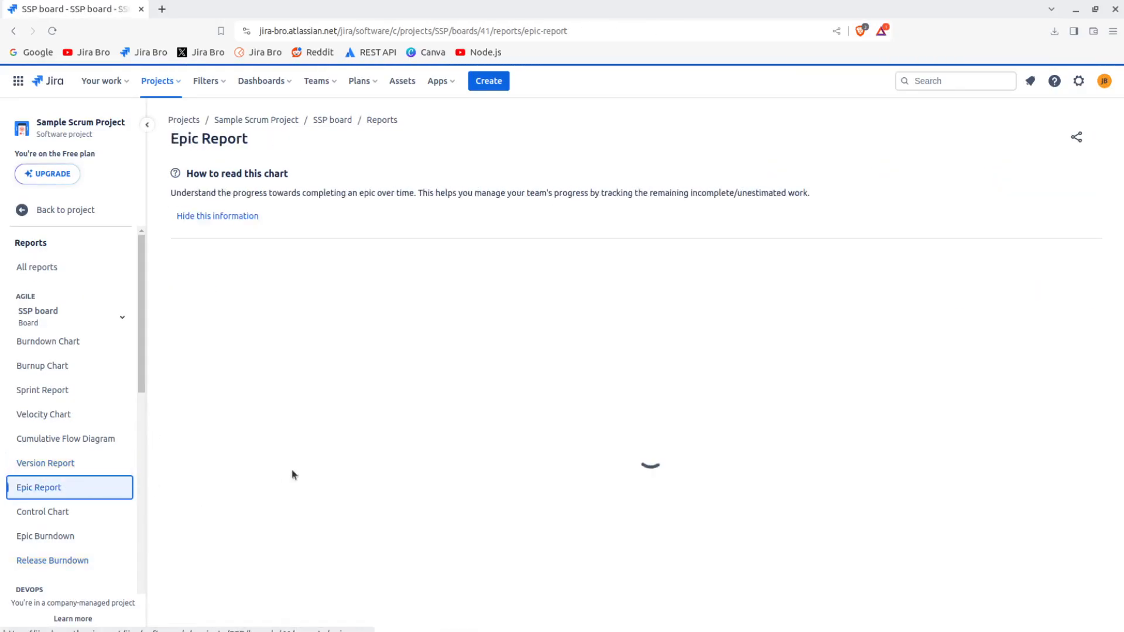
left_click(43, 512)
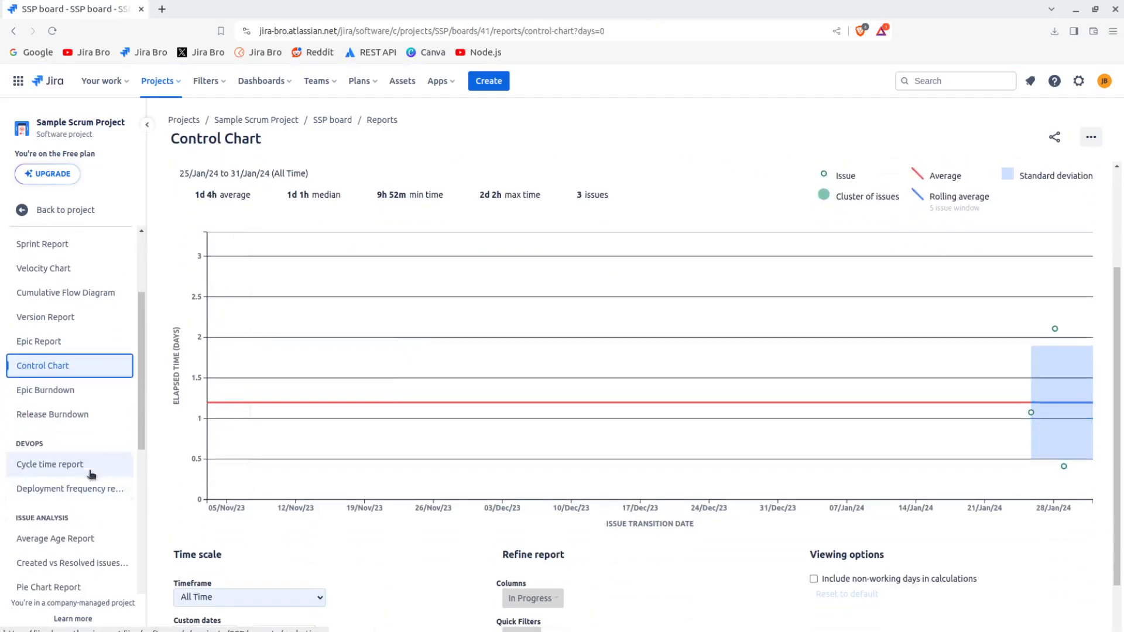
left_click(46, 390)
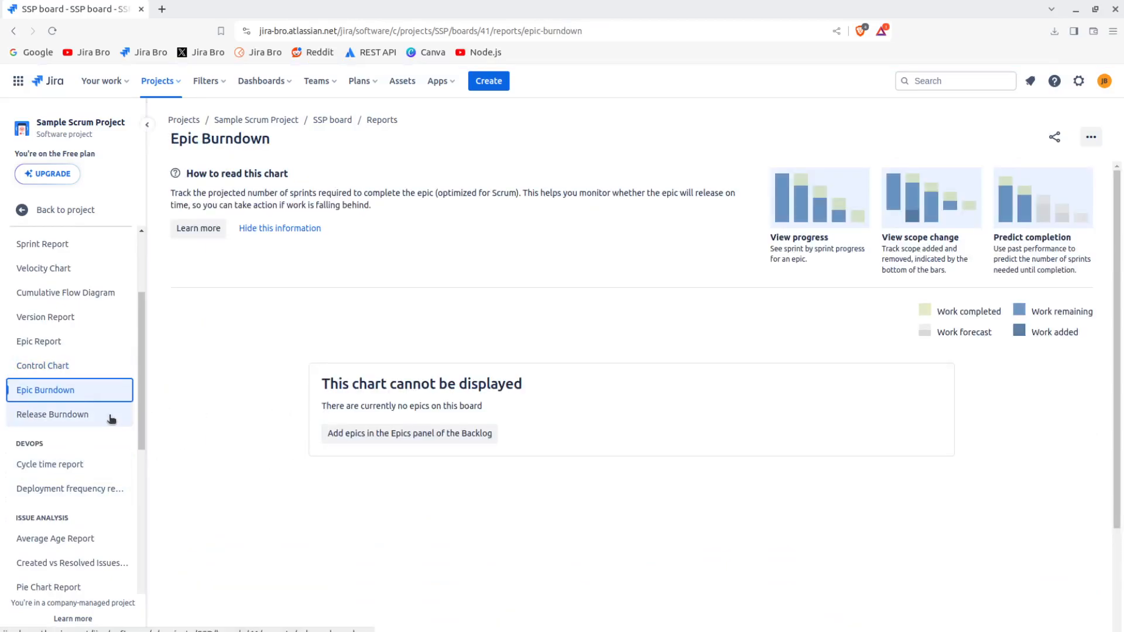
left_click(52, 415)
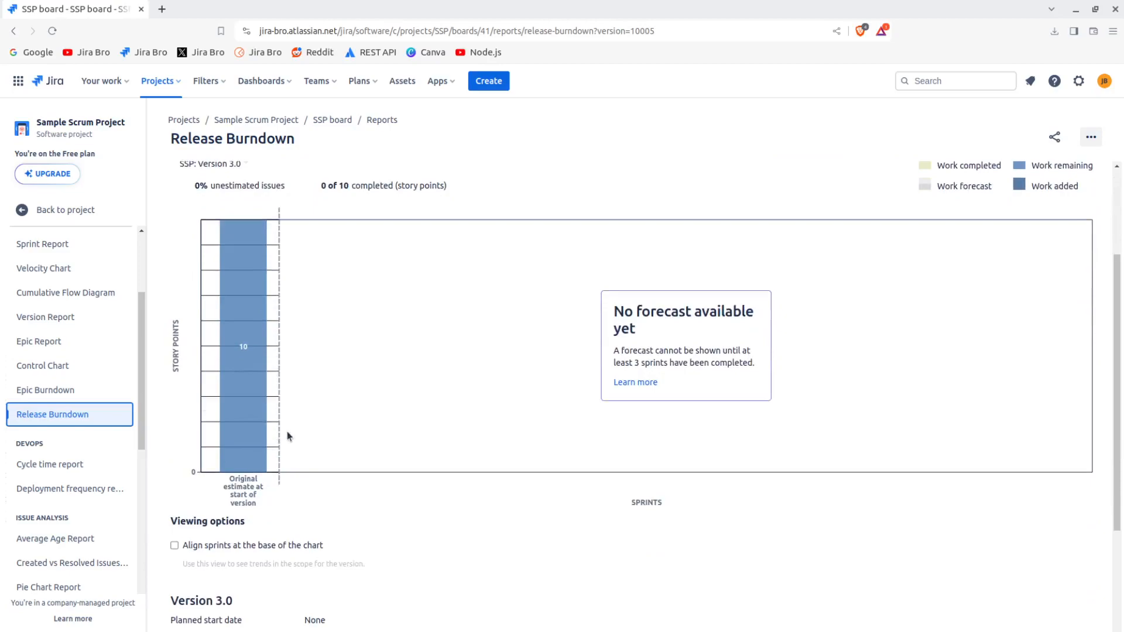
scroll("down", 3)
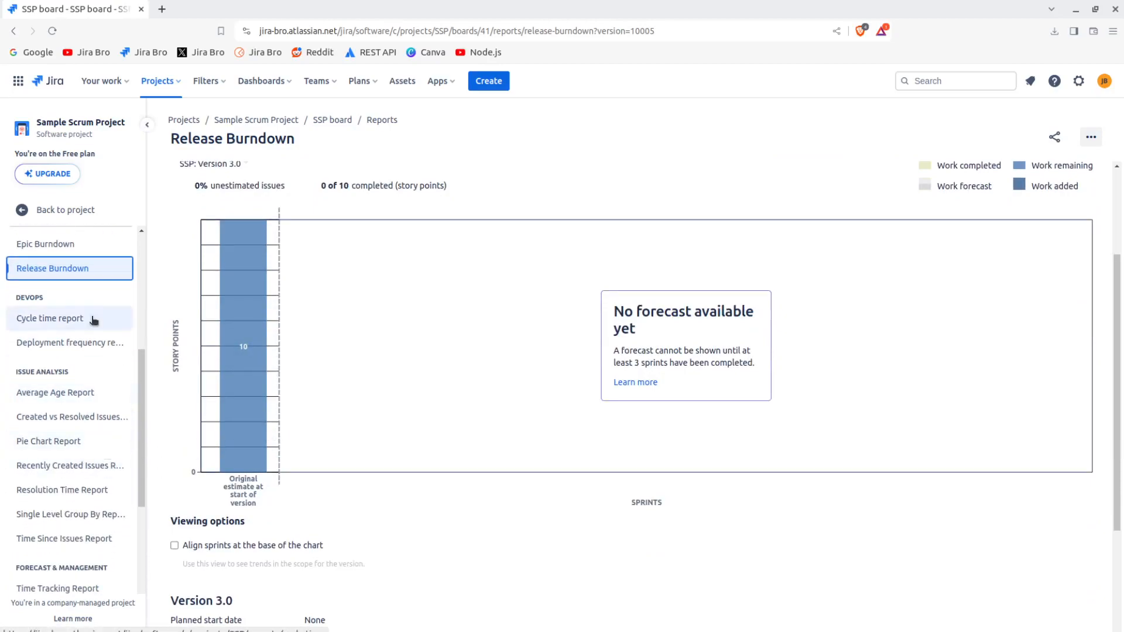
mouse_move(112, 388)
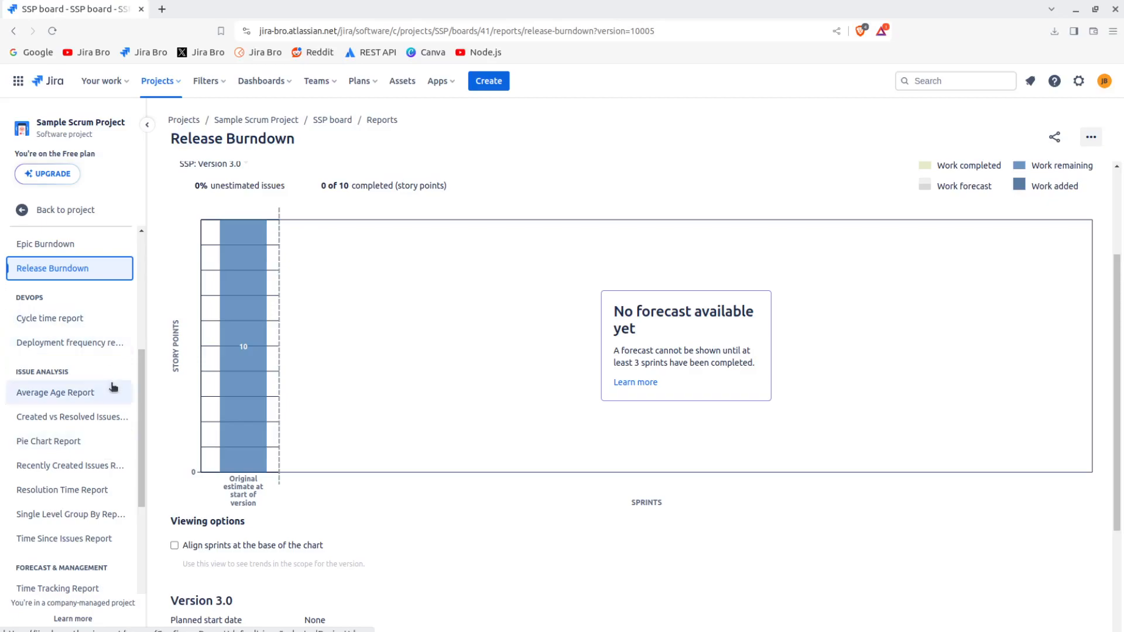
mouse_move(100, 343)
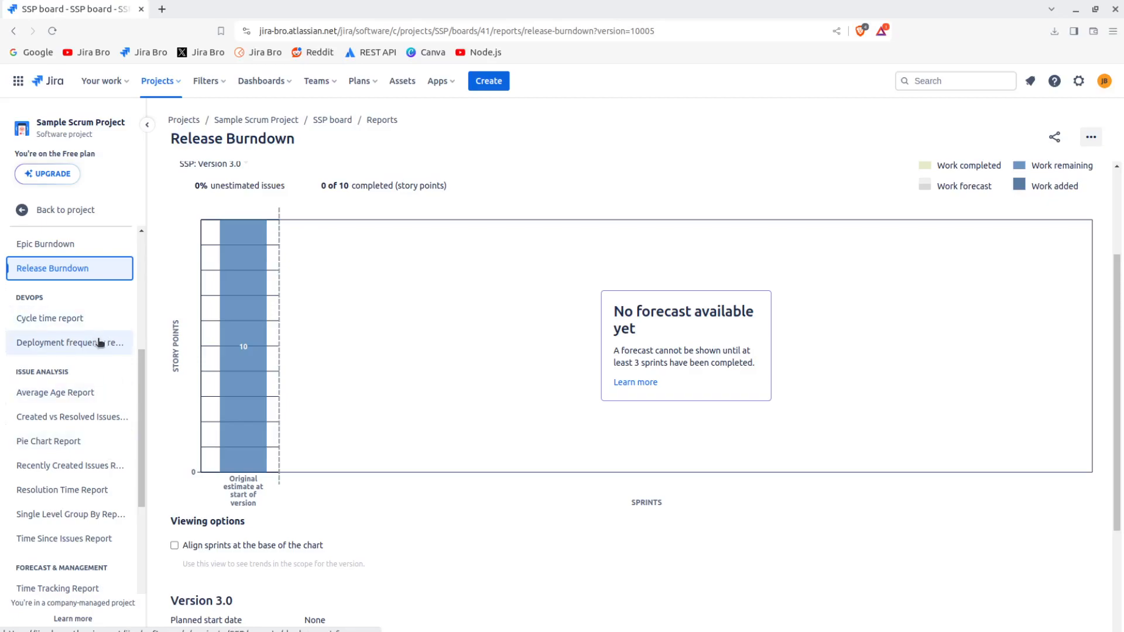
mouse_move(110, 375)
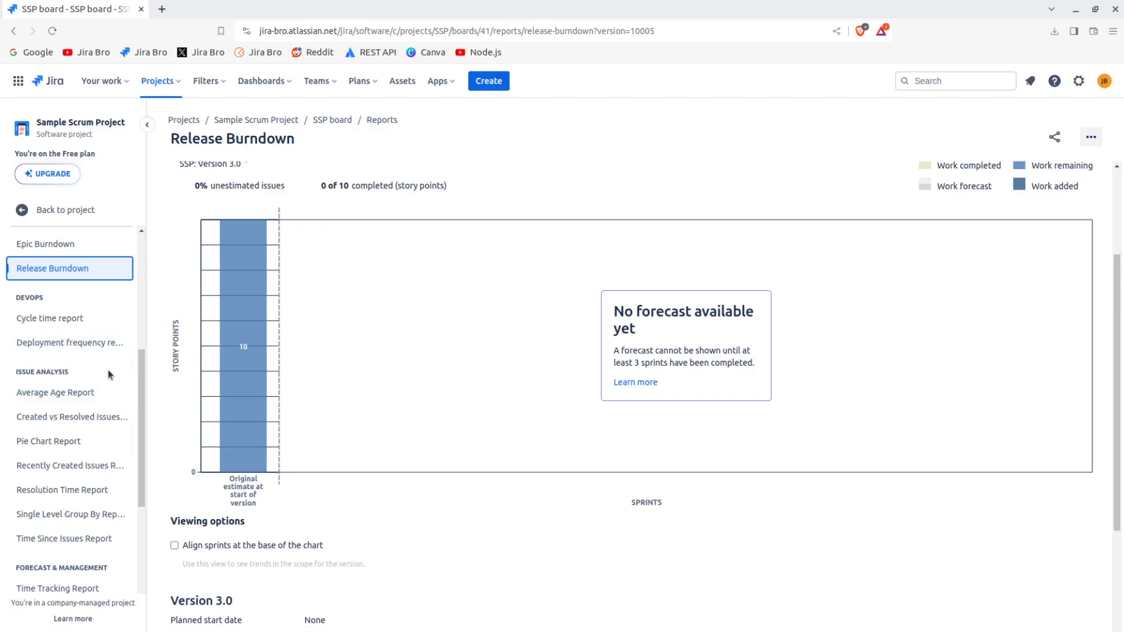
- Generate the Average Age Report with hourly periods over the past 10 days
left_click(55, 392)
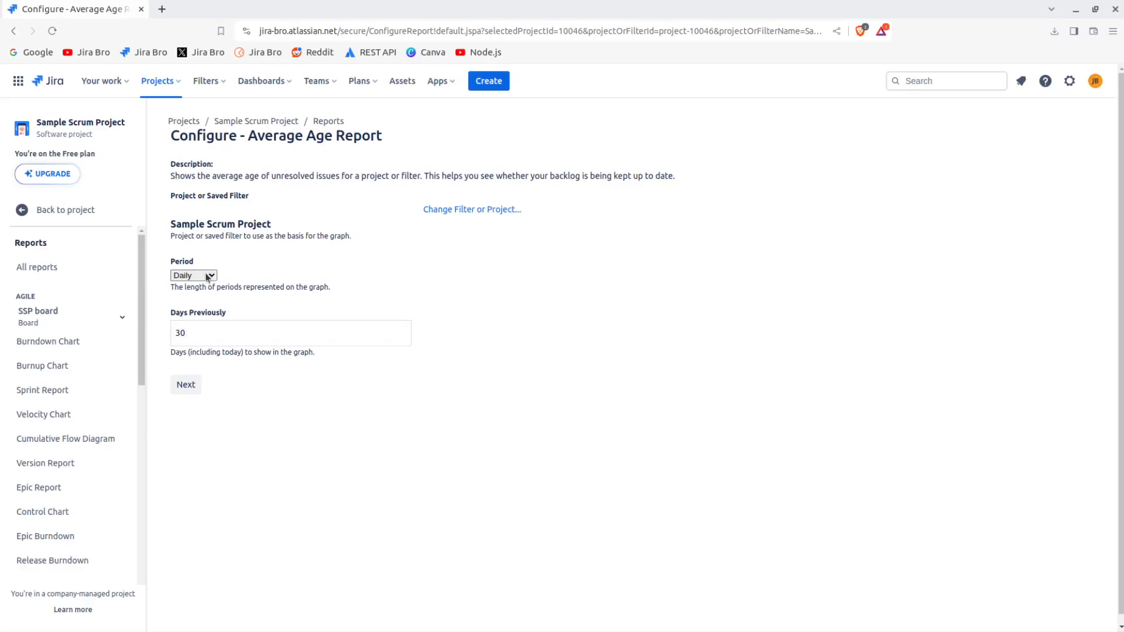
left_click(194, 276)
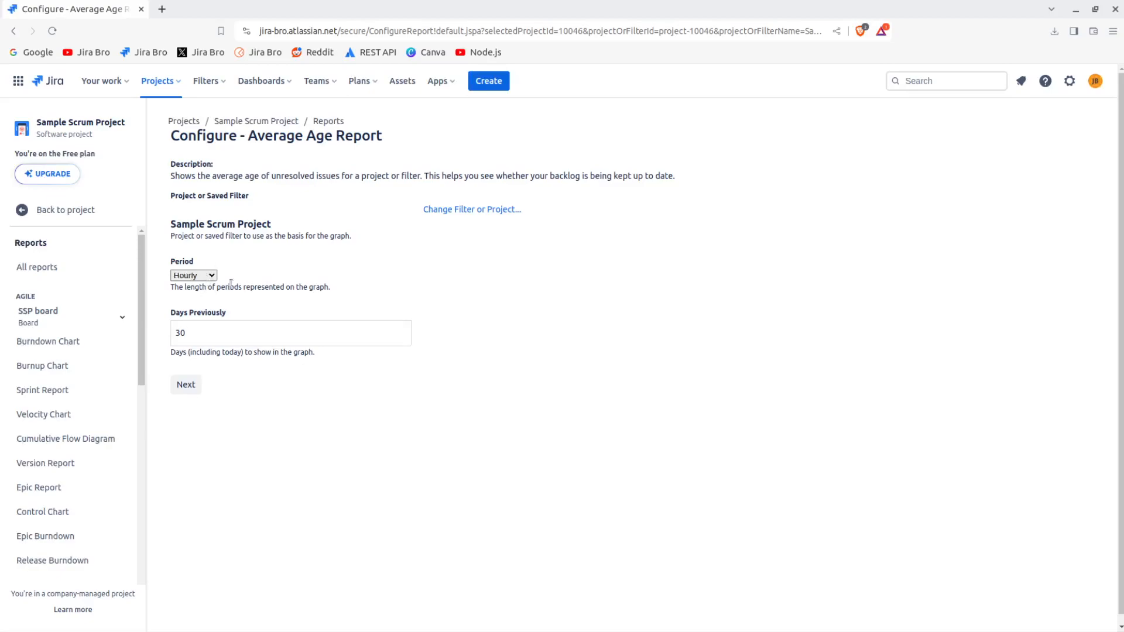
left_click(186, 384)
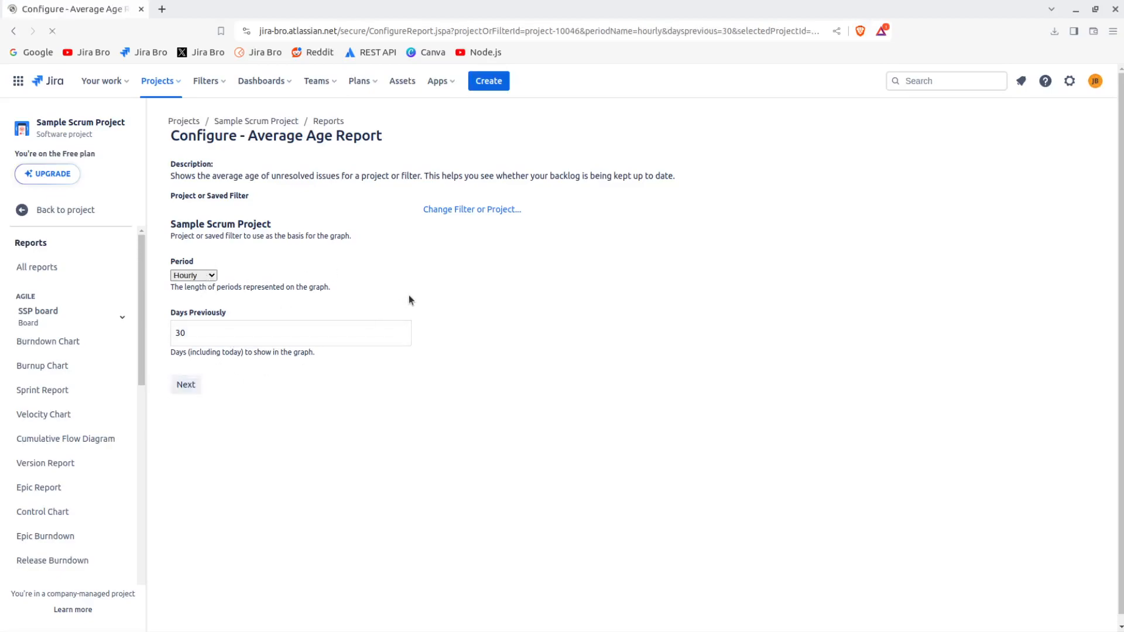
left_click(187, 384)
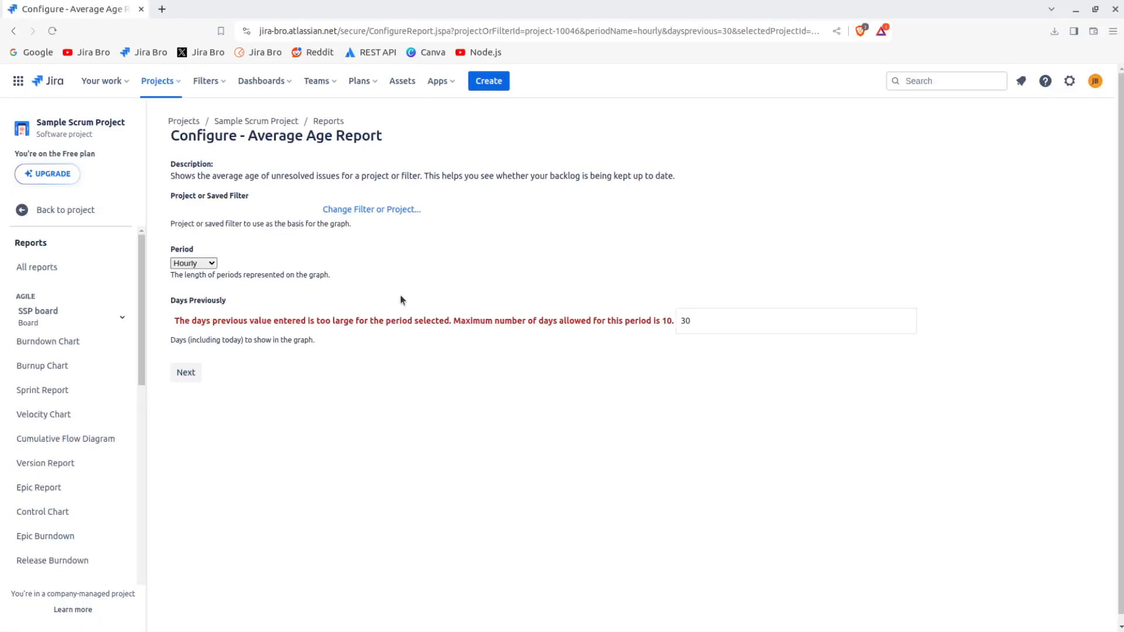
mouse_move(635, 334)
type("10")
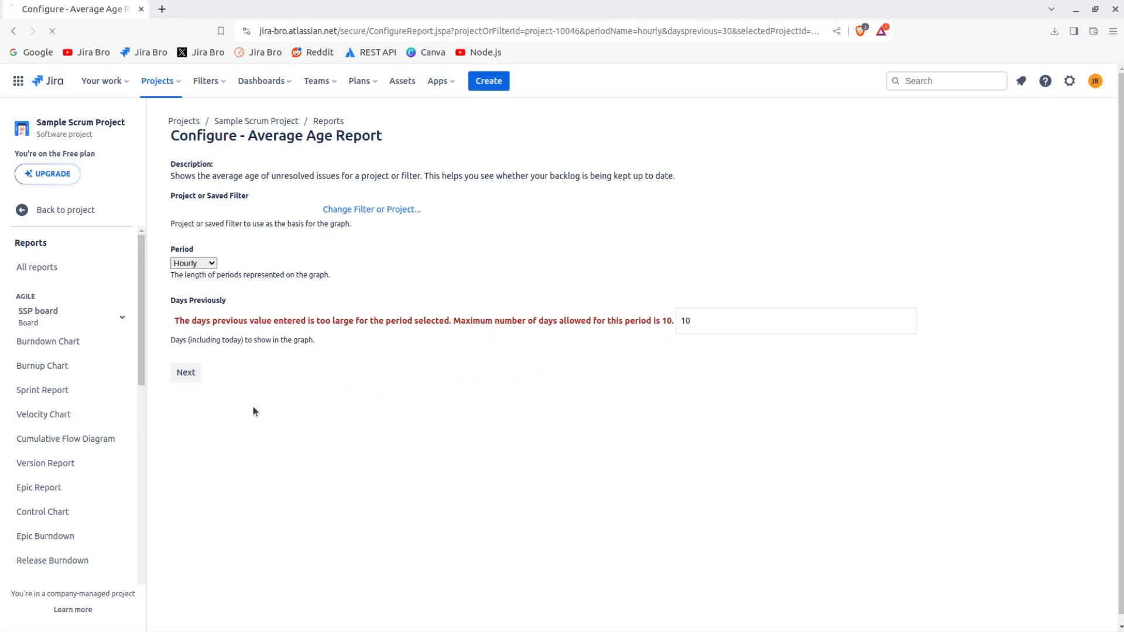
left_click(186, 373)
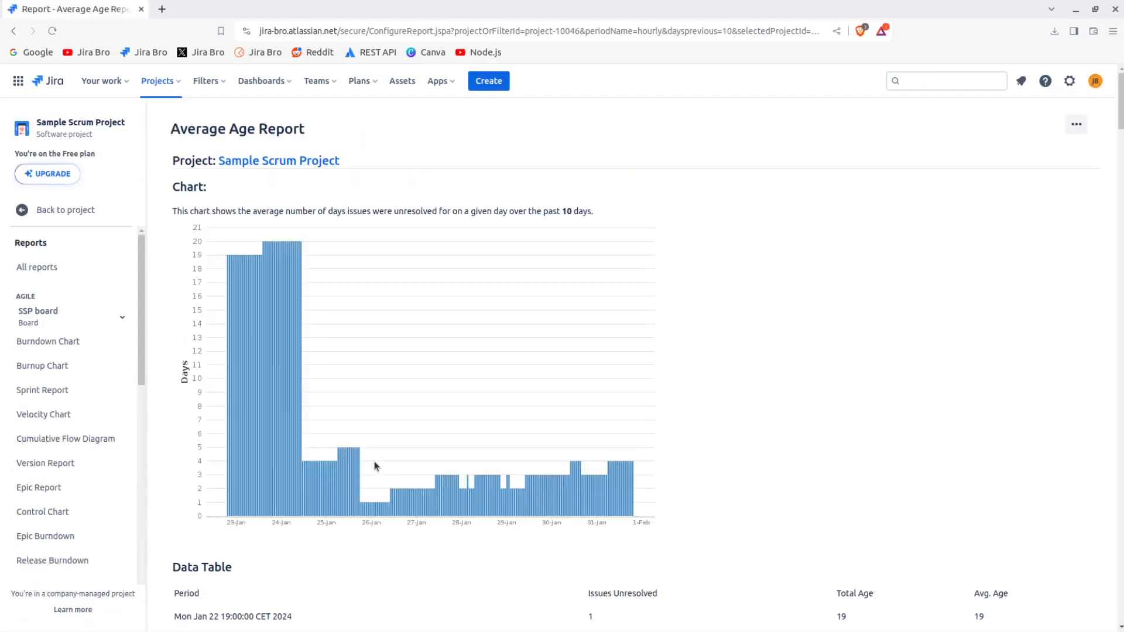
scroll("down", 3)
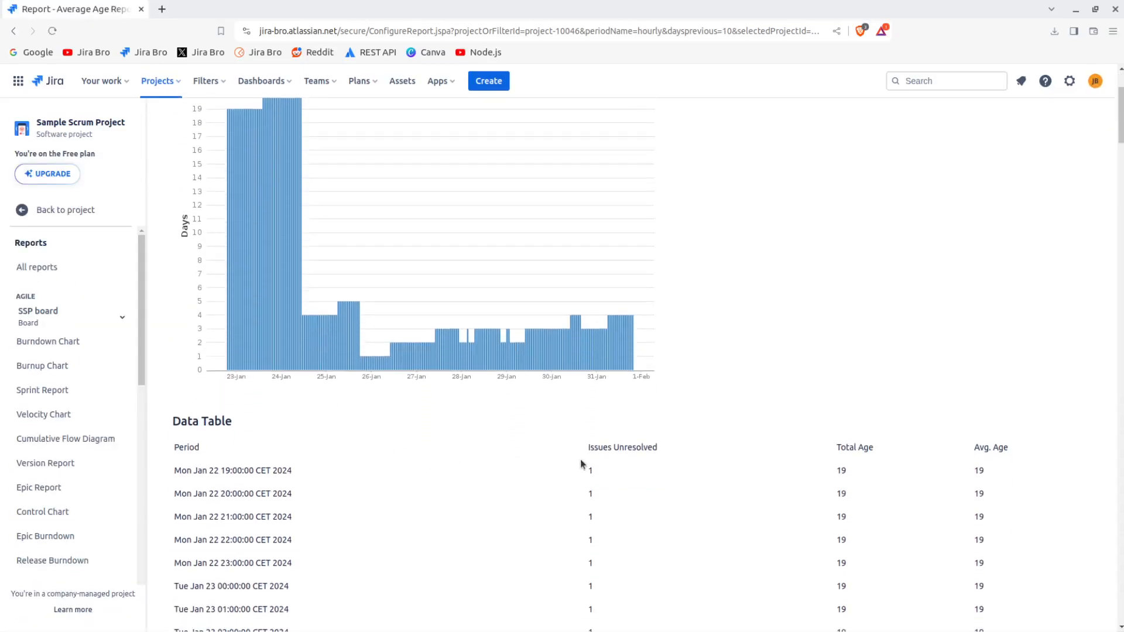
scroll("down", 3)
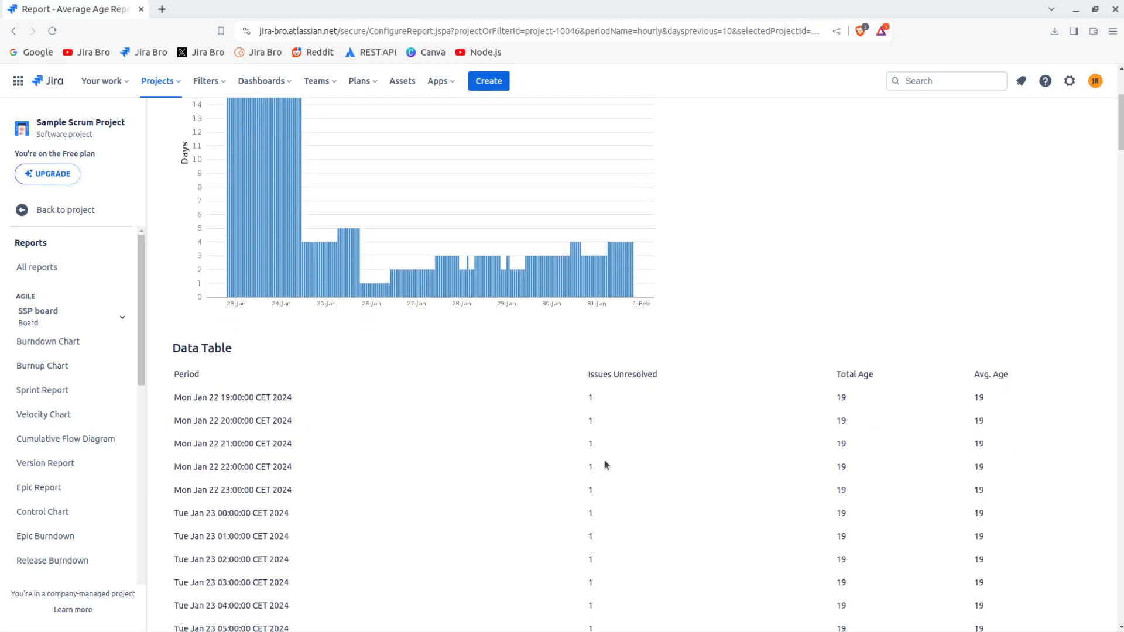
scroll("up", 3)
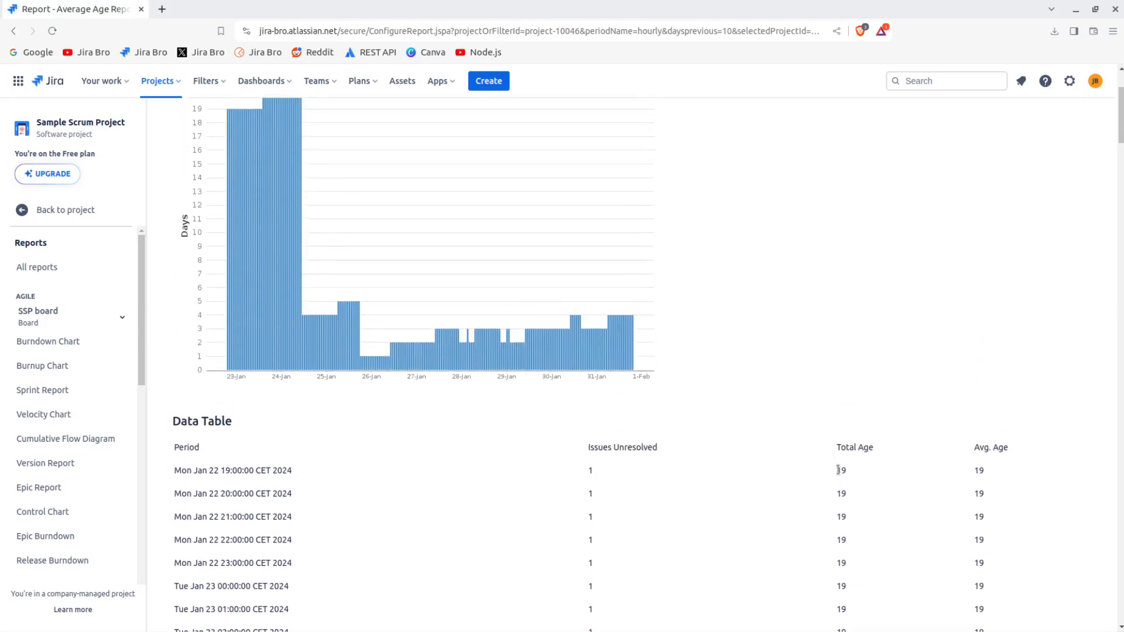
mouse_move(820, 481)
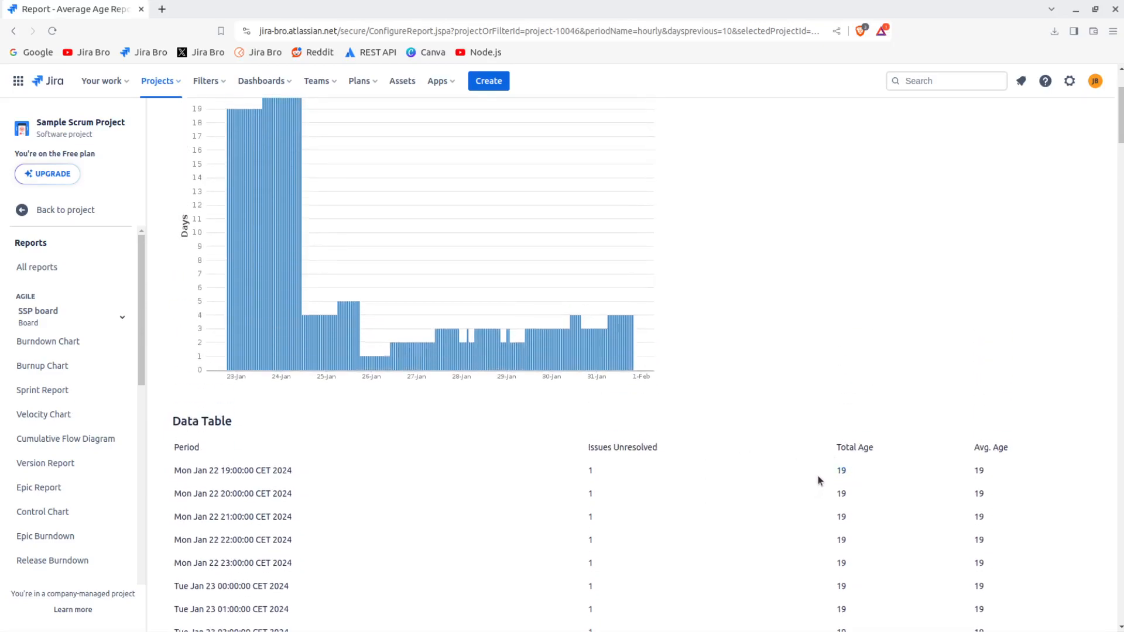
mouse_move(596, 405)
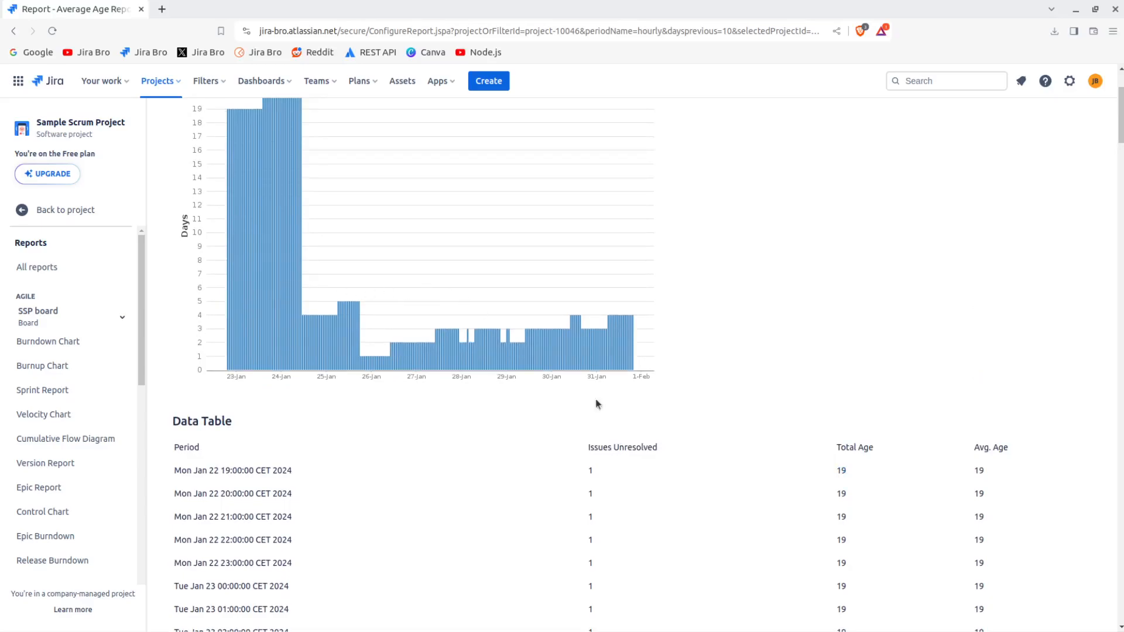
scroll("down", 3)
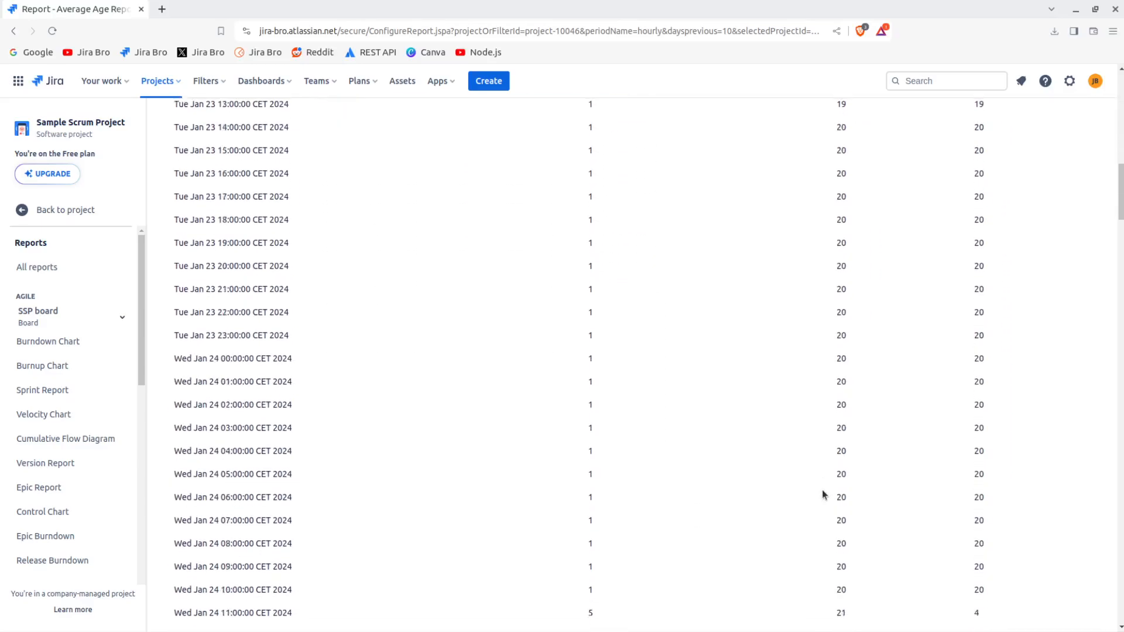
scroll("down", 3)
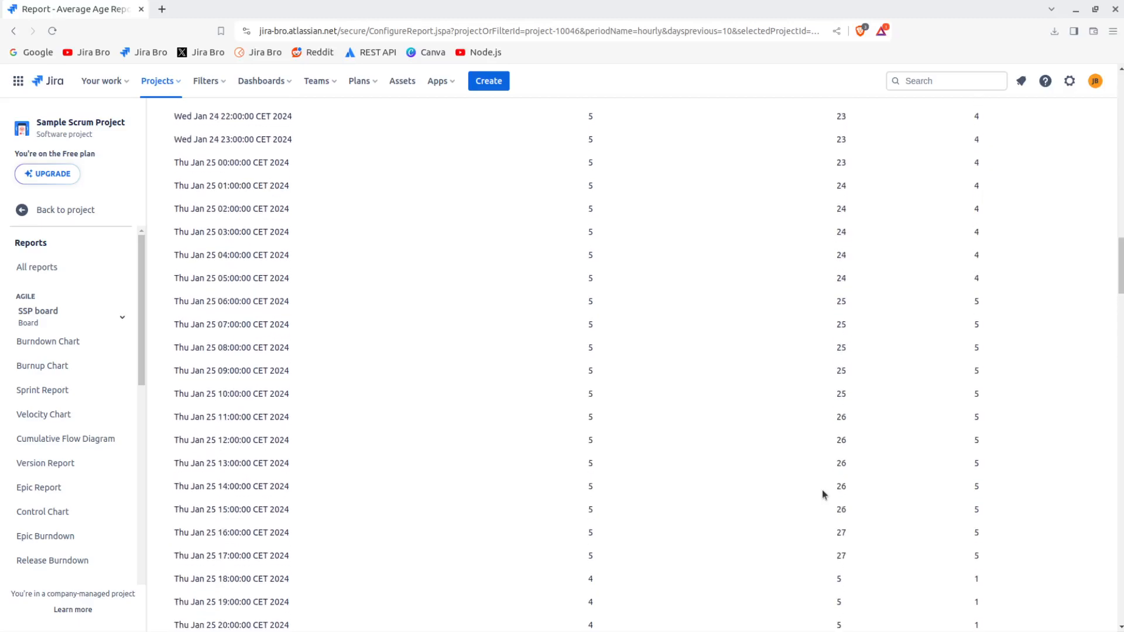
scroll("up", 3)
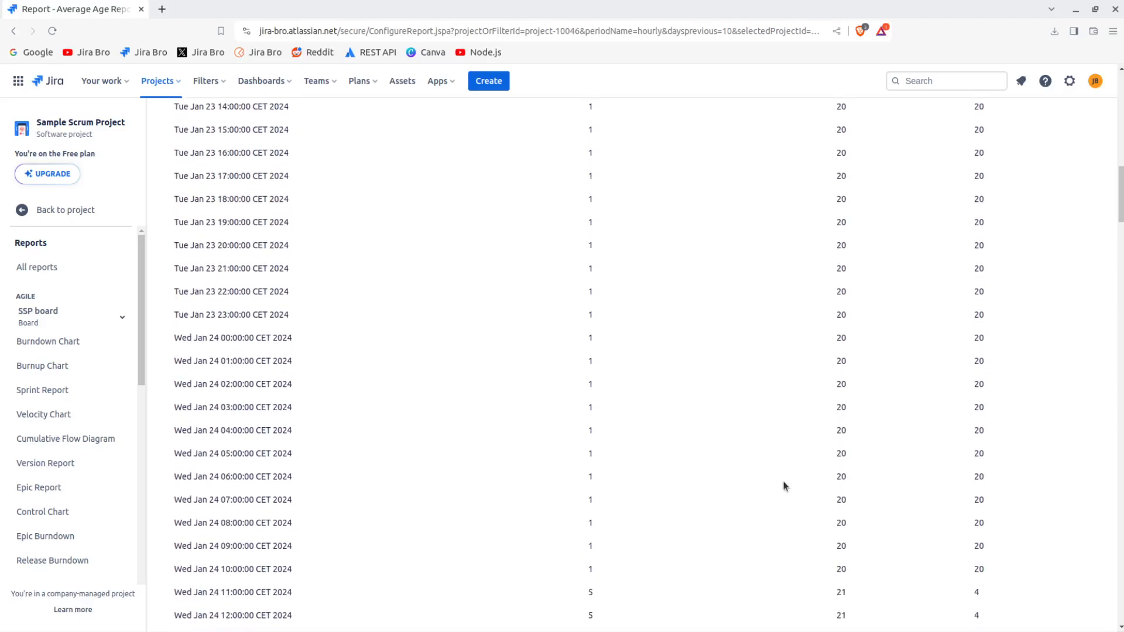
scroll("up", 3)
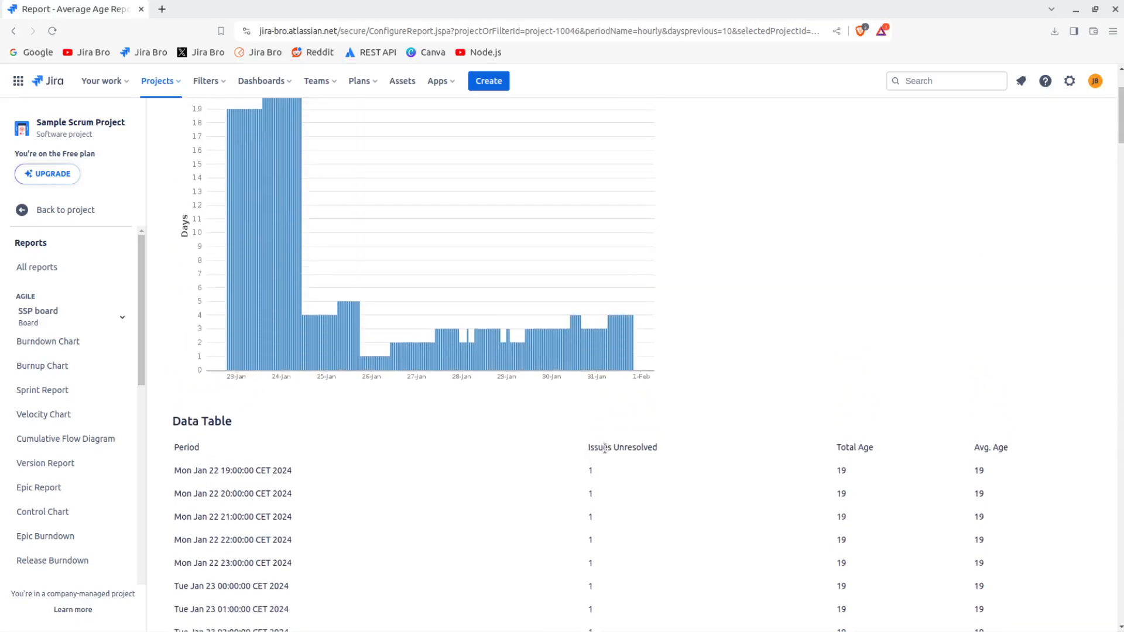
scroll("down", 3)
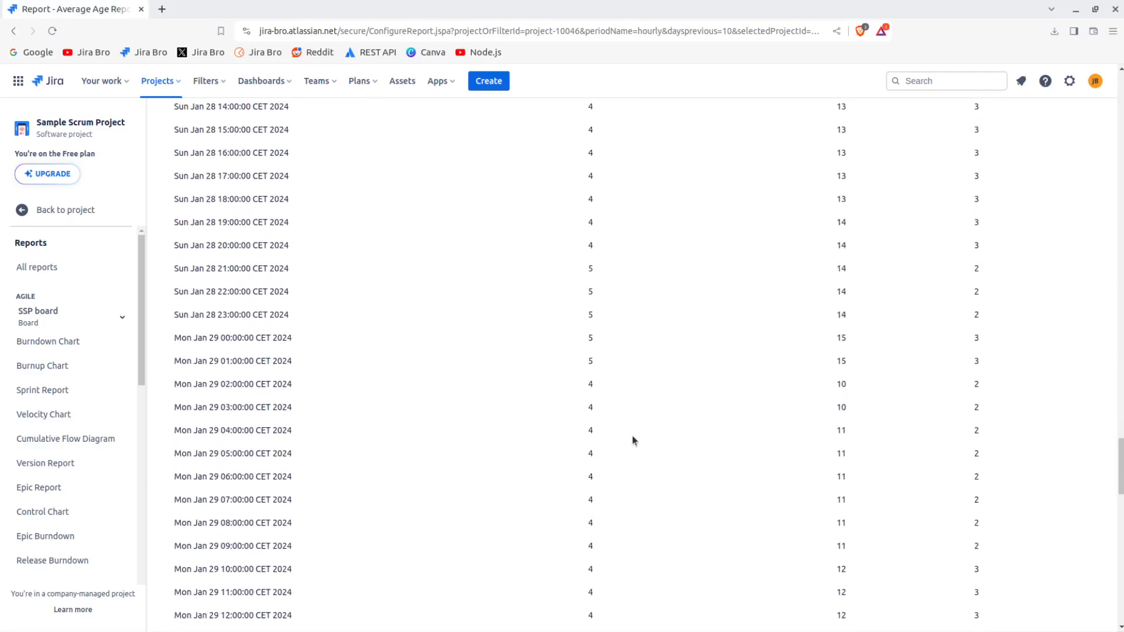
scroll("up", 3)
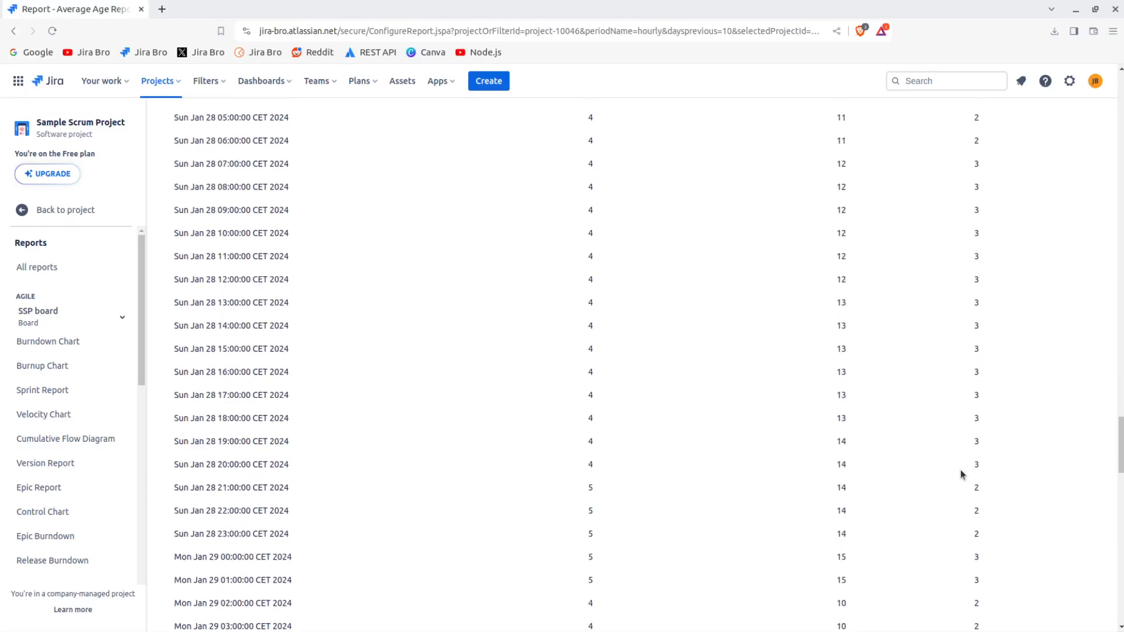
scroll("up", 3)
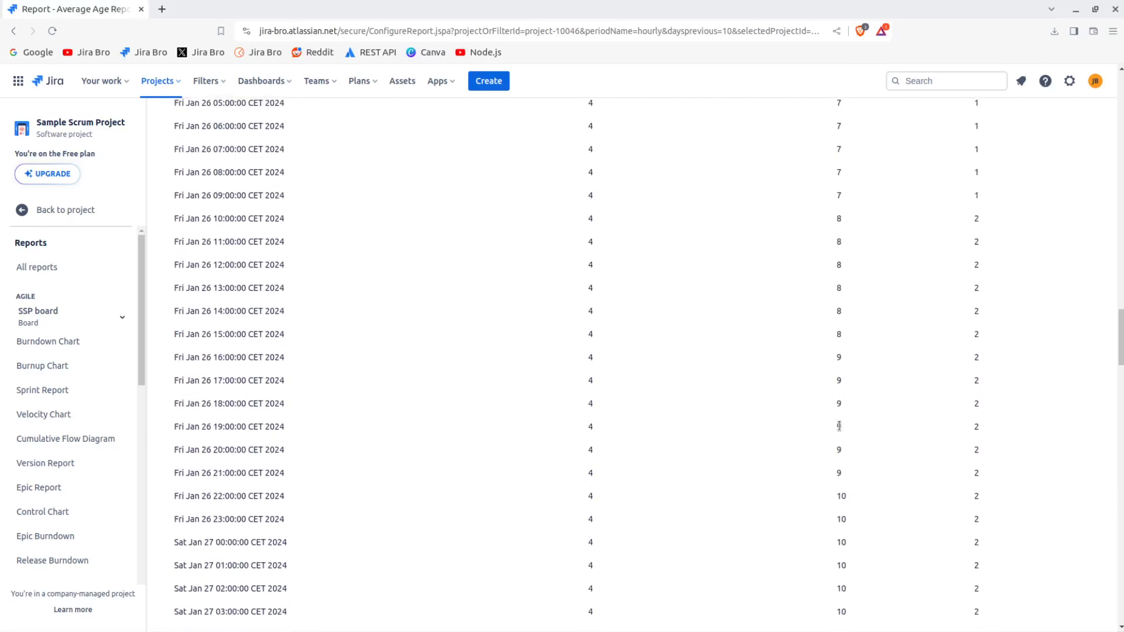
scroll("up", 3)
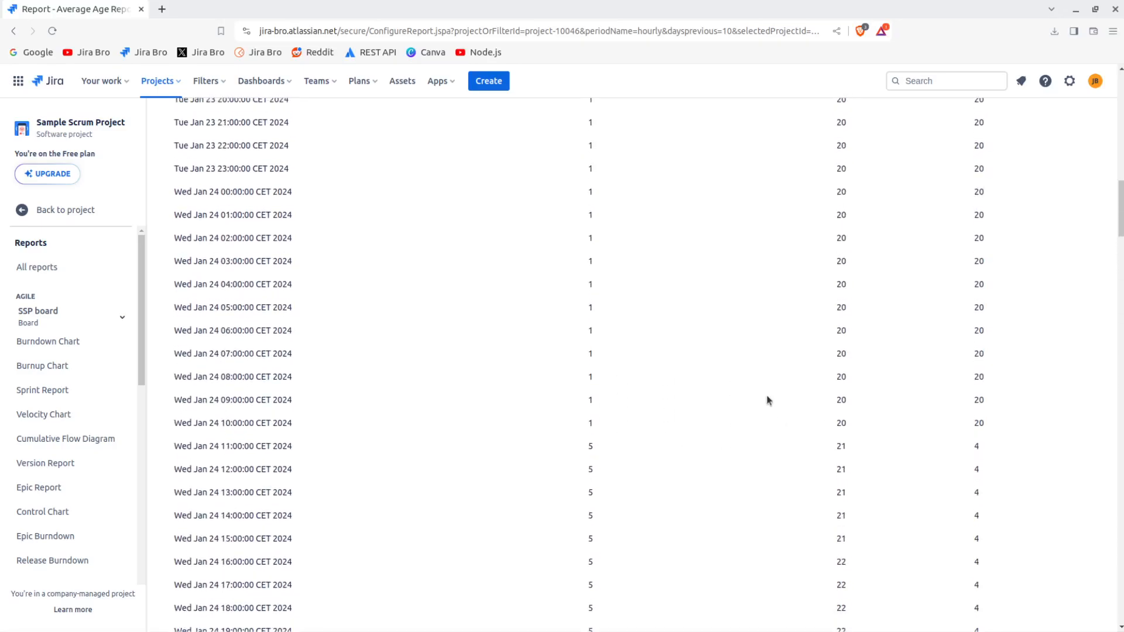
scroll("up", 3)
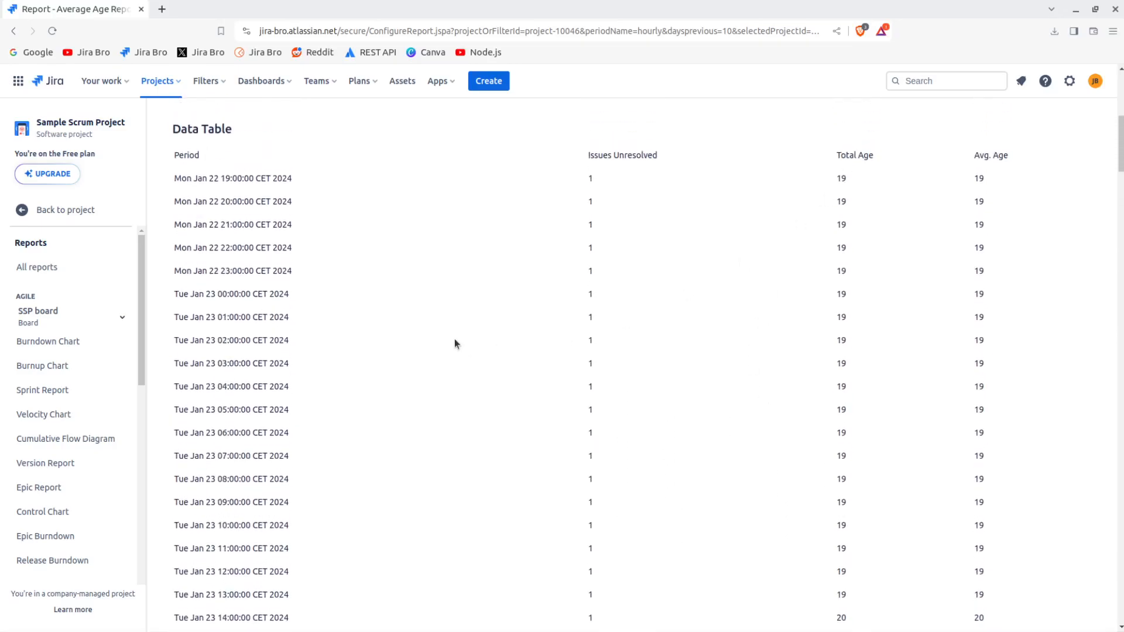
scroll("down", 3)
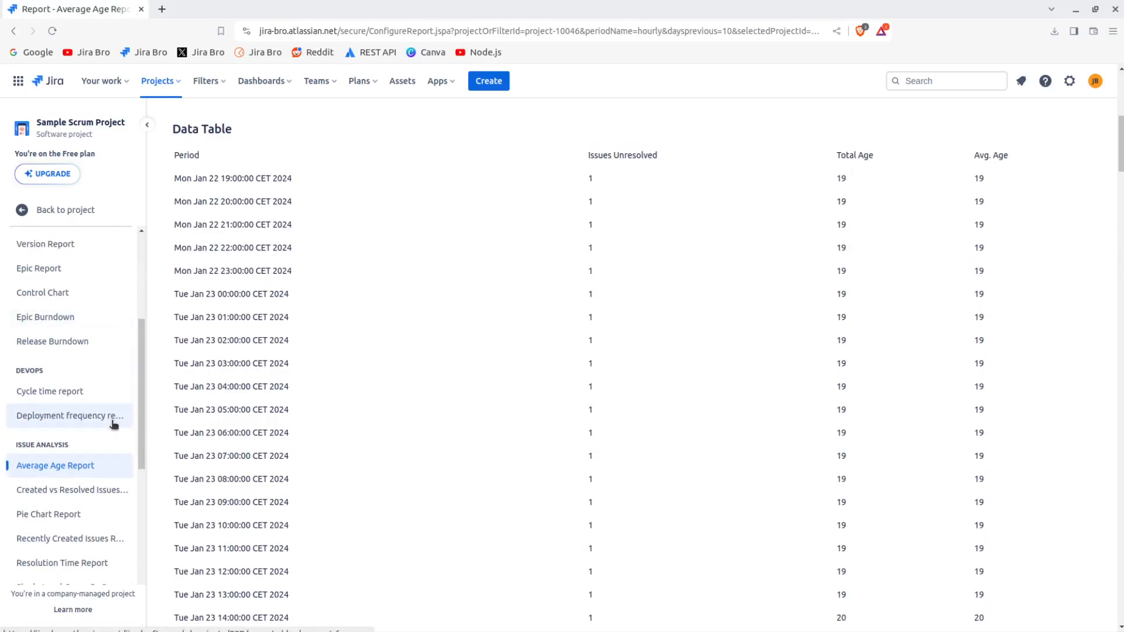
- Submit the Created vs. Resolved Issues Report with default daily periods over 30 days
left_click(70, 490)
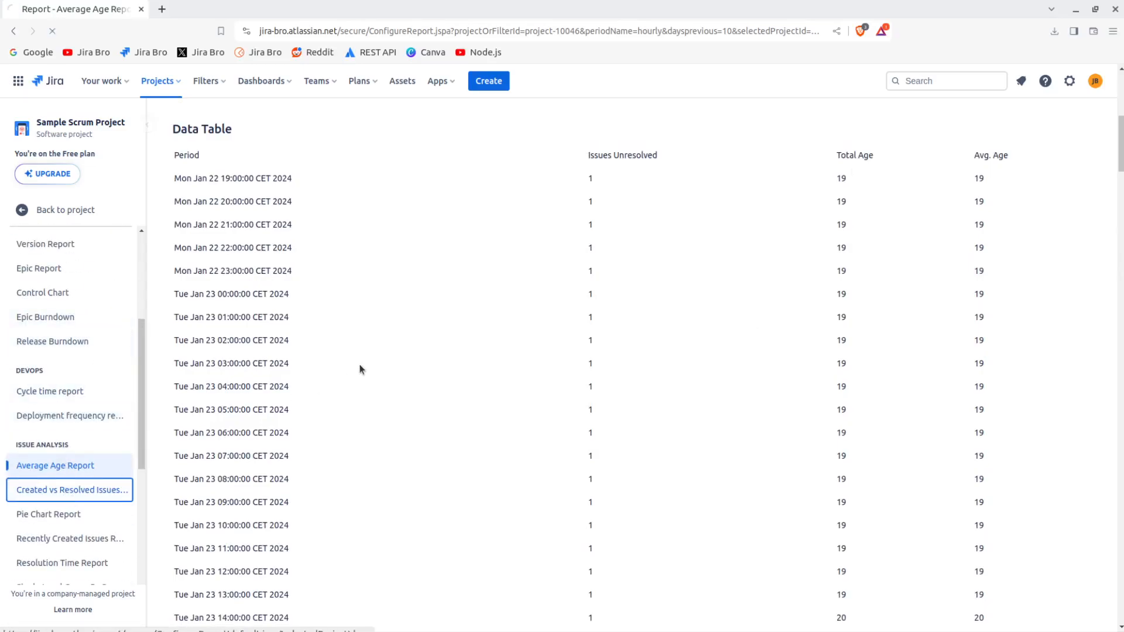
left_click(70, 489)
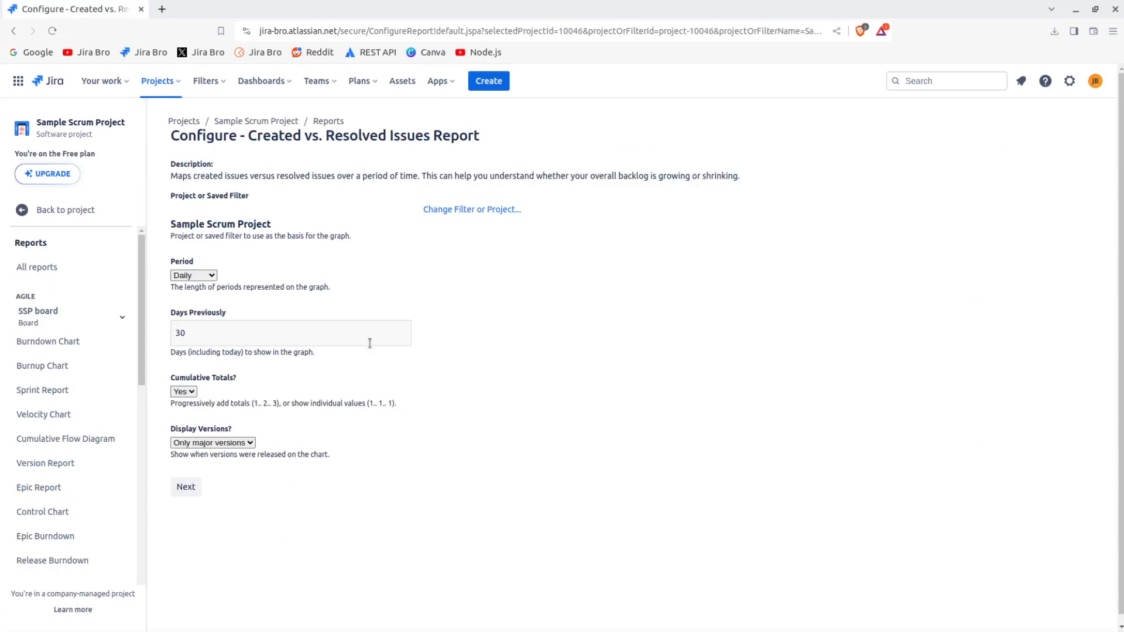
mouse_move(186, 472)
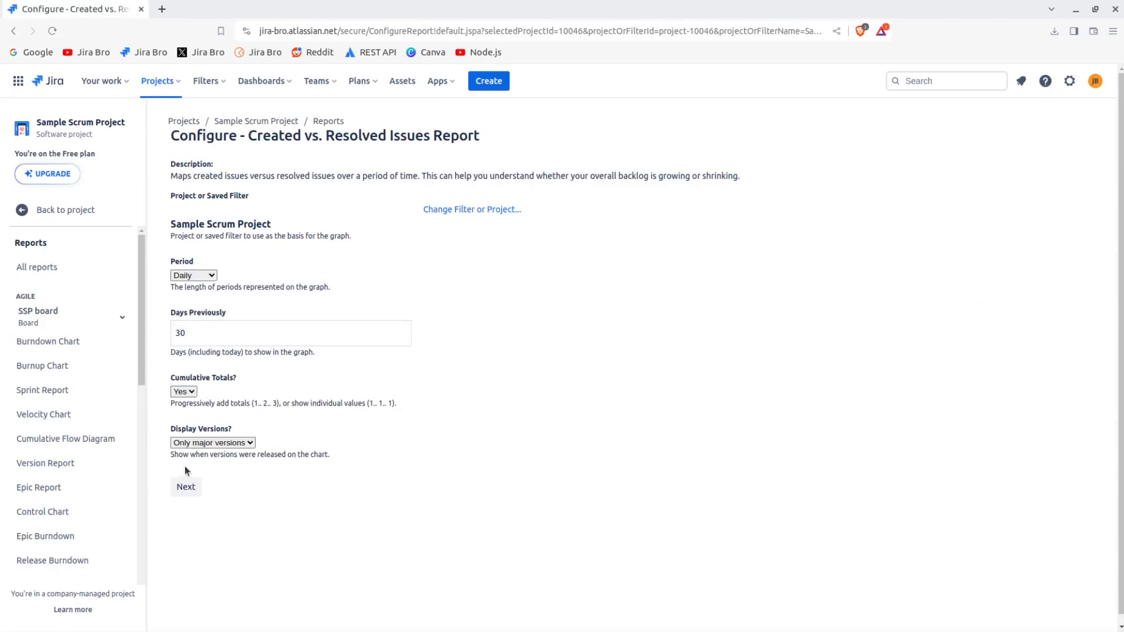
left_click(187, 487)
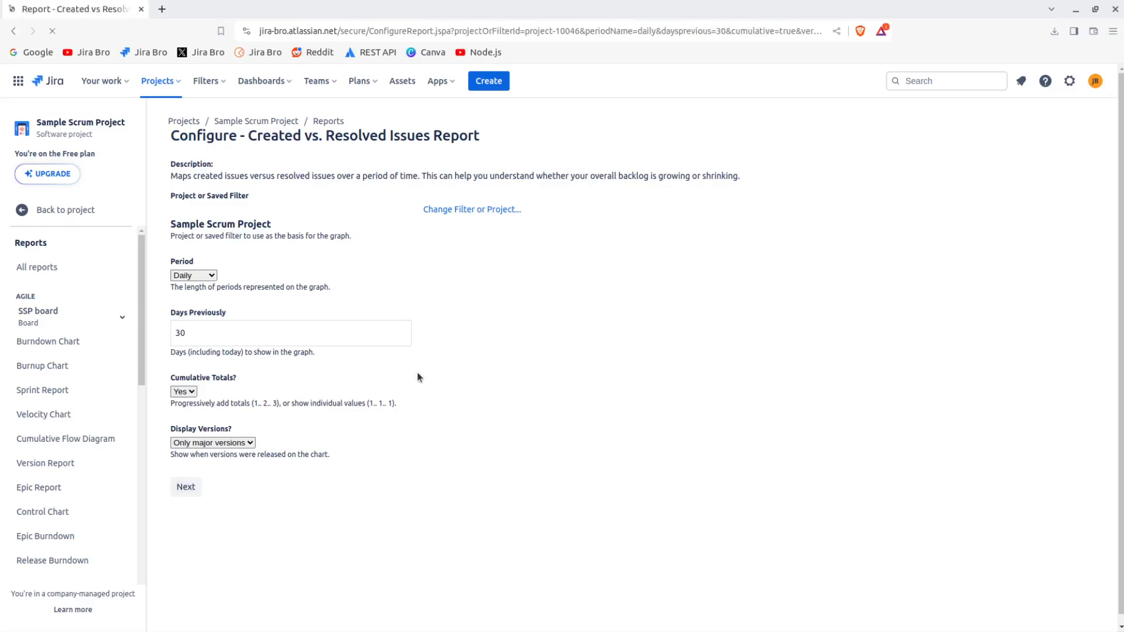
- Show the Created vs. Resolved chart (23 created vs 9 resolved) and its data table
left_click(185, 487)
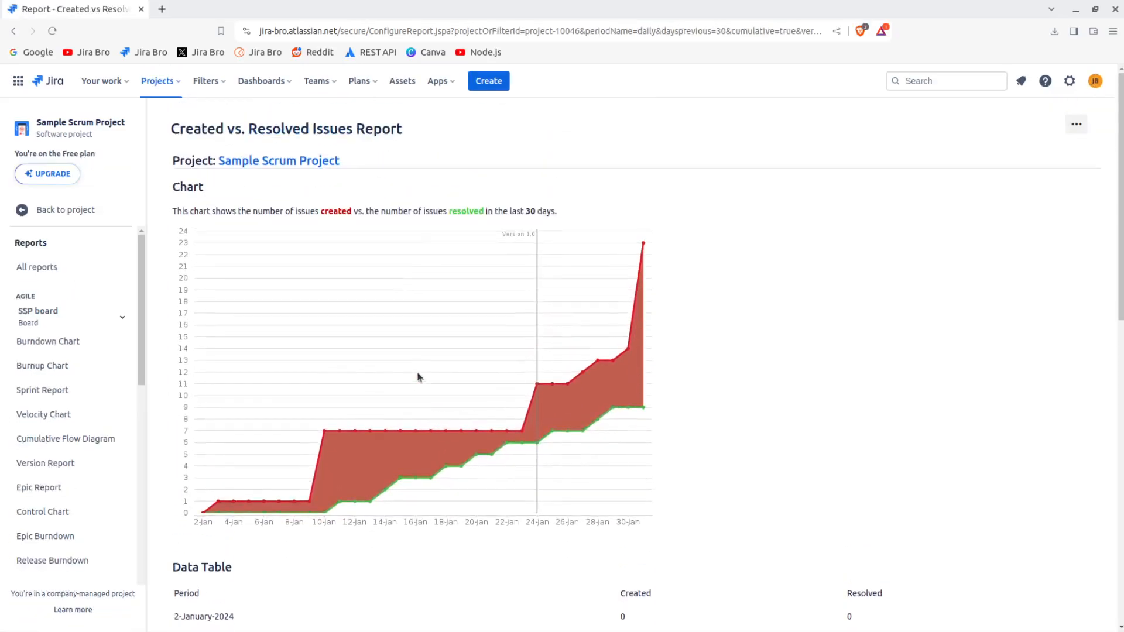
scroll("down", 3)
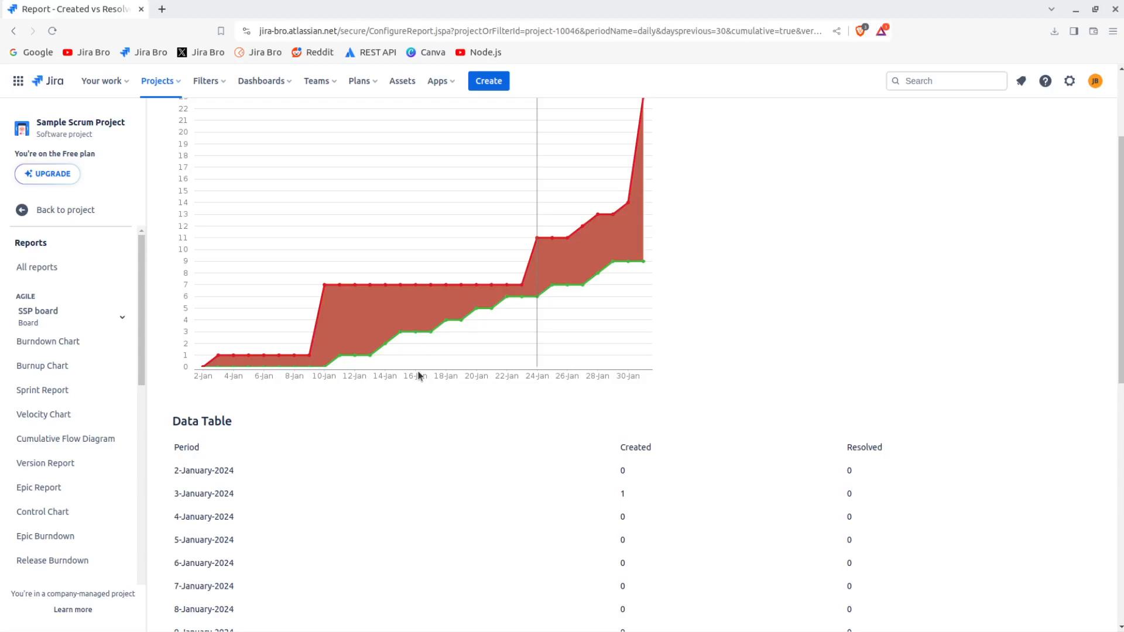
scroll("up", 3)
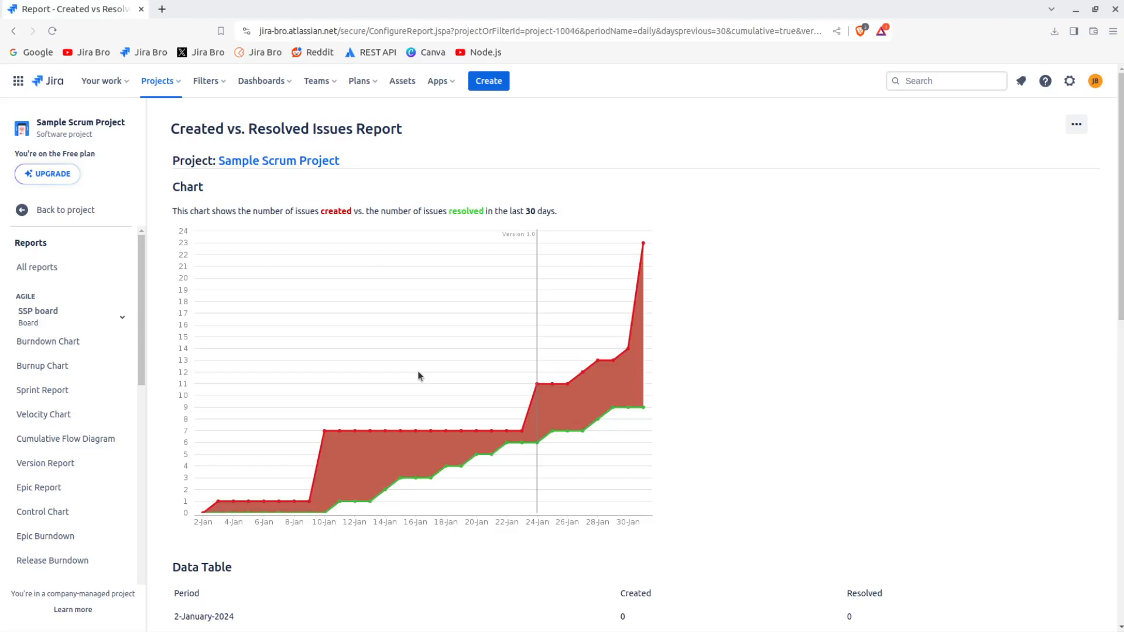
mouse_move(402, 369)
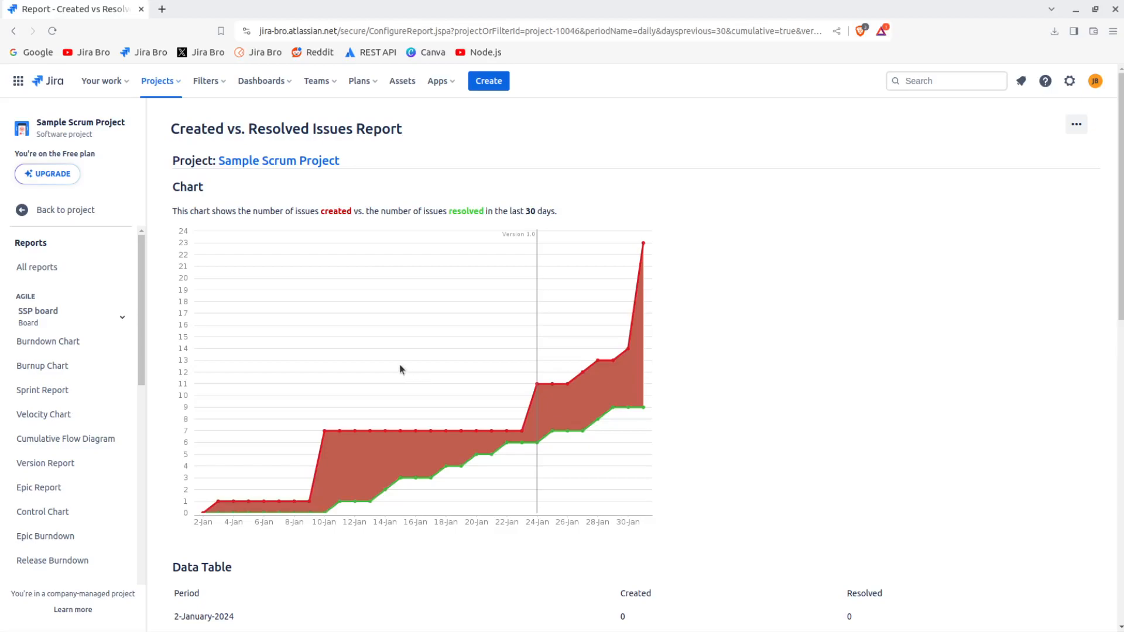